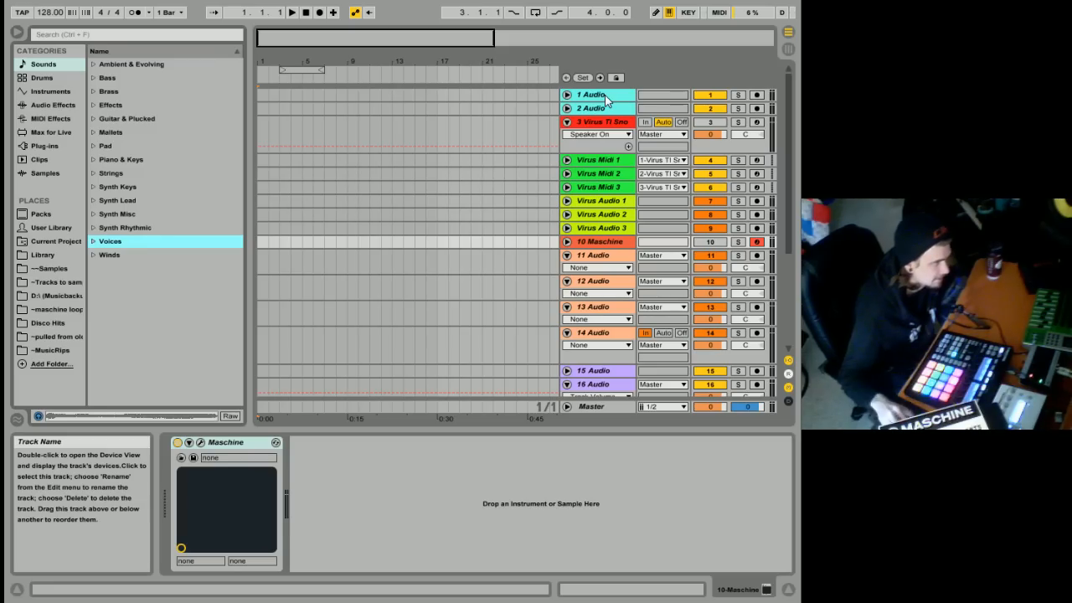
{"action": "mouse_move", "coordinate": [795, 208]}
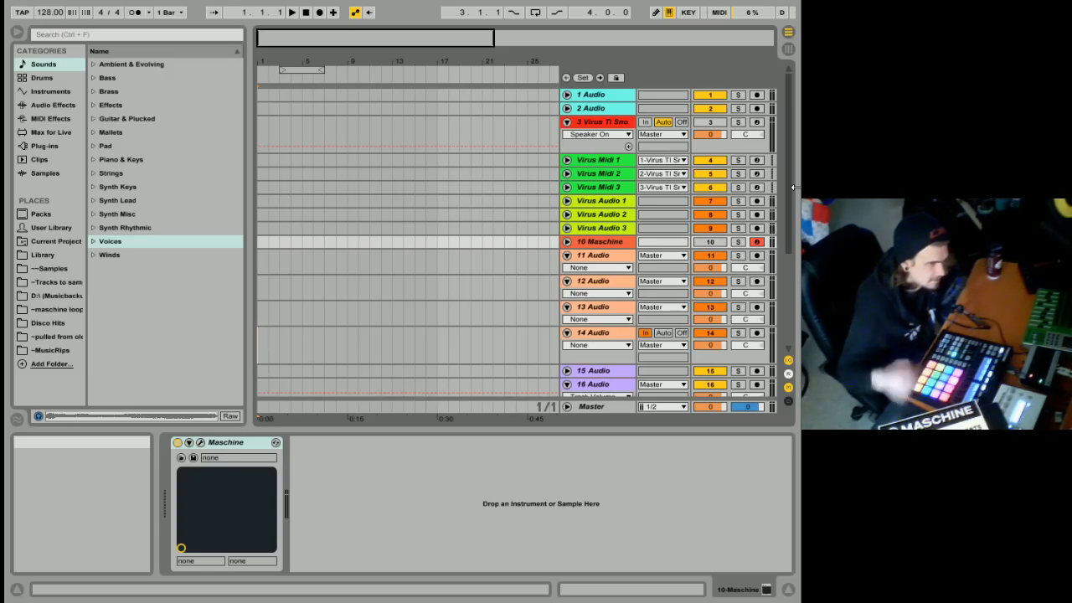
{"action": "mouse_move", "coordinate": [245, 101]}
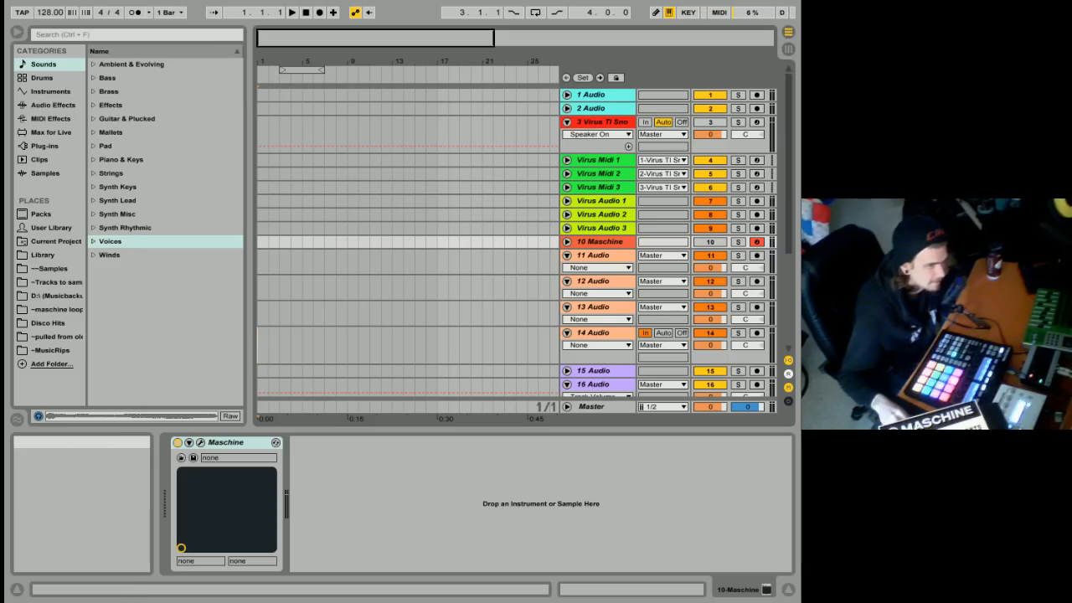
Hide the In/Out section and delete all tracks from the first down to 22 Audio
{"action": "left_click", "coordinate": [787, 373]}
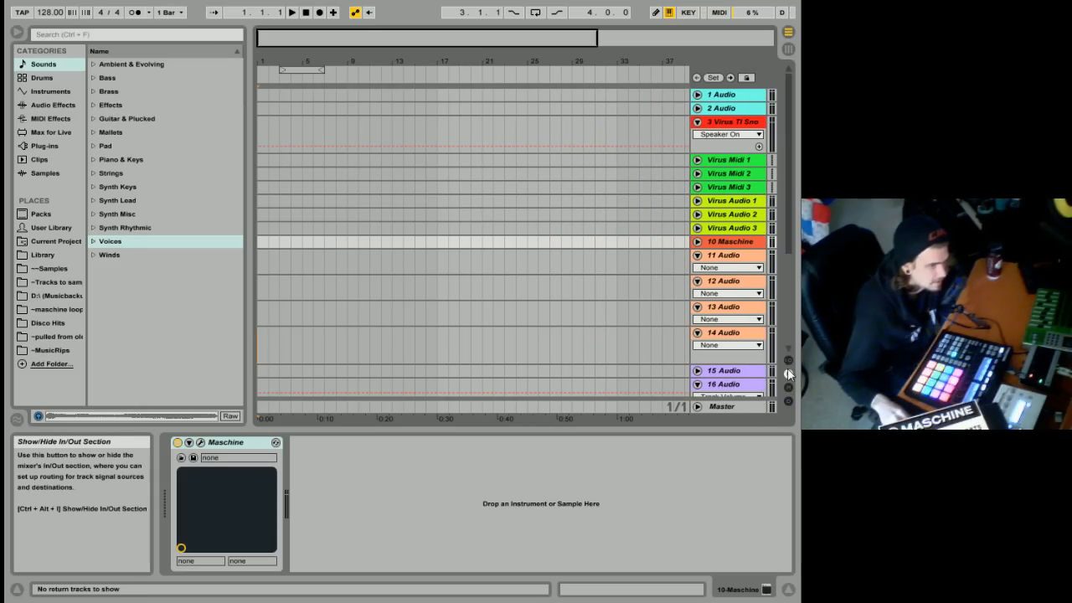
{"action": "left_click", "coordinate": [786, 371]}
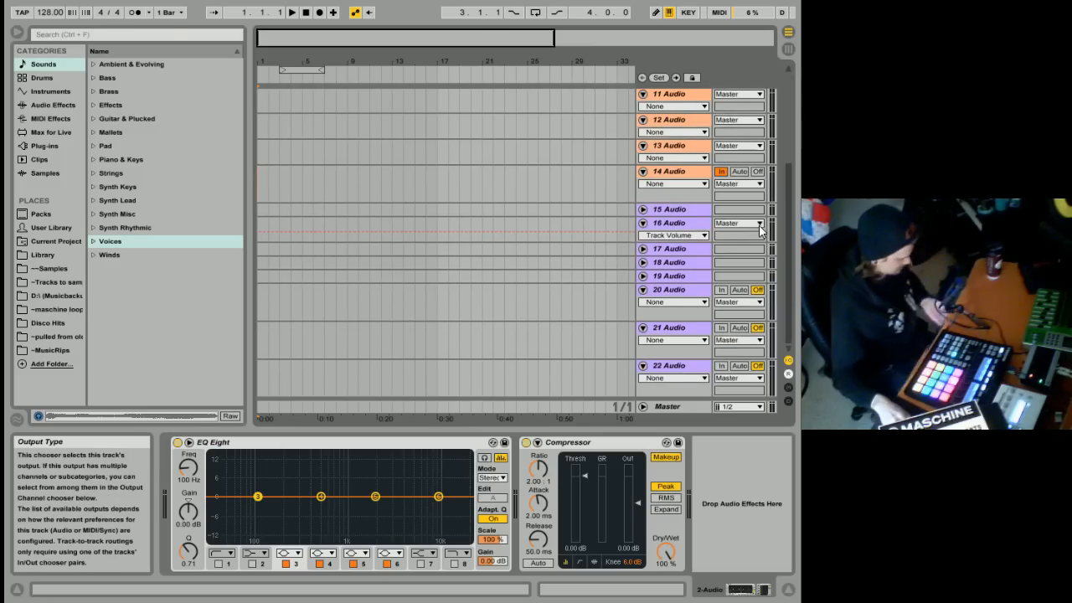
{"action": "left_click", "coordinate": [670, 365]}
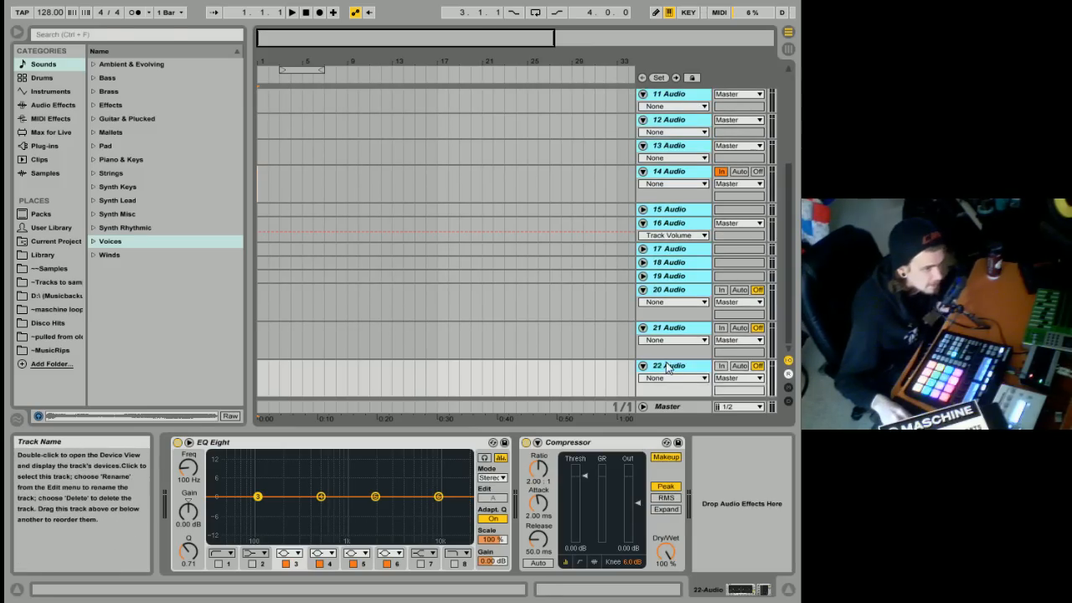
{"action": "right_click", "coordinate": [670, 366]}
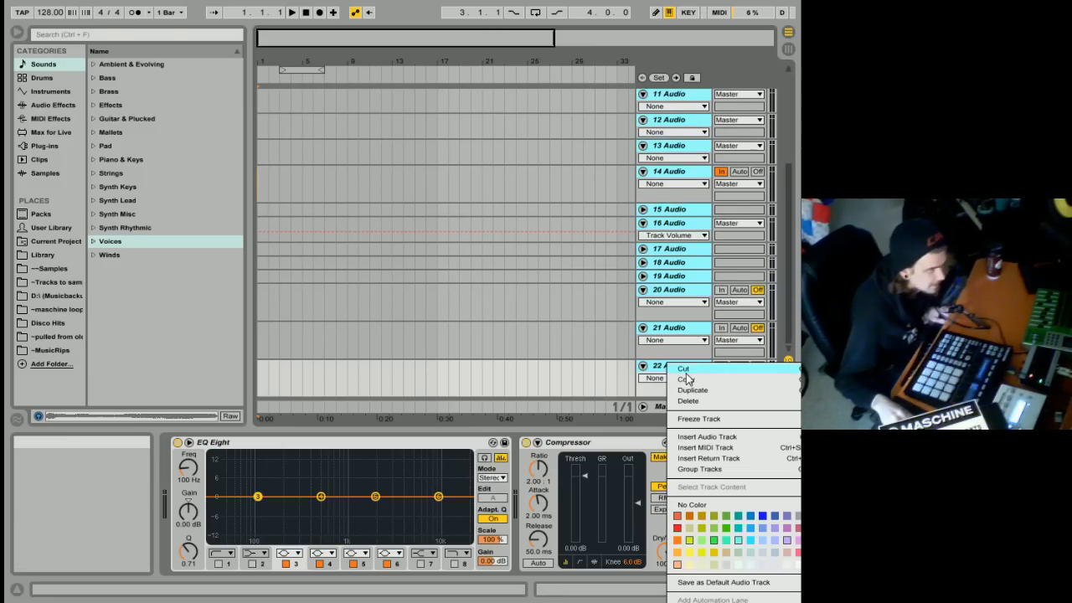
{"action": "mouse_move", "coordinate": [725, 277]}
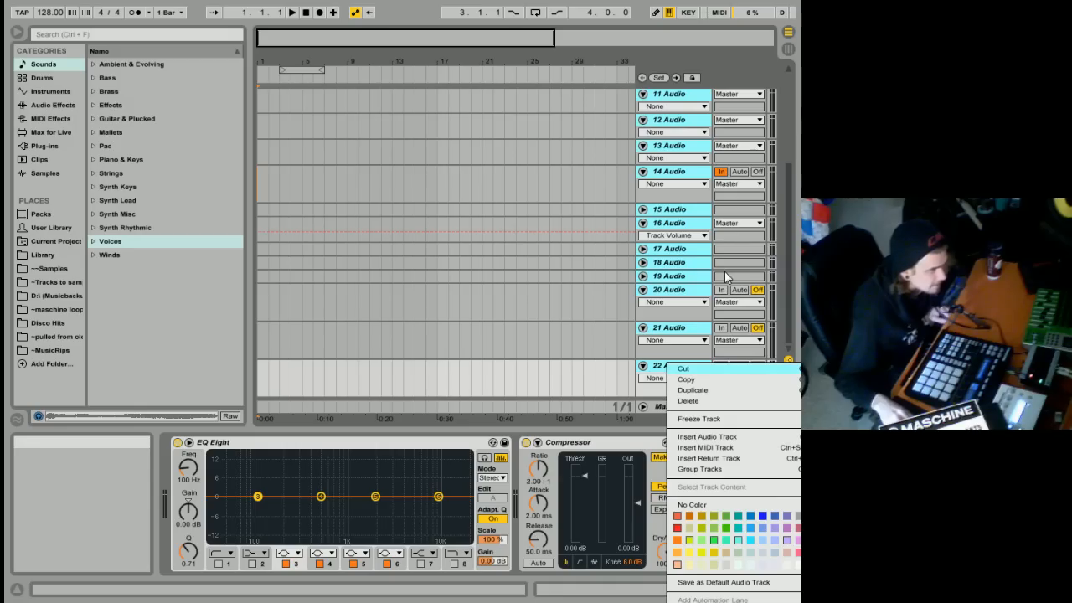
{"action": "left_click", "coordinate": [687, 401]}
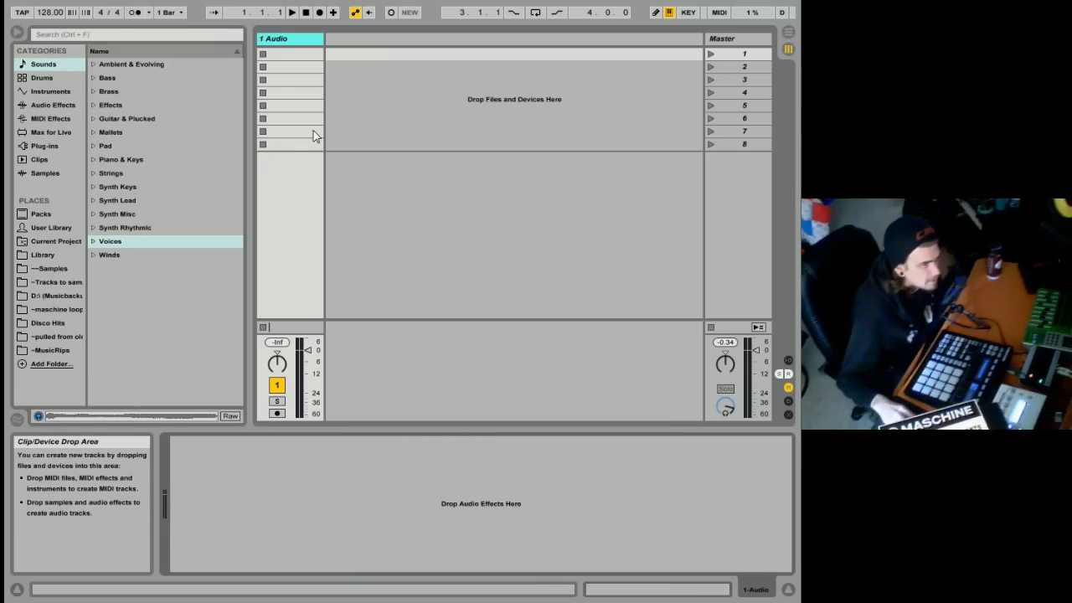
{"action": "mouse_move", "coordinate": [193, 165]}
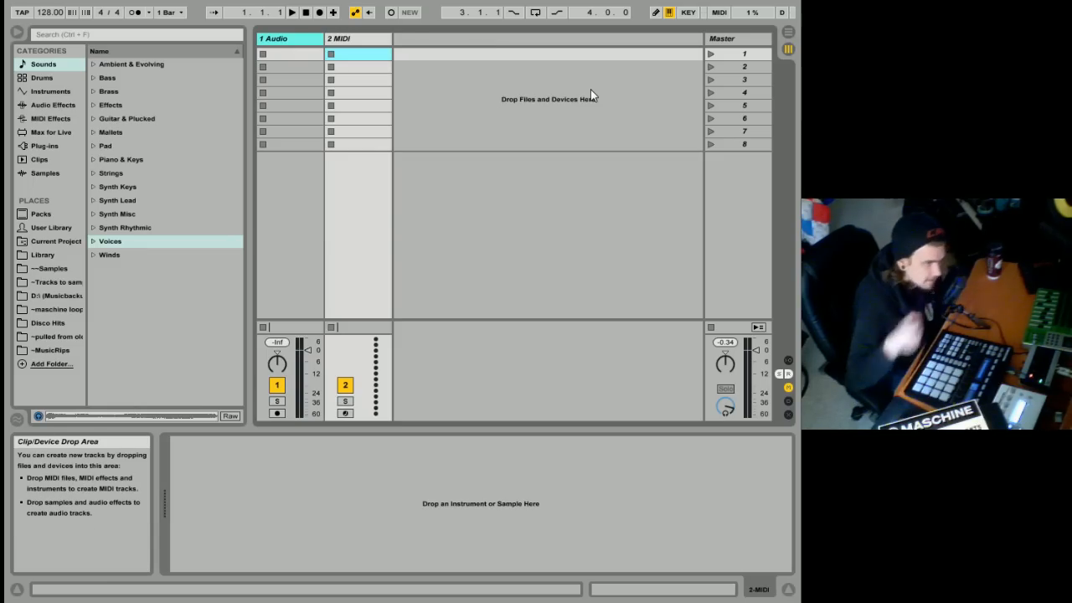
{"action": "mouse_move", "coordinate": [526, 155]}
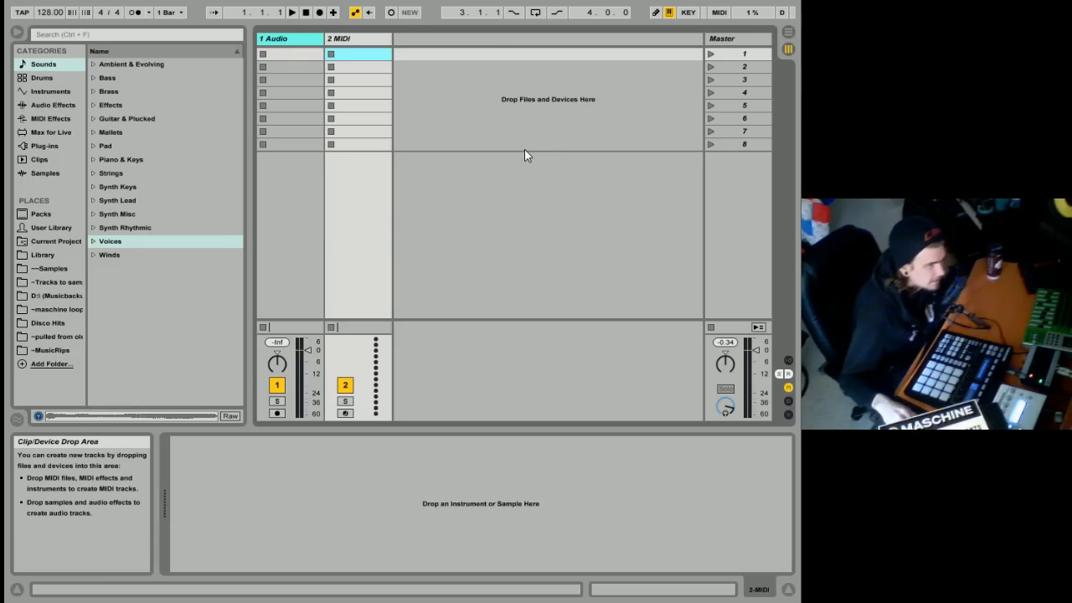
Narrow the browser panel to give the Session view more room
{"action": "left_click_drag", "start_coordinate": [249, 230], "coordinate": [201, 230]}
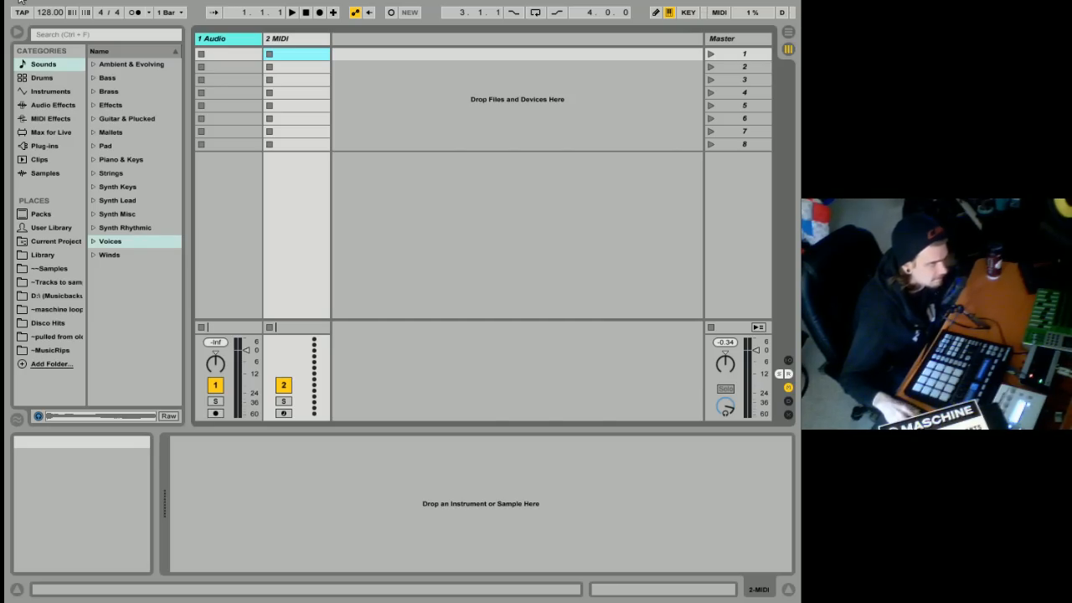
Browse the File menu, then move on to the Options menu
{"action": "right_click", "coordinate": [227, 39]}
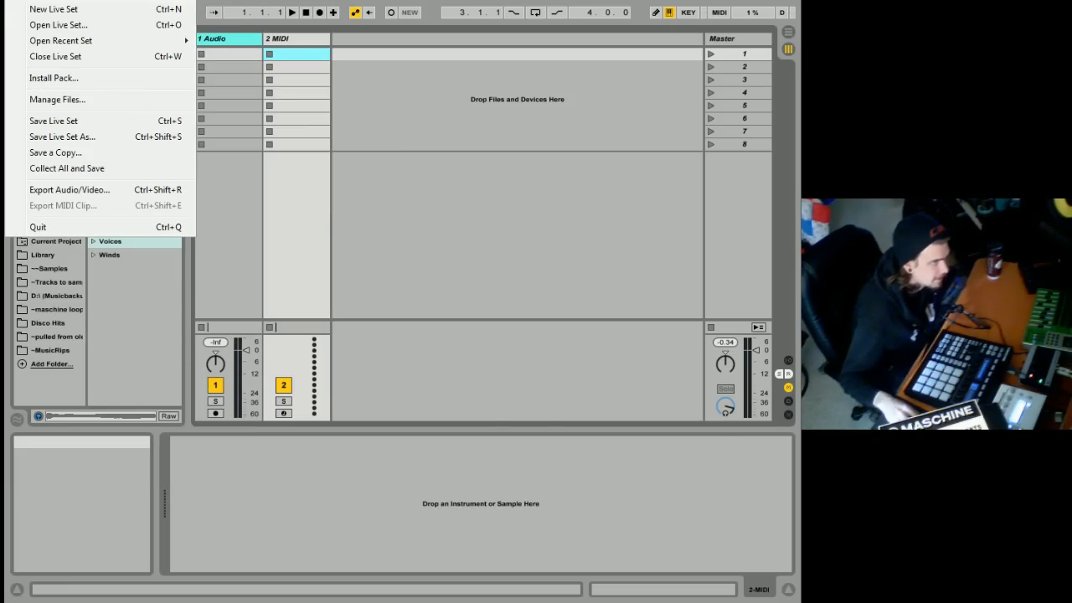
{"action": "mouse_move", "coordinate": [69, 189]}
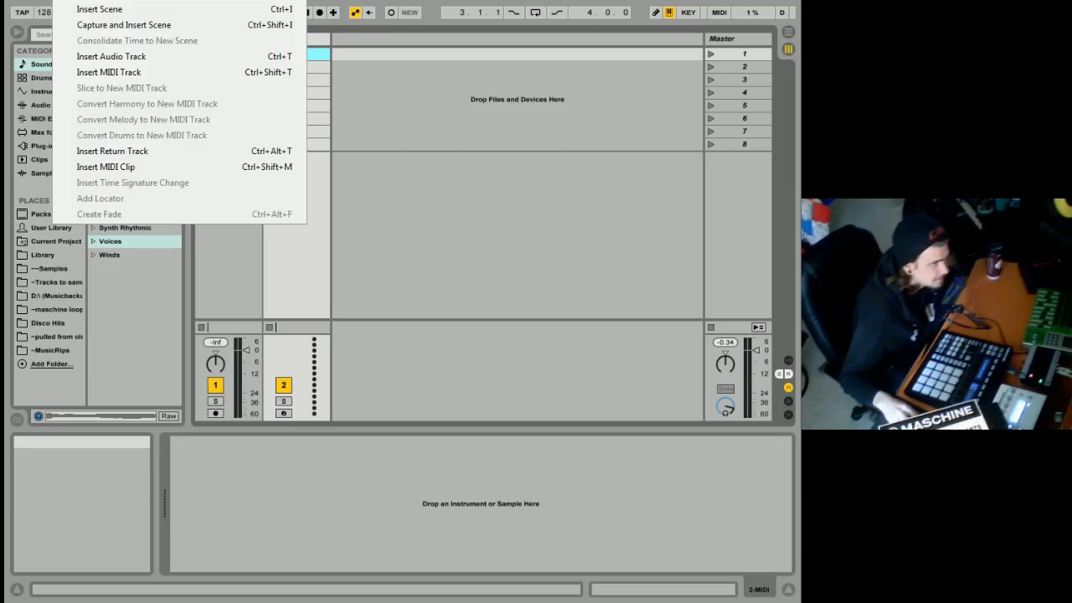
{"action": "left_click", "coordinate": [175, 6]}
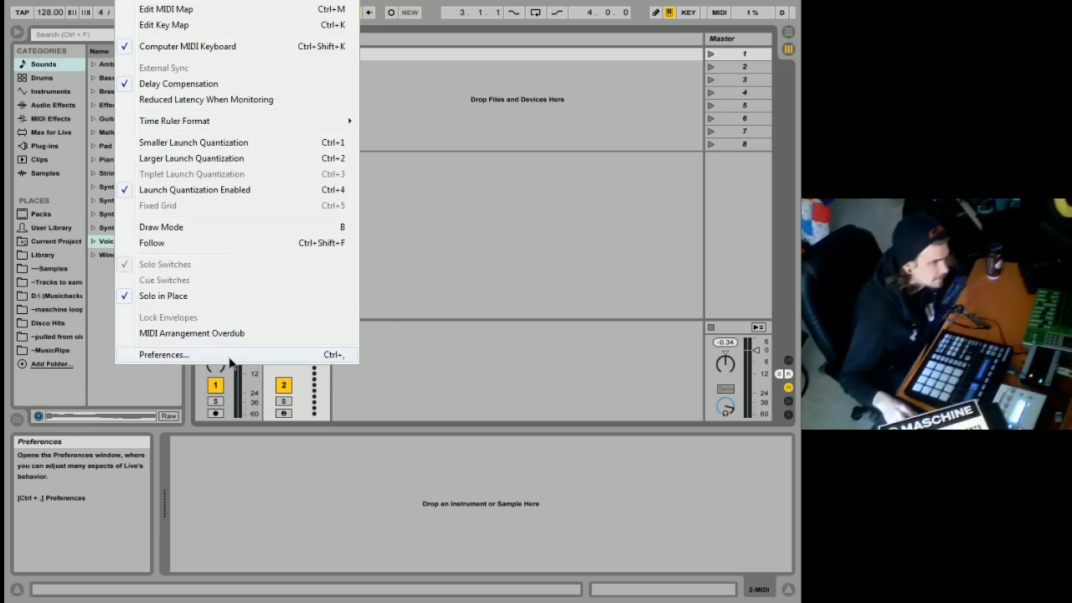
Open Preferences, reposition the window, set brightness to 151% and keep the Default skin
{"action": "left_click", "coordinate": [164, 354]}
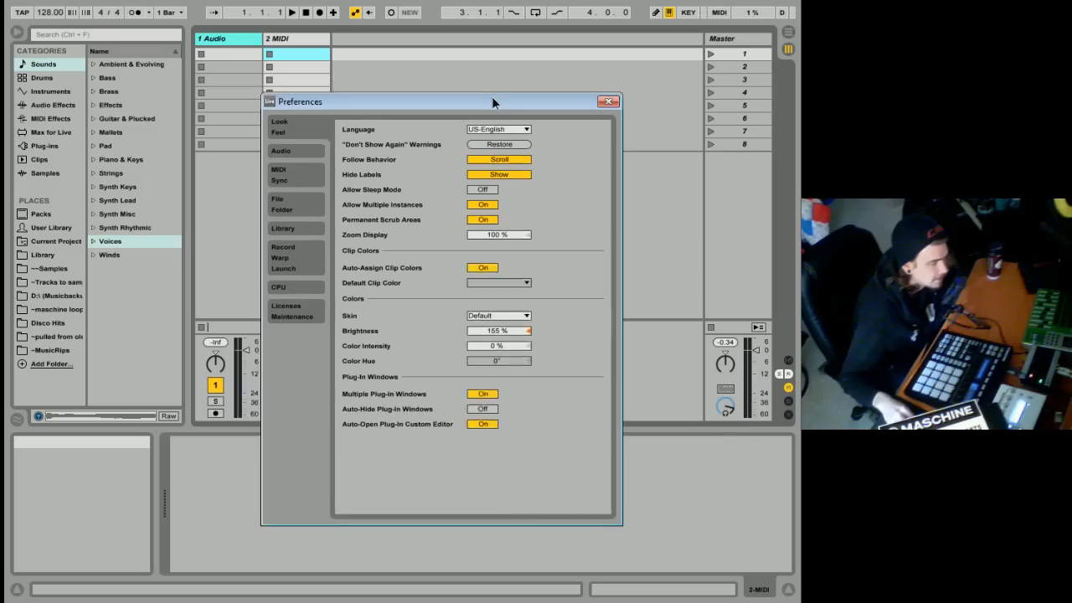
{"action": "left_click_drag", "start_coordinate": [494, 101], "coordinate": [448, 105]}
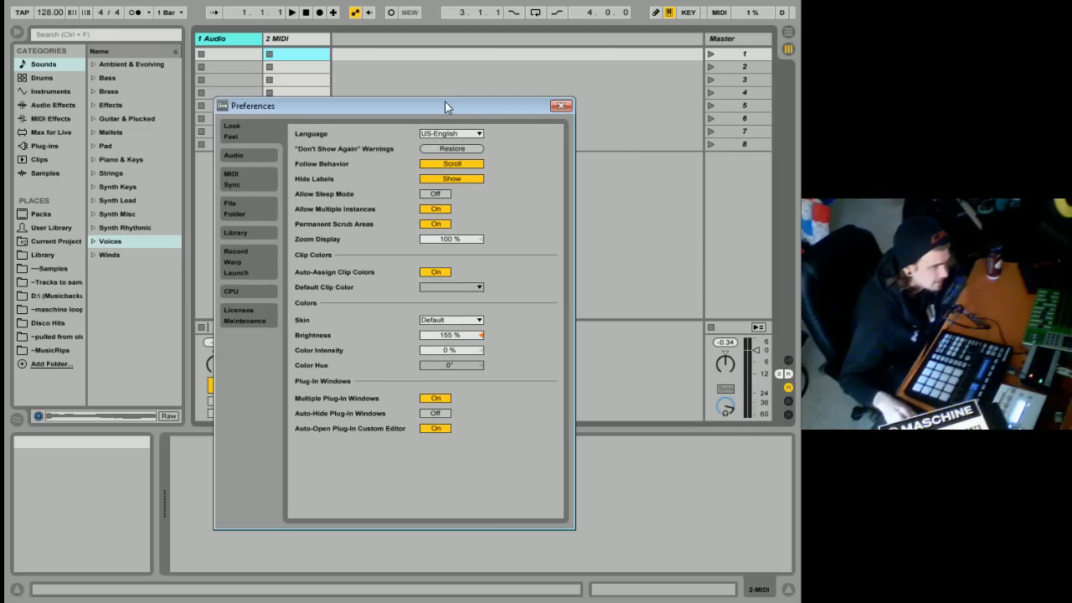
{"action": "mouse_move", "coordinate": [452, 335]}
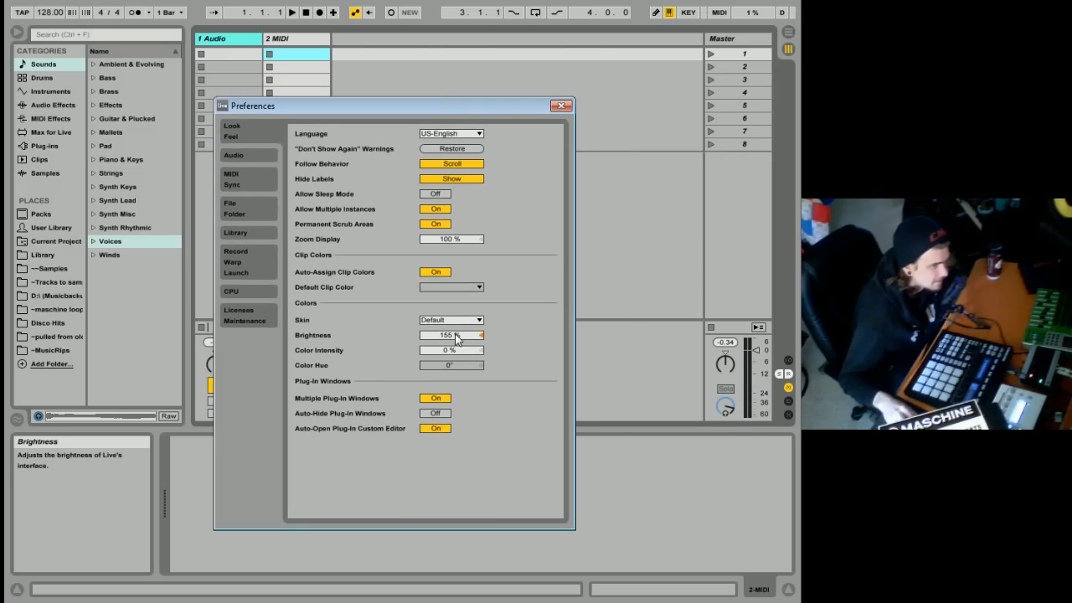
{"action": "left_click_drag", "start_coordinate": [456, 335], "coordinate": [453, 341]}
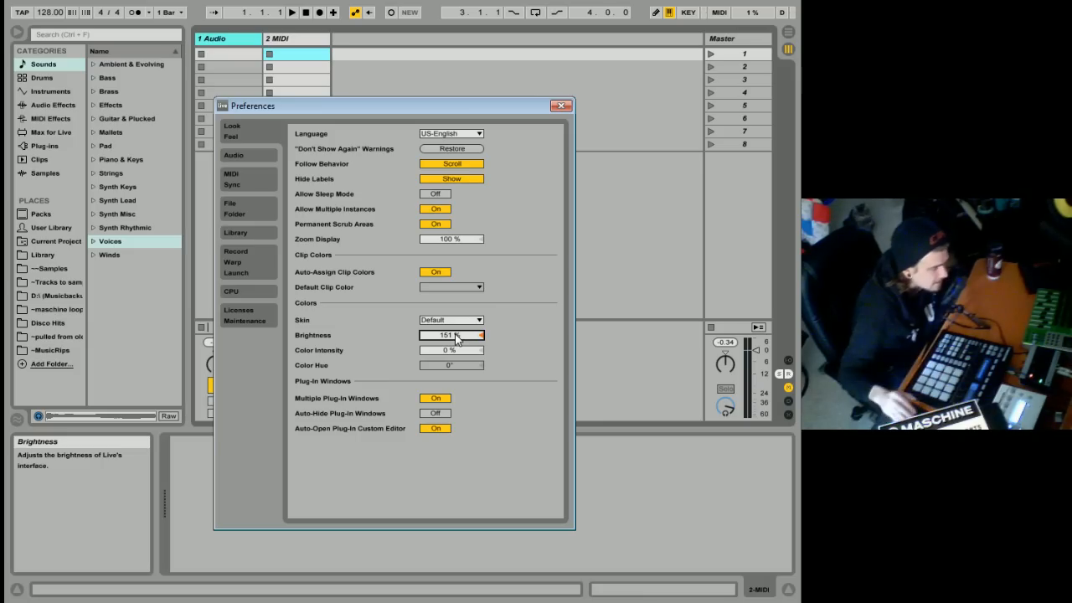
{"action": "mouse_move", "coordinate": [447, 350]}
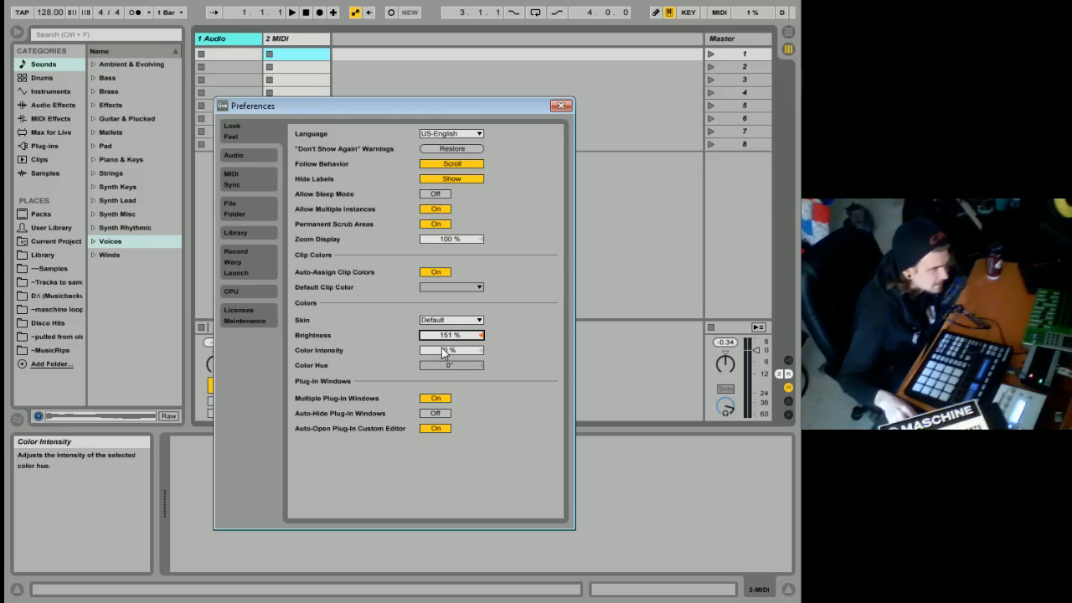
{"action": "mouse_move", "coordinate": [444, 335]}
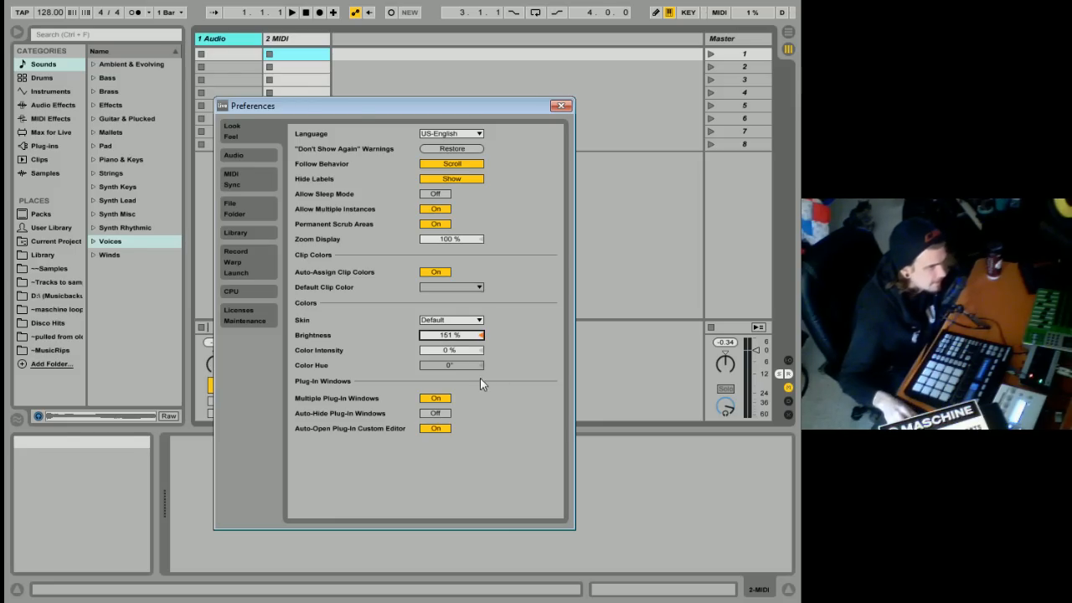
{"action": "left_click", "coordinate": [450, 319]}
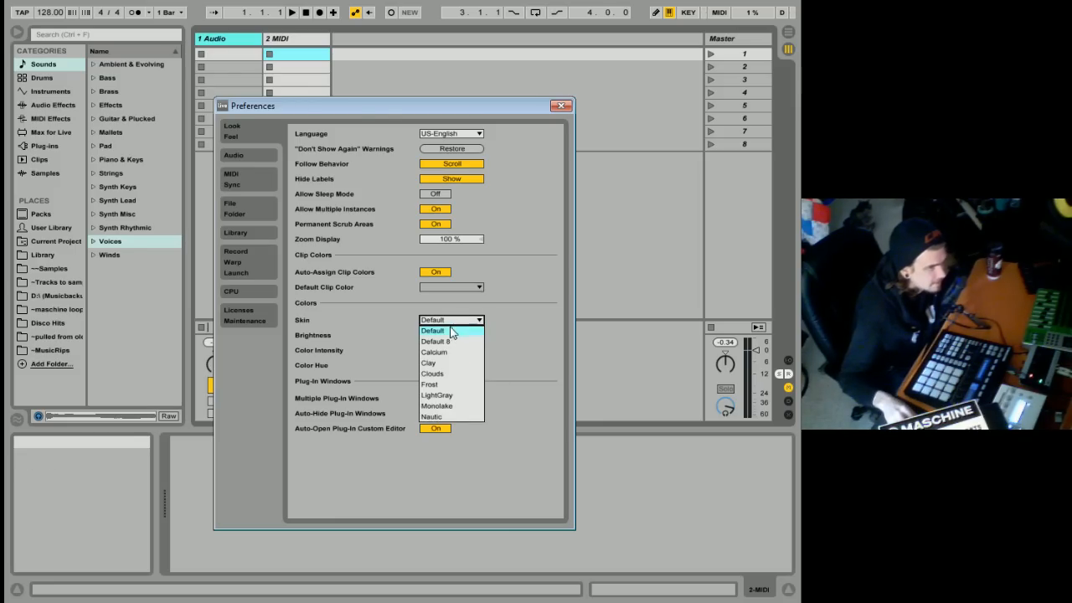
{"action": "left_click", "coordinate": [433, 330]}
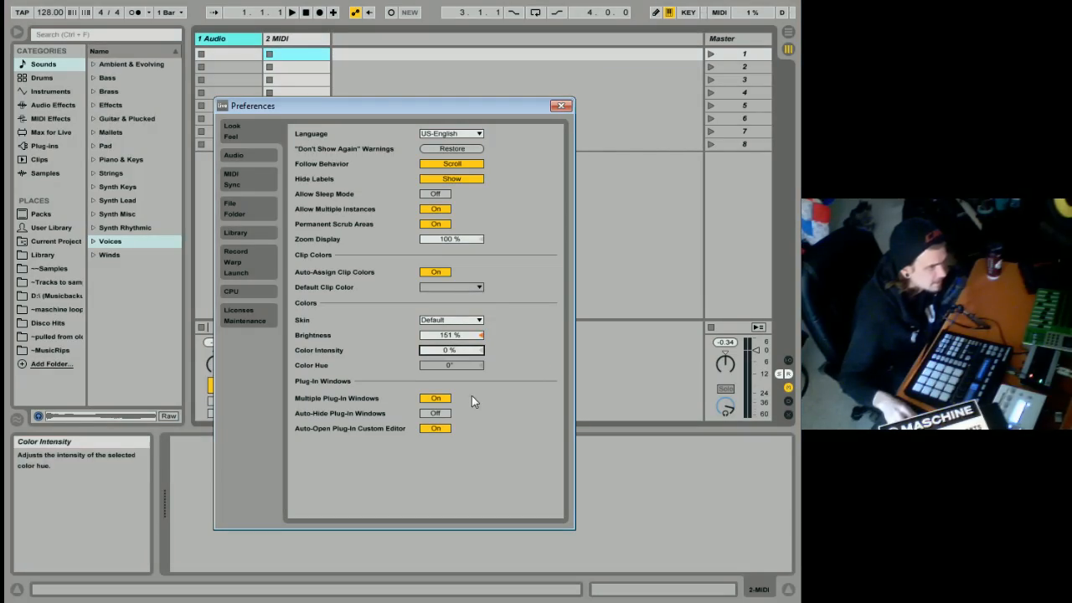
{"action": "mouse_move", "coordinate": [441, 315]}
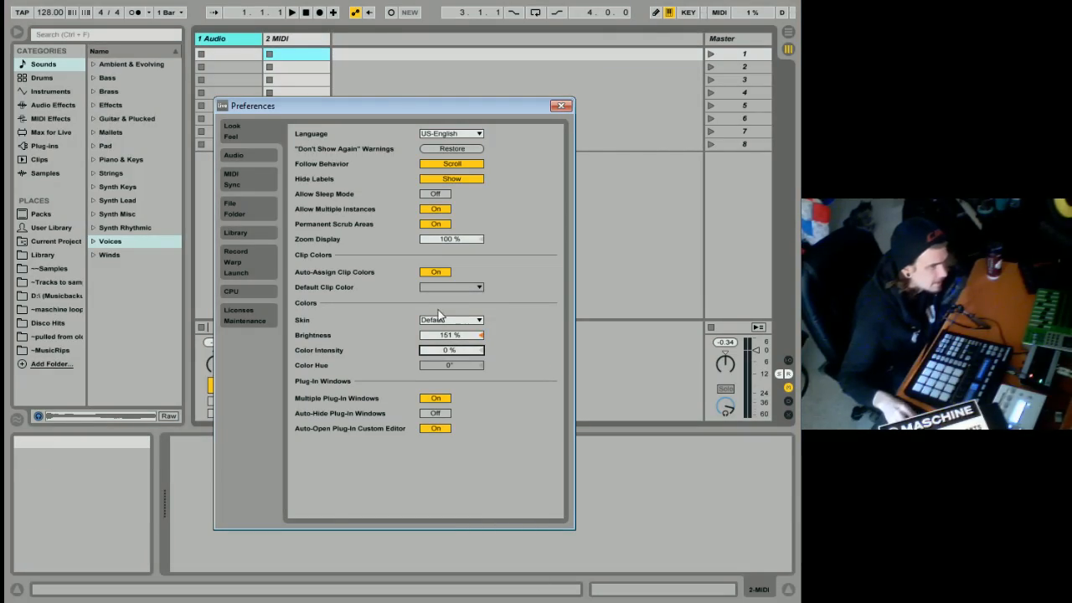
{"action": "mouse_move", "coordinate": [372, 406]}
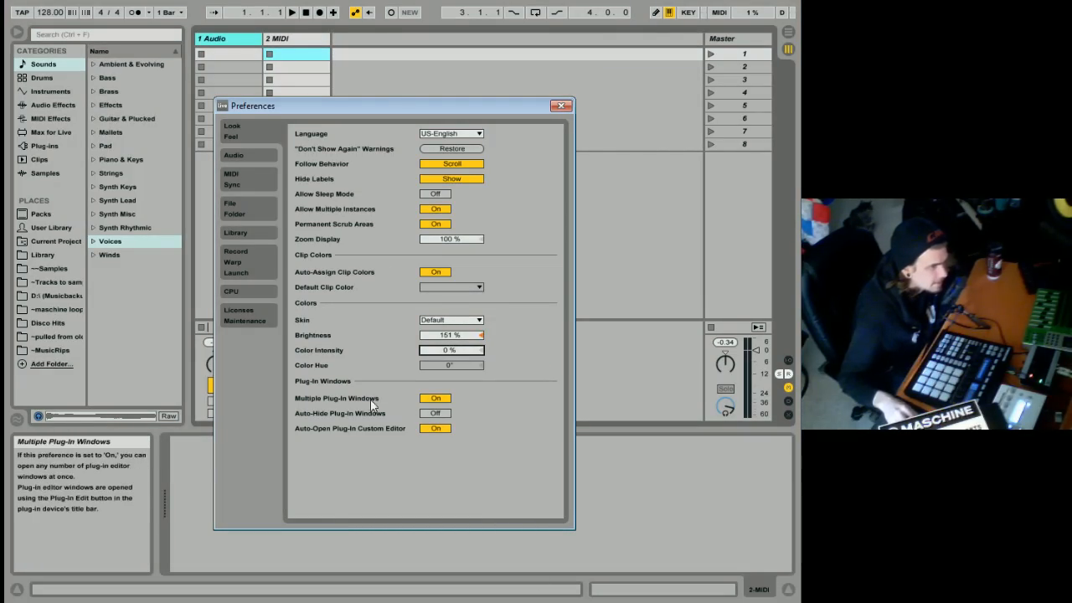
Toggle Multiple Plug-In Windows off and back on in the Look/Feel settings
{"action": "left_click", "coordinate": [434, 397]}
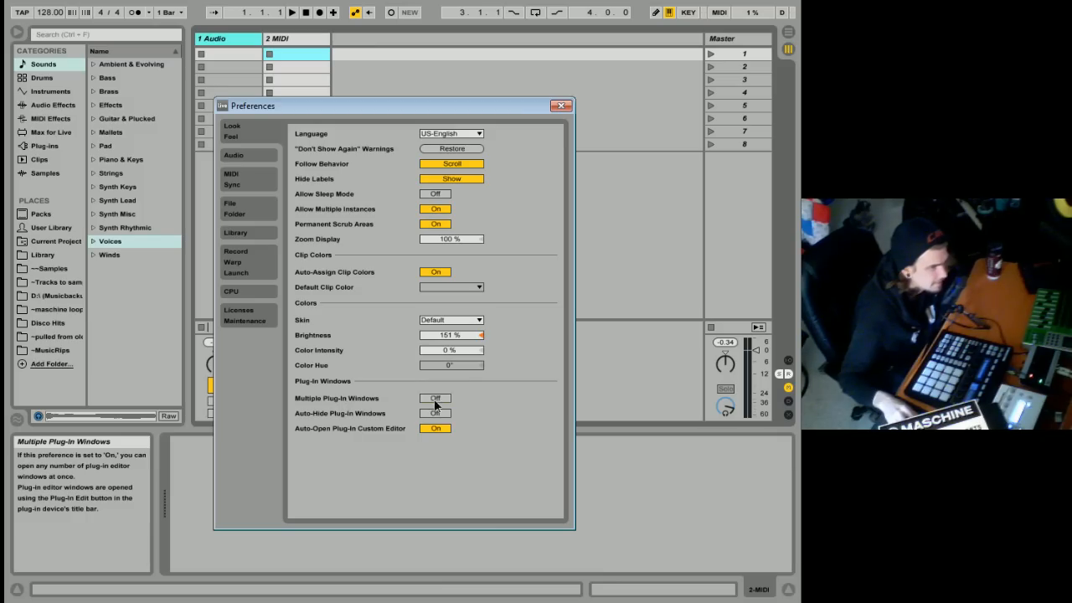
{"action": "left_click", "coordinate": [434, 398]}
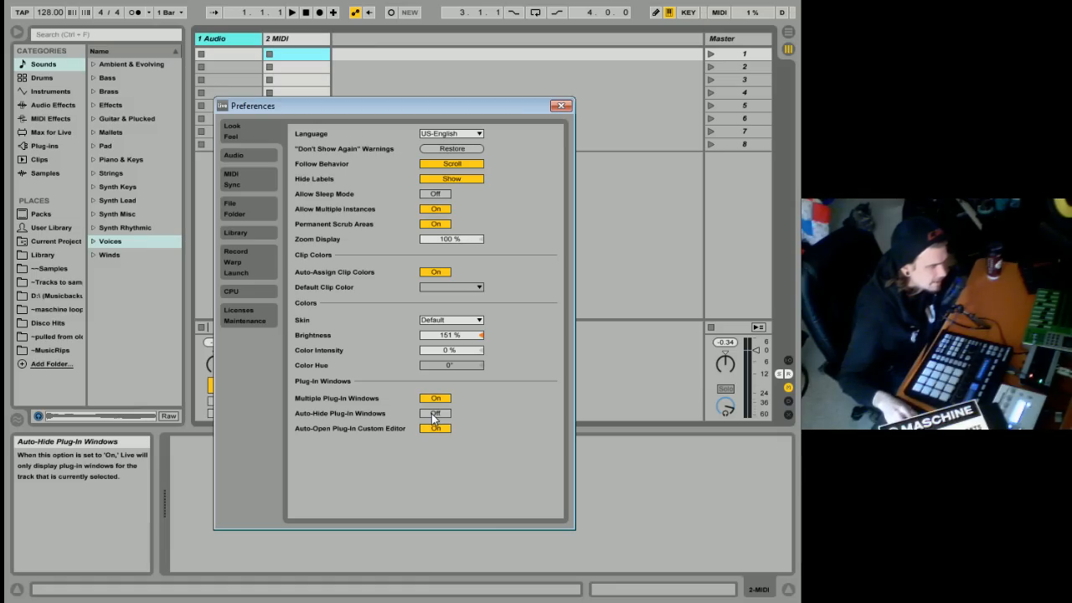
{"action": "mouse_move", "coordinate": [387, 350]}
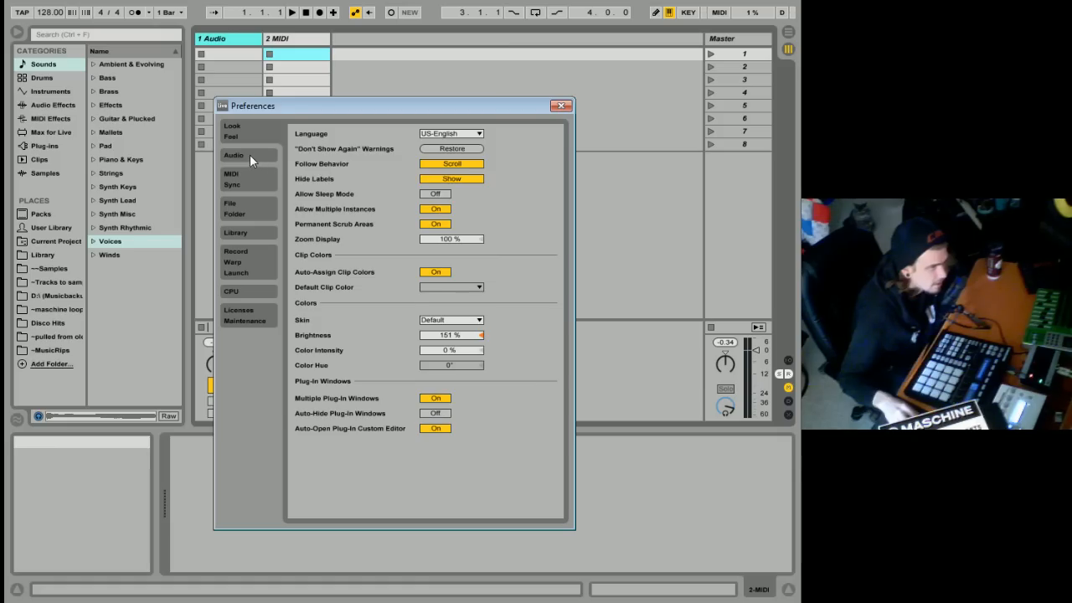
Show Audio preferences, keeping ASIO as driver type and Komplete Audio 6 as device
{"action": "left_click", "coordinate": [234, 155]}
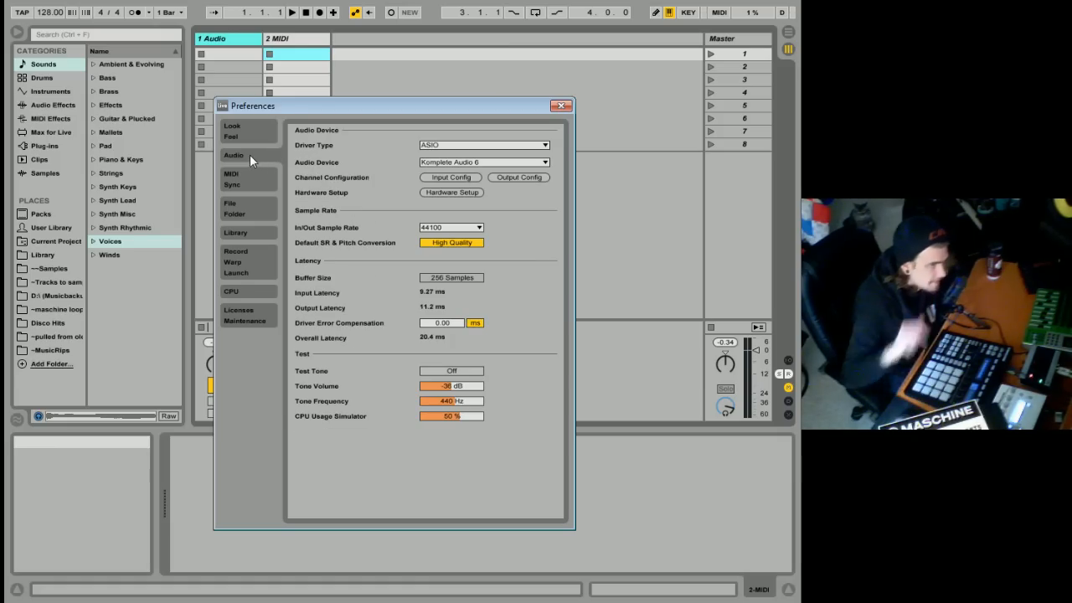
{"action": "mouse_move", "coordinate": [410, 144]}
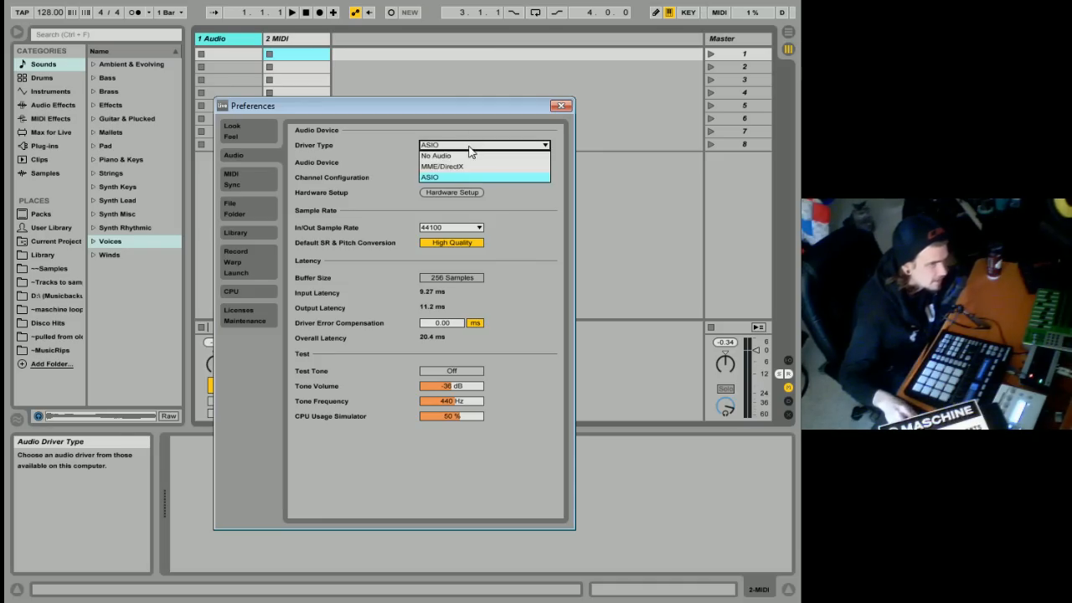
{"action": "left_click", "coordinate": [429, 177]}
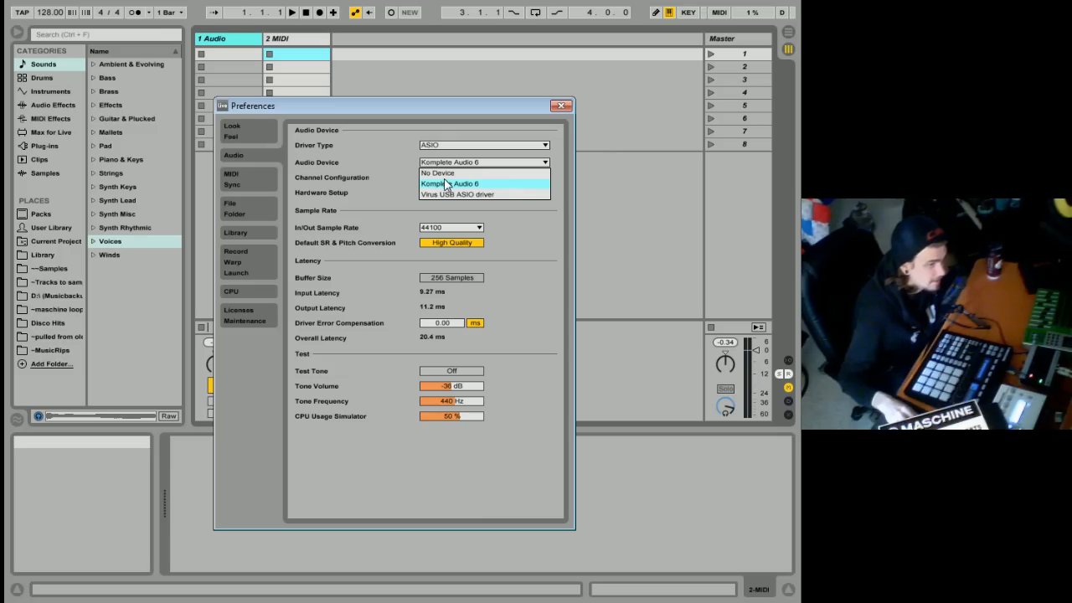
{"action": "left_click", "coordinate": [451, 183]}
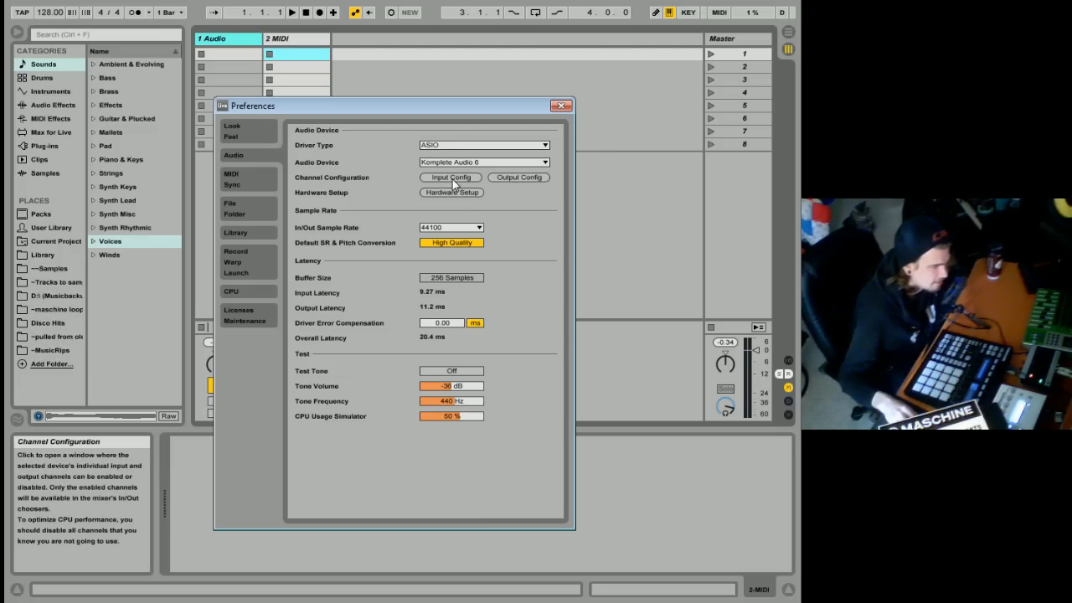
{"action": "left_click", "coordinate": [450, 177]}
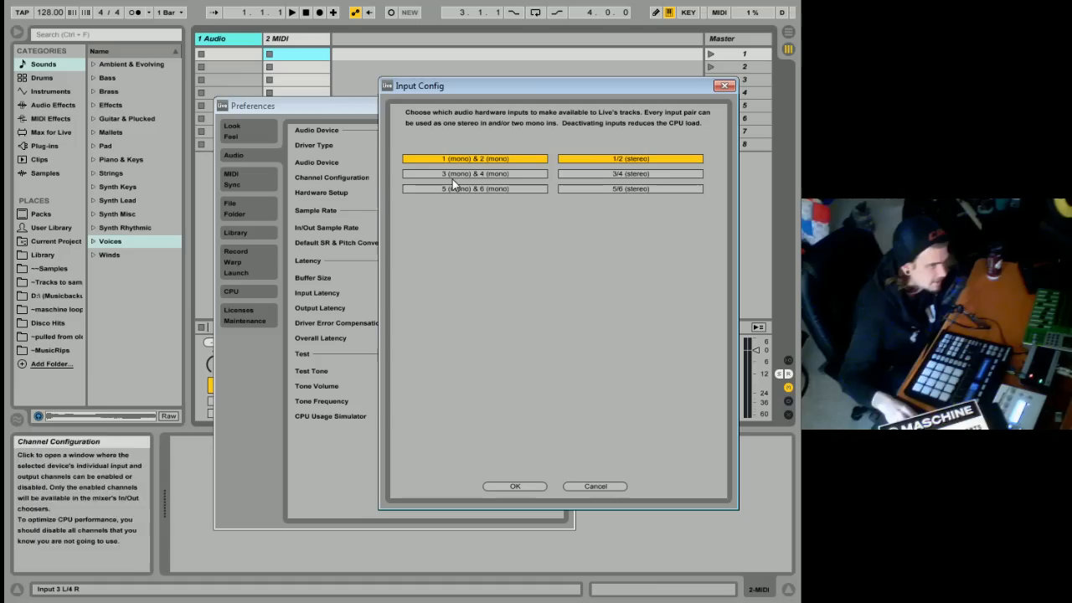
{"action": "left_click", "coordinate": [515, 485]}
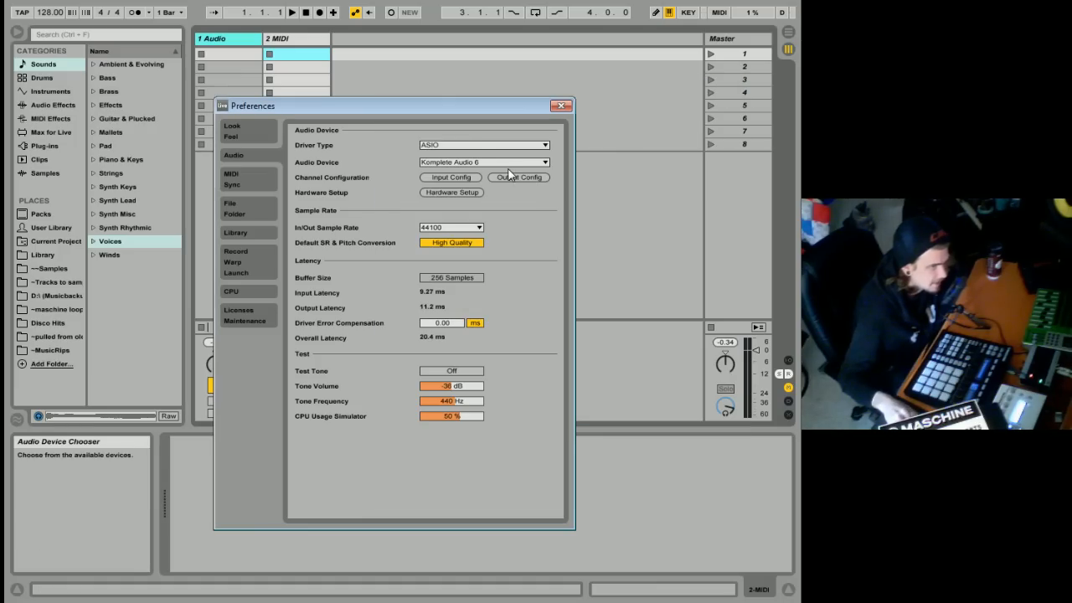
{"action": "mouse_move", "coordinate": [470, 146]}
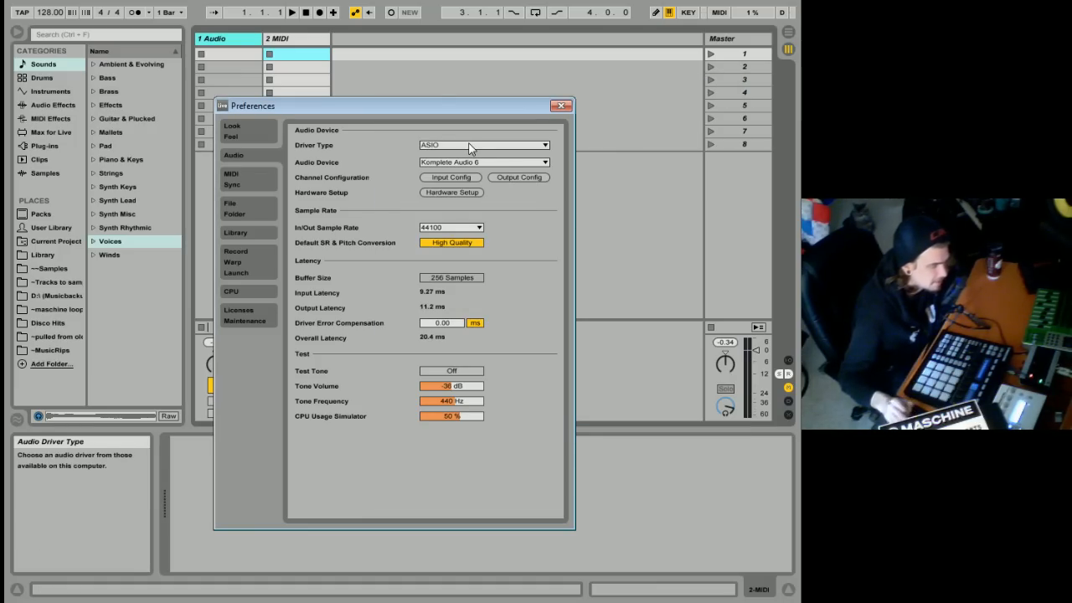
{"action": "mouse_move", "coordinate": [383, 188]}
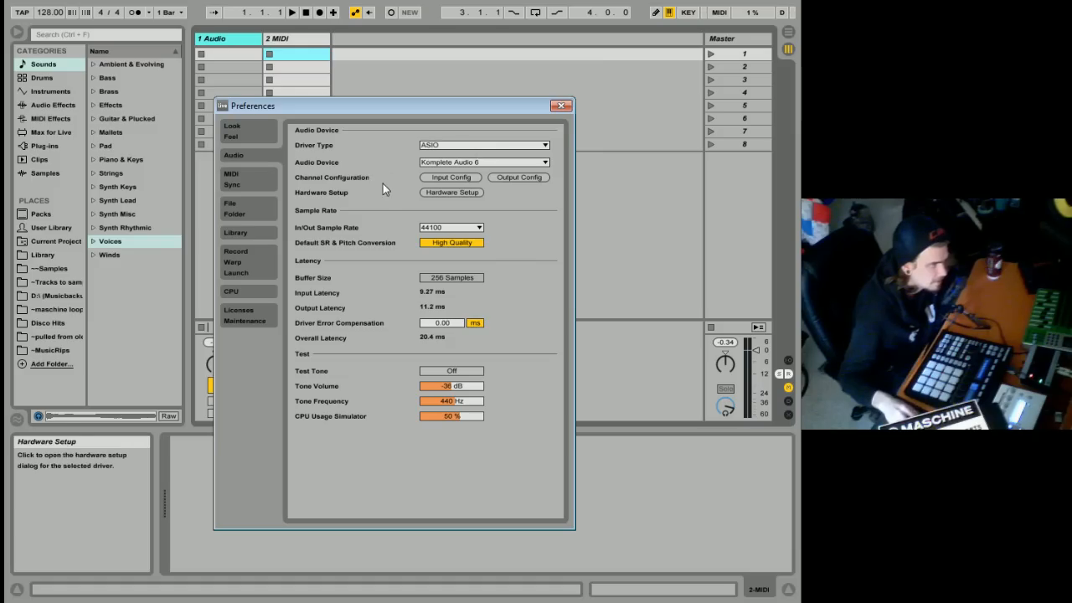
{"action": "mouse_move", "coordinate": [385, 182]}
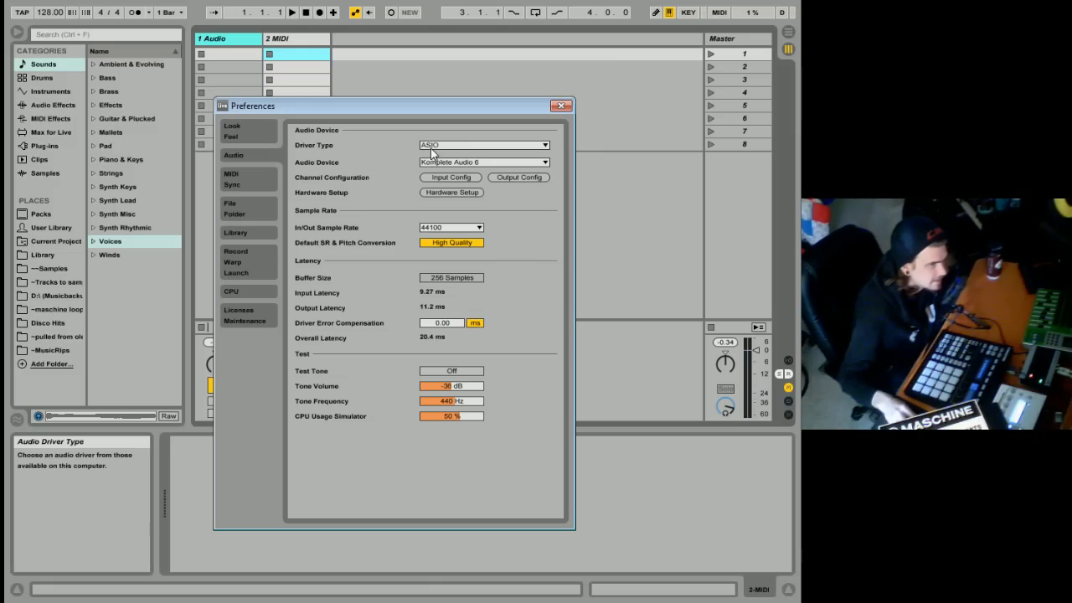
{"action": "mouse_move", "coordinate": [454, 159]}
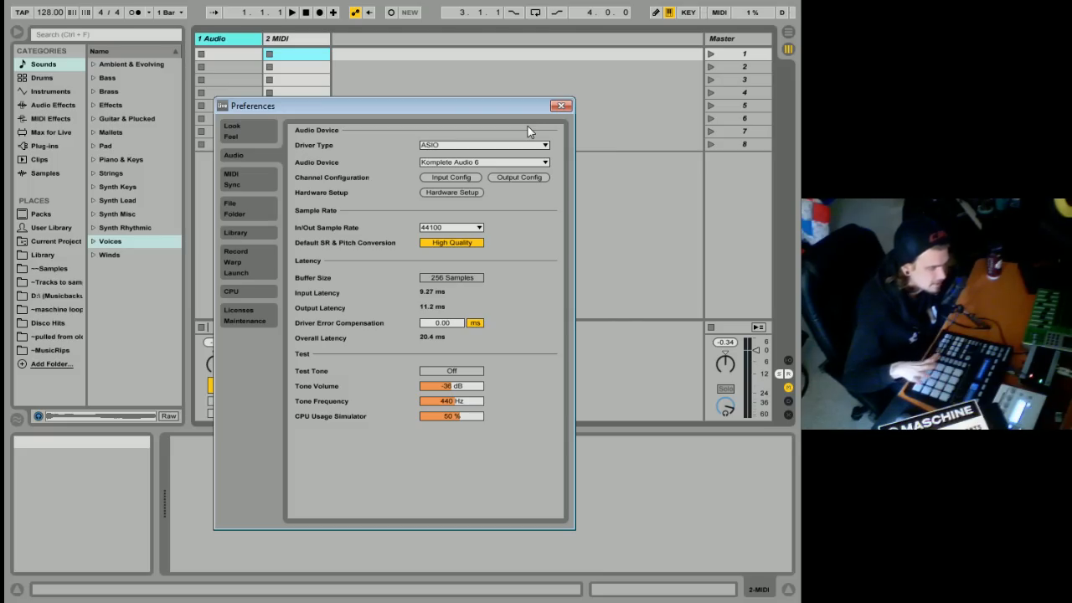
{"action": "mouse_move", "coordinate": [513, 132]}
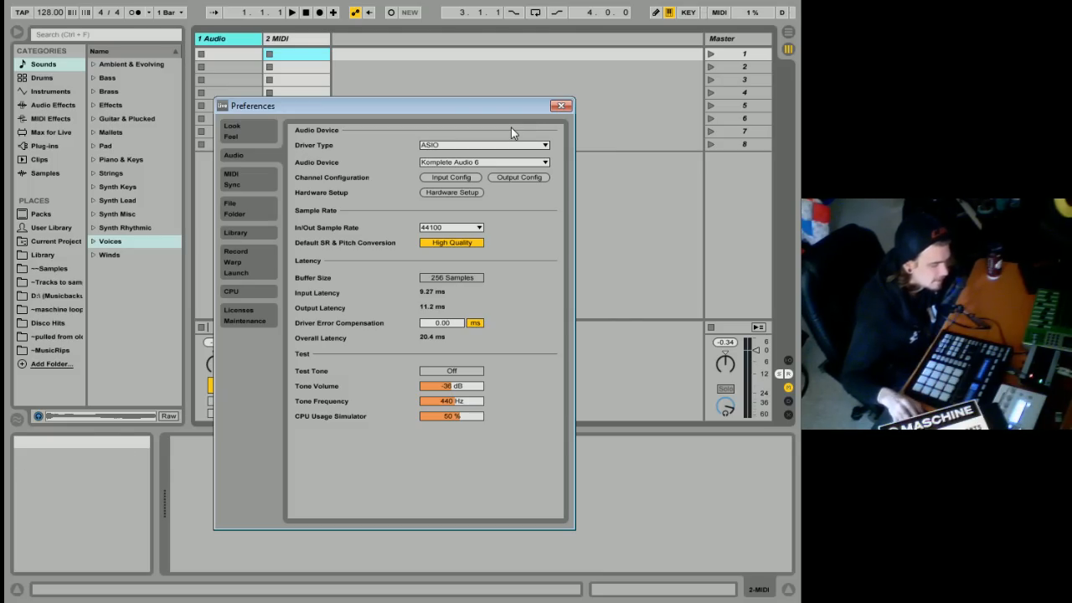
{"action": "mouse_move", "coordinate": [465, 211]}
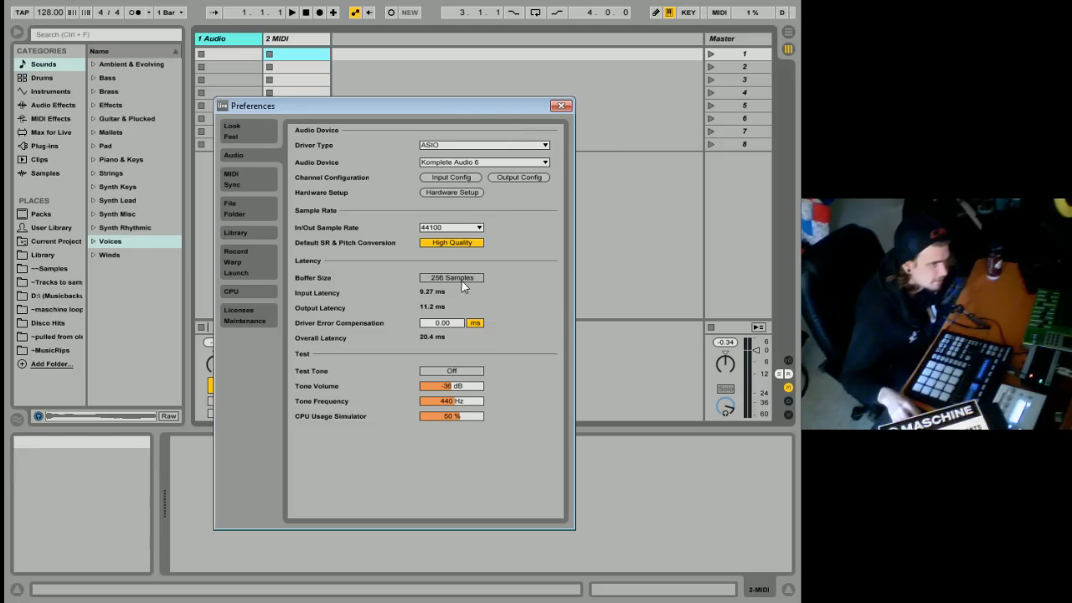
{"action": "mouse_move", "coordinate": [450, 277]}
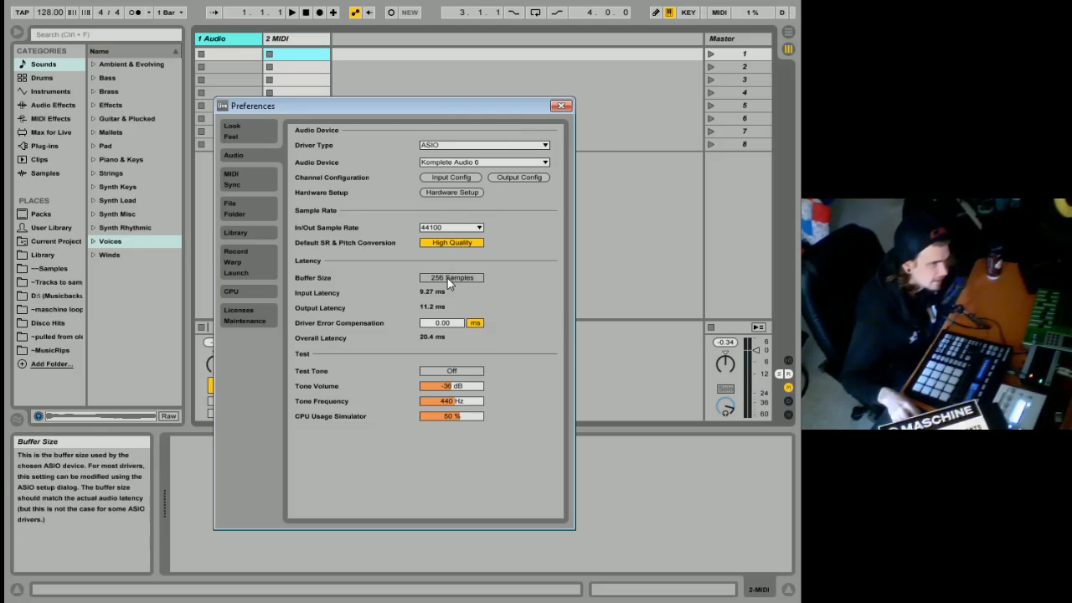
{"action": "left_click", "coordinate": [450, 191]}
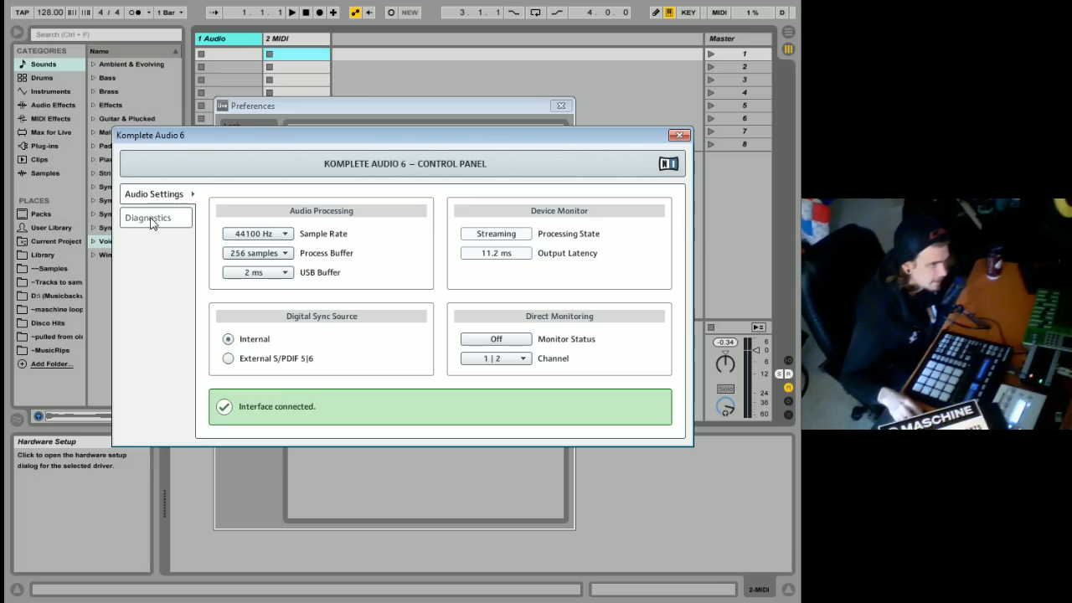
{"action": "mouse_move", "coordinate": [272, 268]}
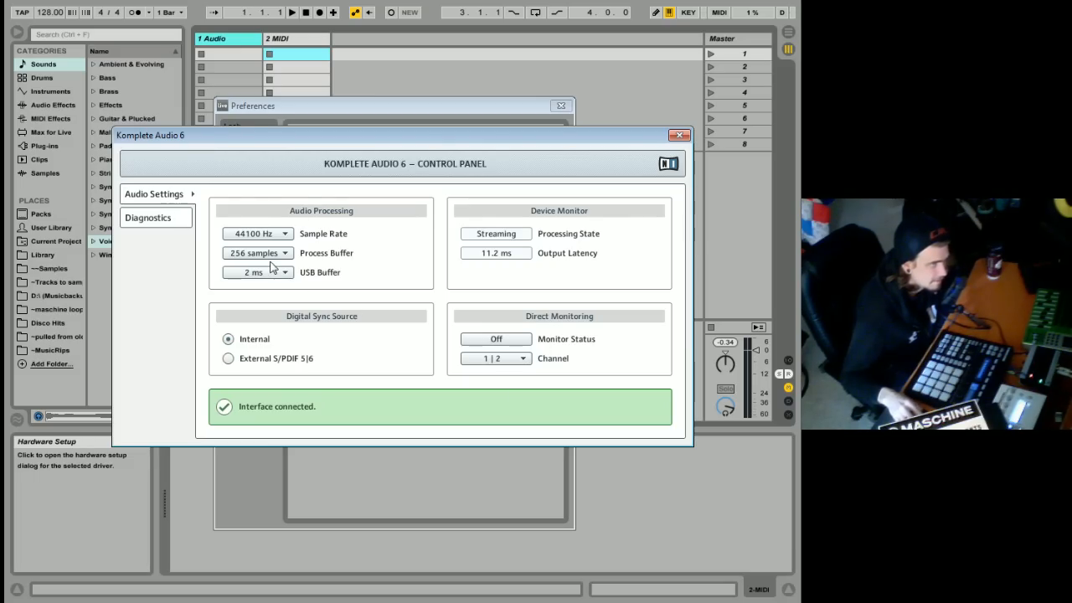
{"action": "mouse_move", "coordinate": [257, 253]}
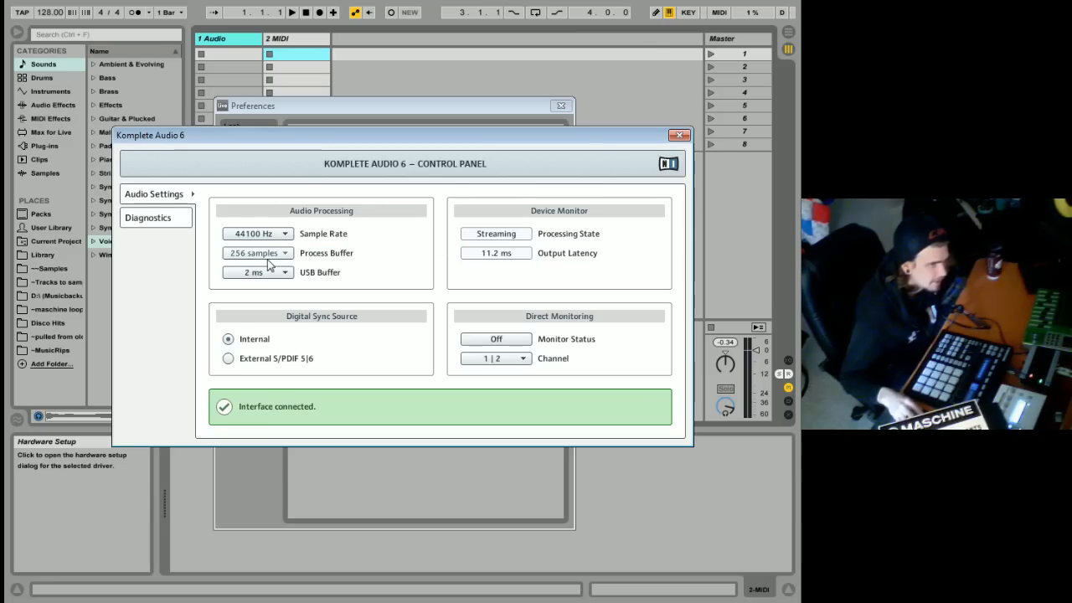
{"action": "left_click", "coordinate": [257, 252]}
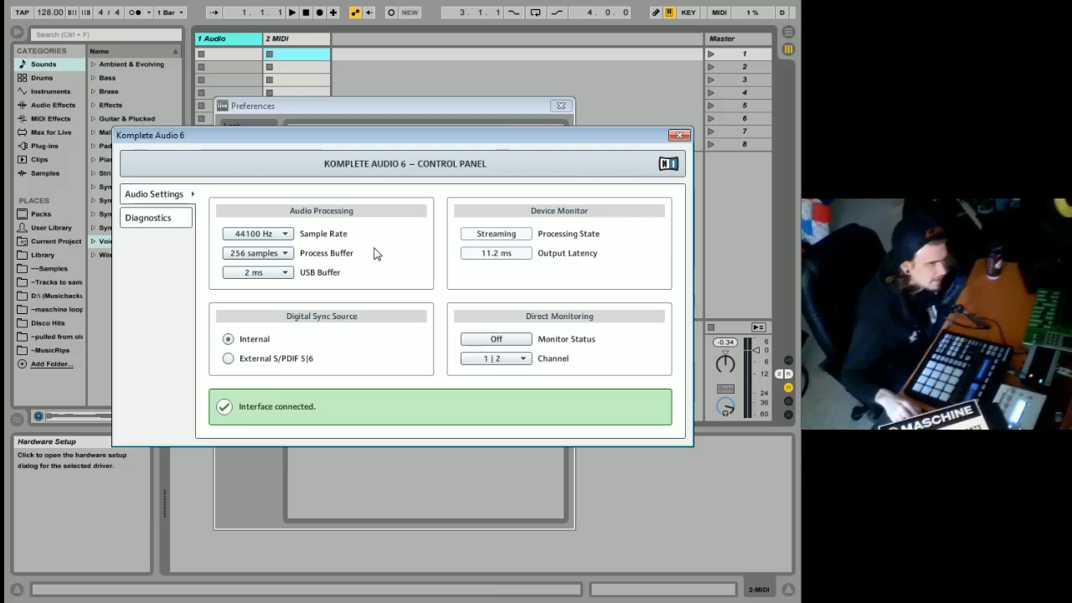
{"action": "mouse_move", "coordinate": [257, 253]}
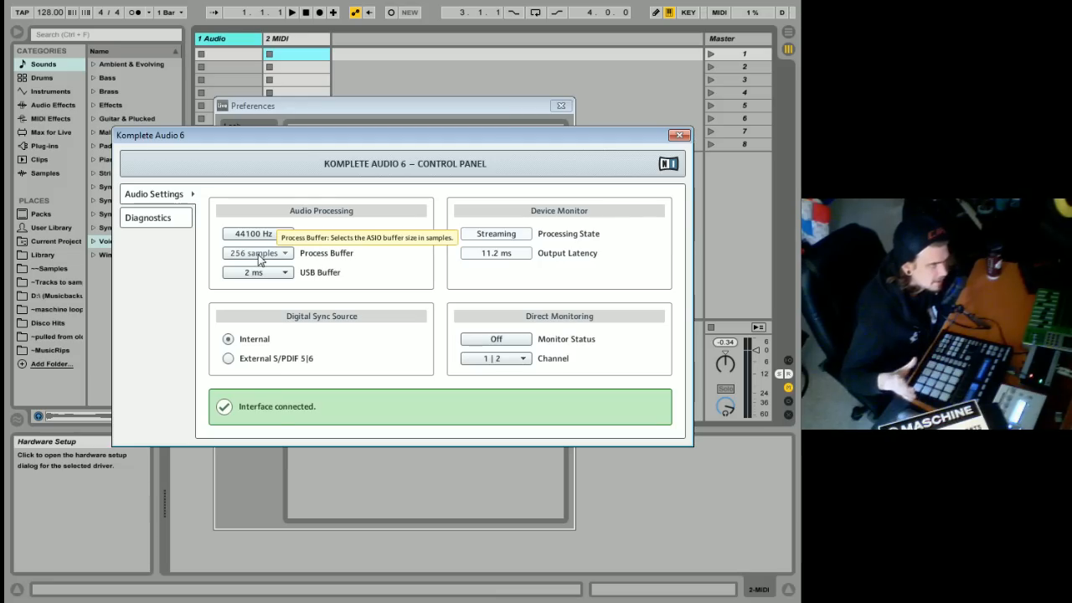
{"action": "mouse_move", "coordinate": [678, 135]}
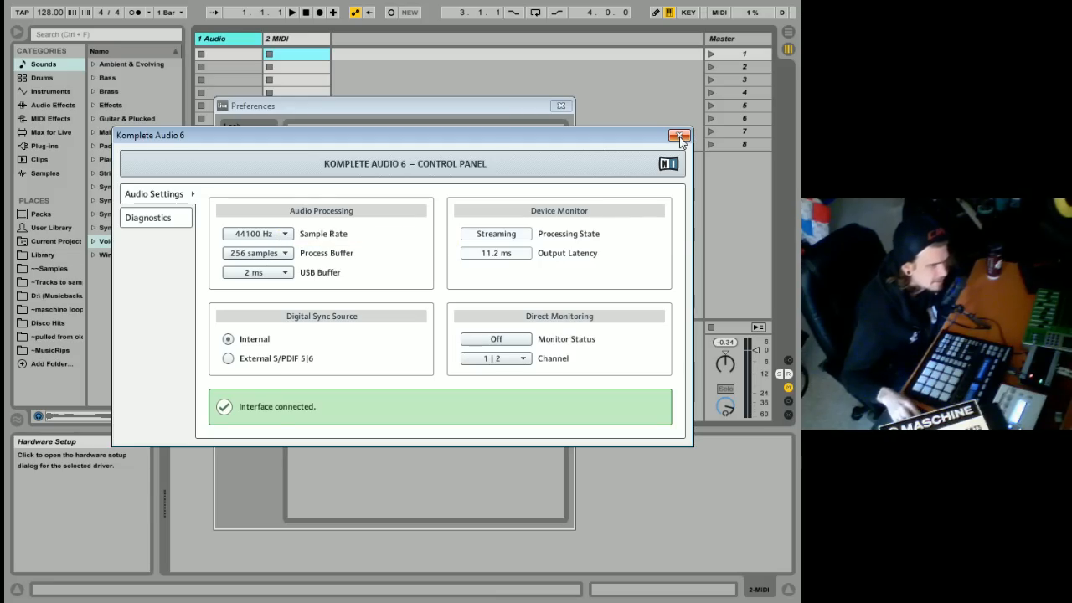
{"action": "mouse_move", "coordinate": [679, 135]}
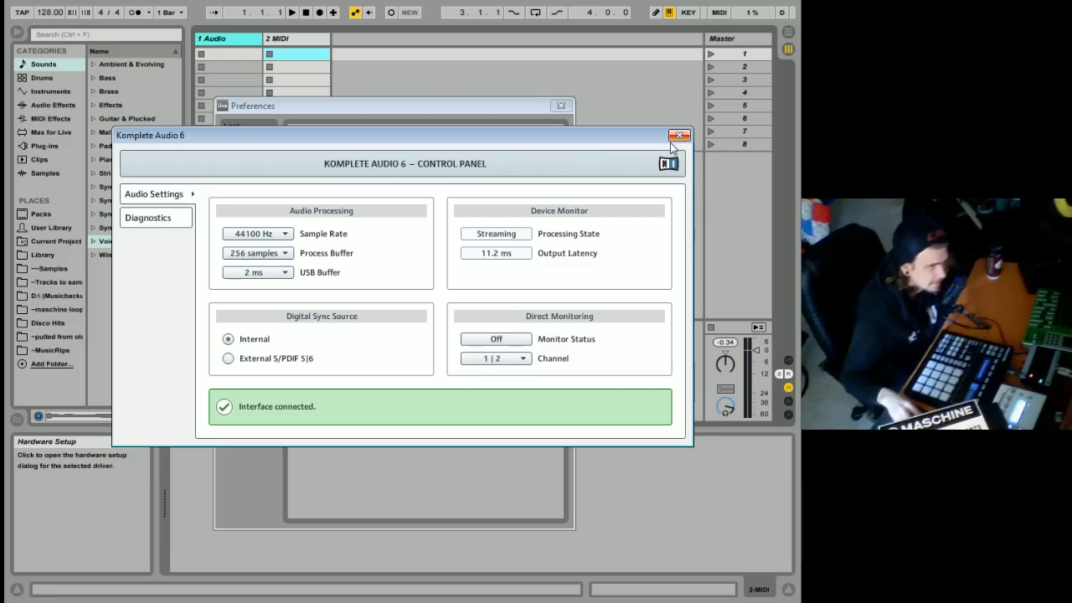
{"action": "mouse_move", "coordinate": [680, 136]}
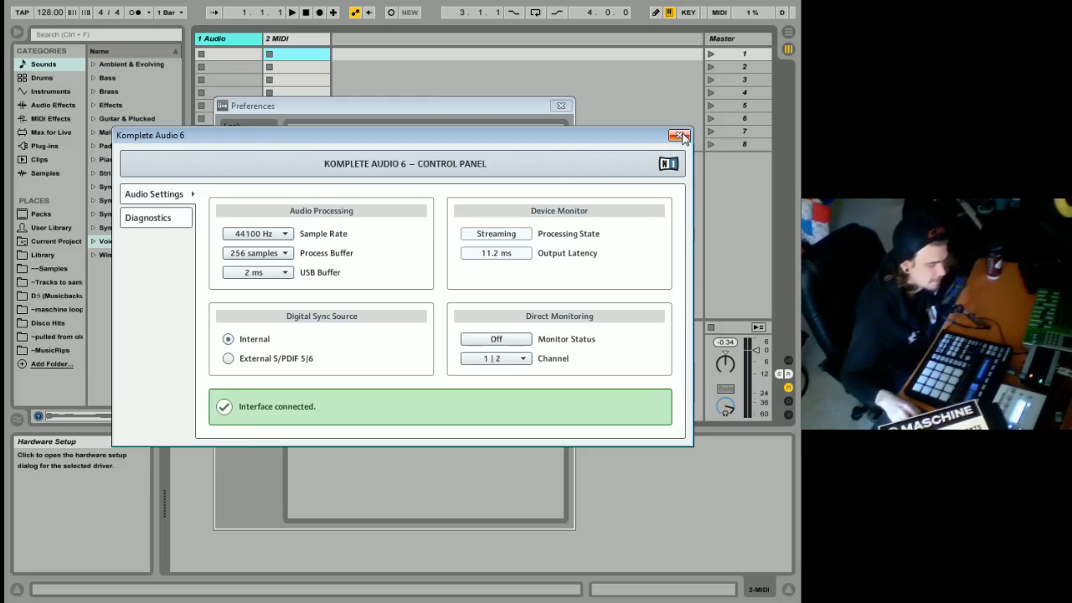
{"action": "left_click", "coordinate": [677, 135]}
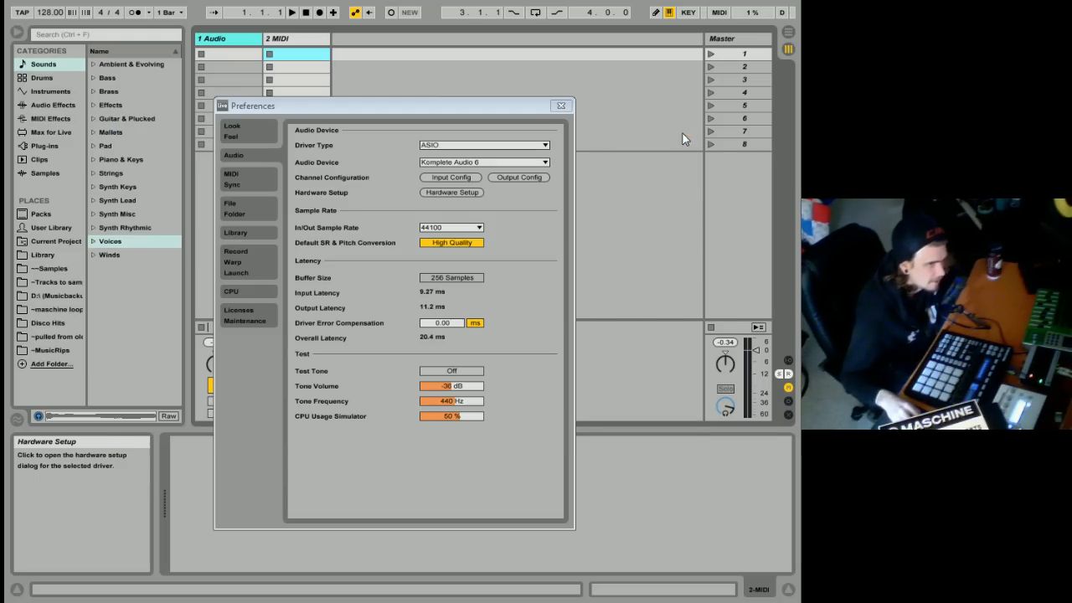
{"action": "mouse_move", "coordinate": [434, 145]}
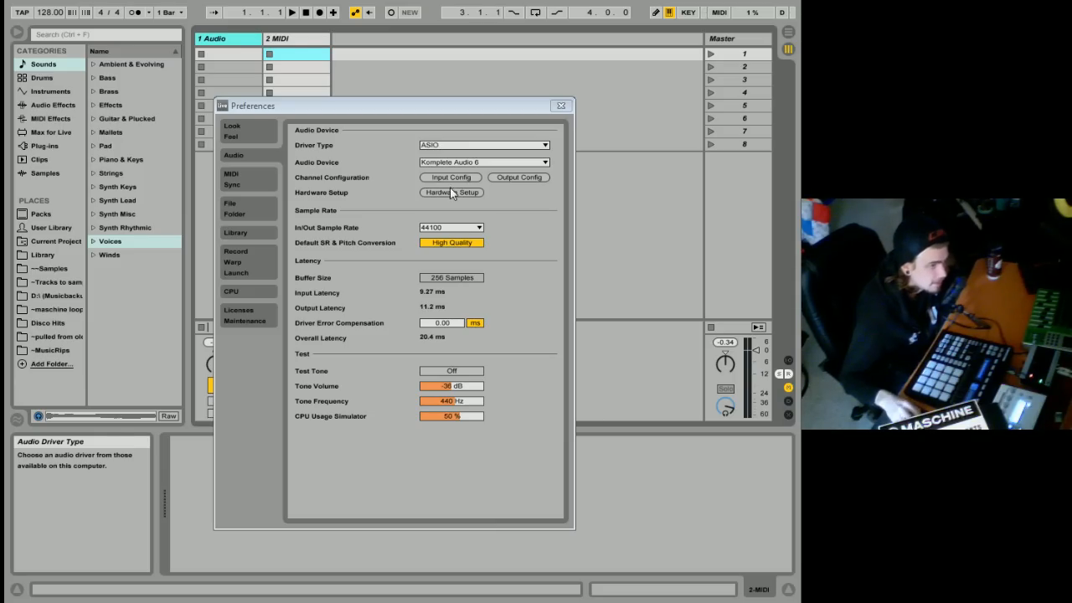
{"action": "mouse_move", "coordinate": [452, 147]}
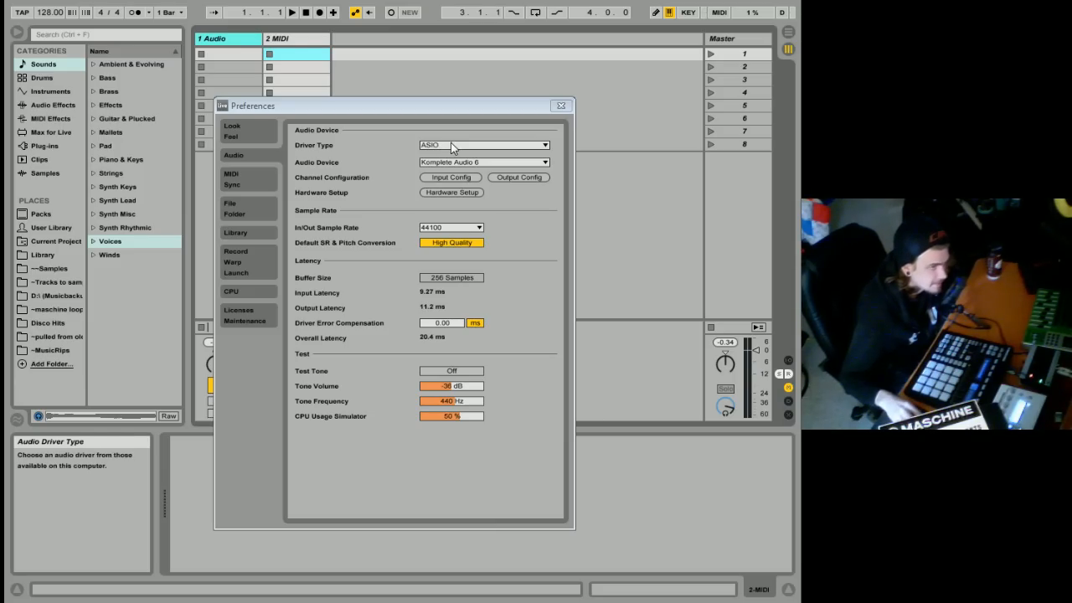
{"action": "mouse_move", "coordinate": [444, 148]}
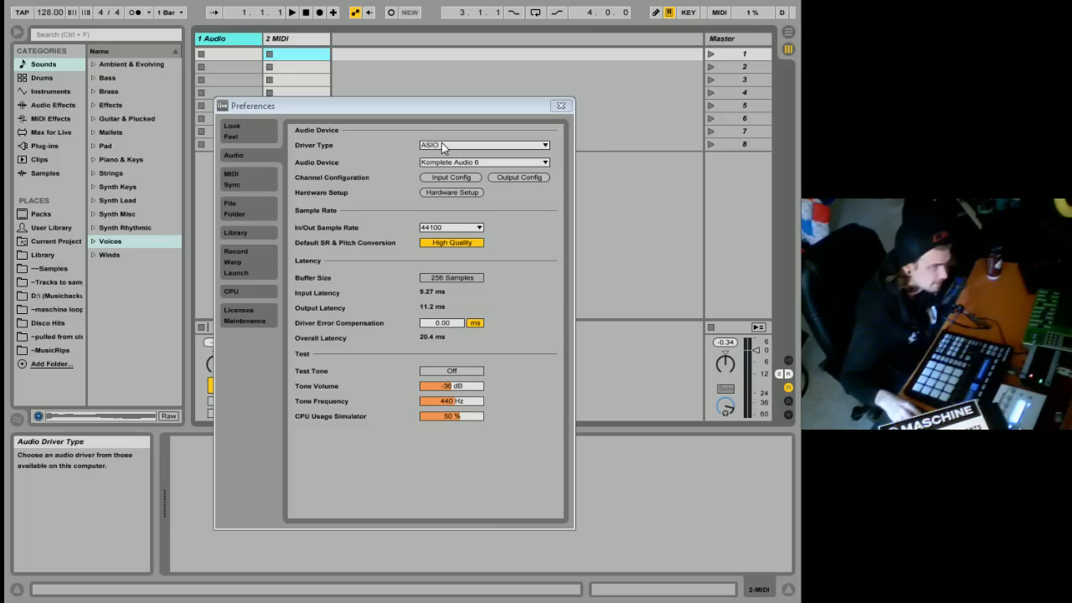
{"action": "mouse_move", "coordinate": [436, 162]}
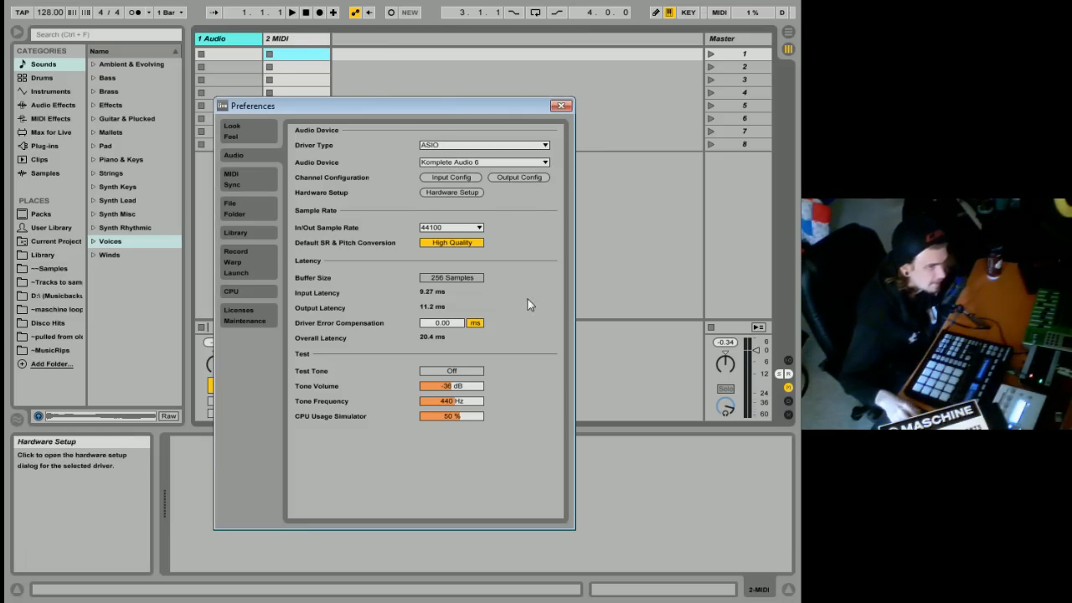
{"action": "mouse_move", "coordinate": [451, 277]}
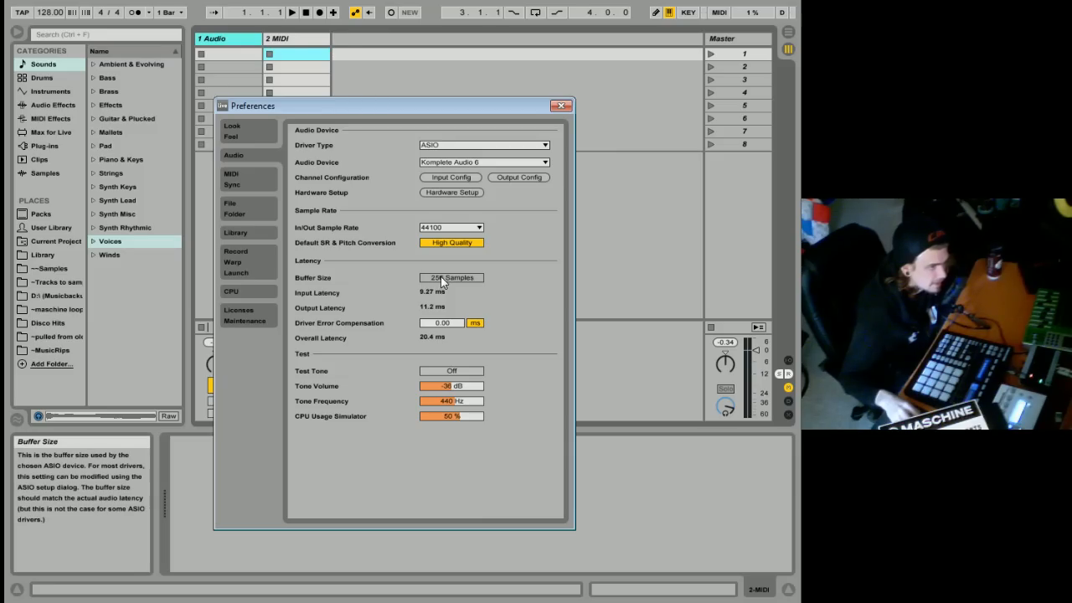
{"action": "mouse_move", "coordinate": [433, 261]}
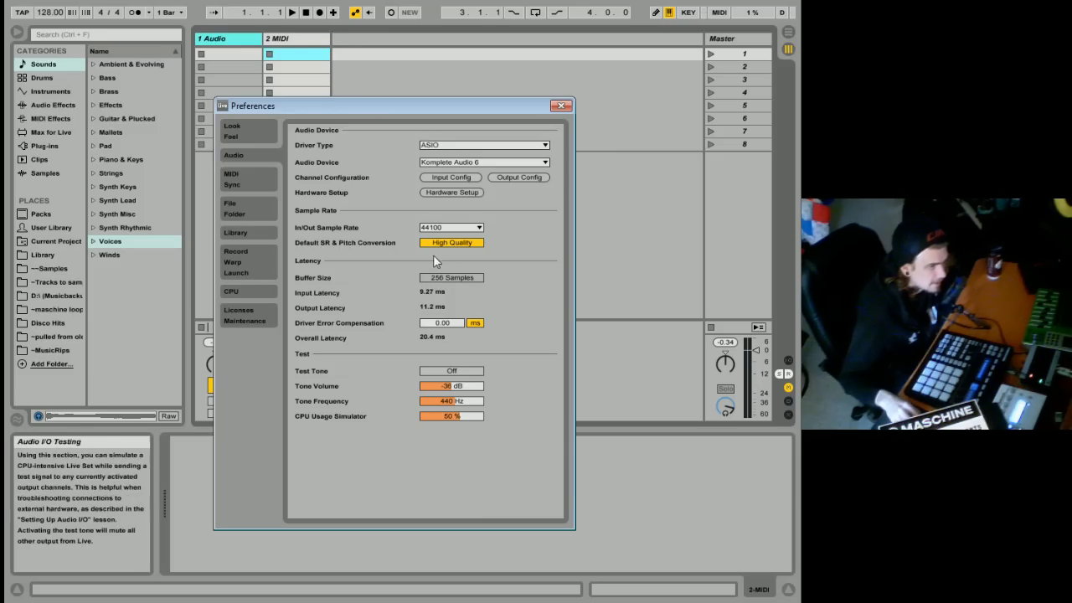
Toggle the test tone on and off, leaving tone volume at -20 dB and CPU simulator 75%
{"action": "left_click", "coordinate": [451, 370]}
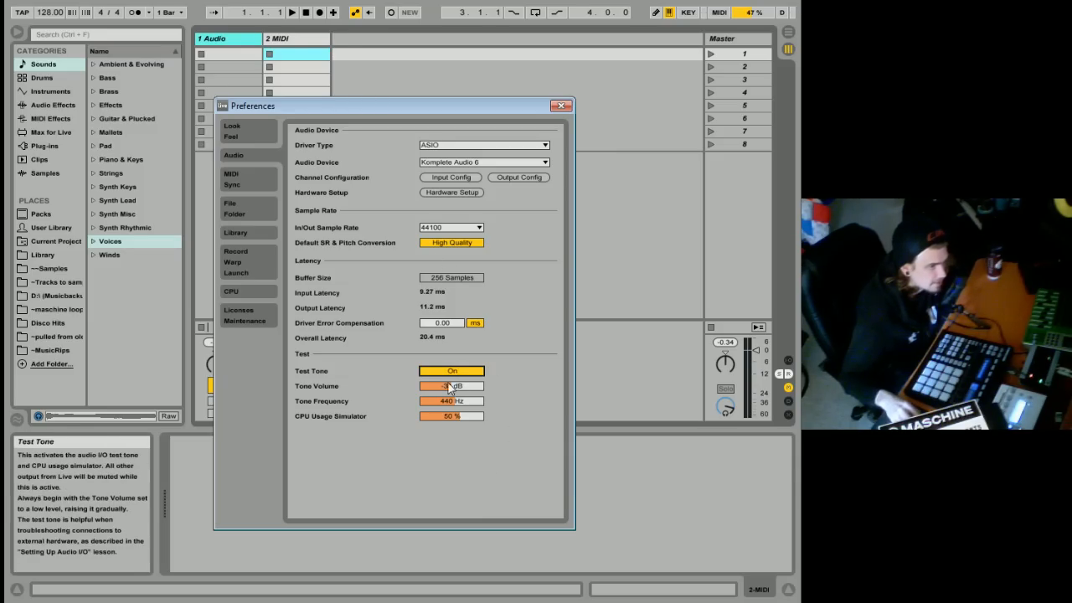
{"action": "left_click", "coordinate": [451, 386]}
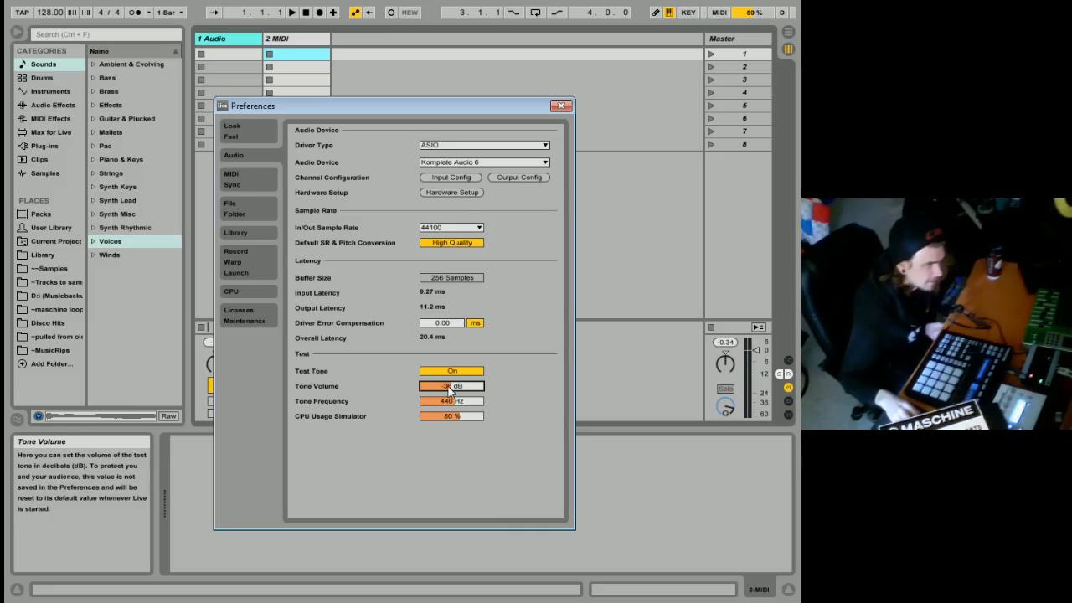
{"action": "left_click", "coordinate": [451, 371]}
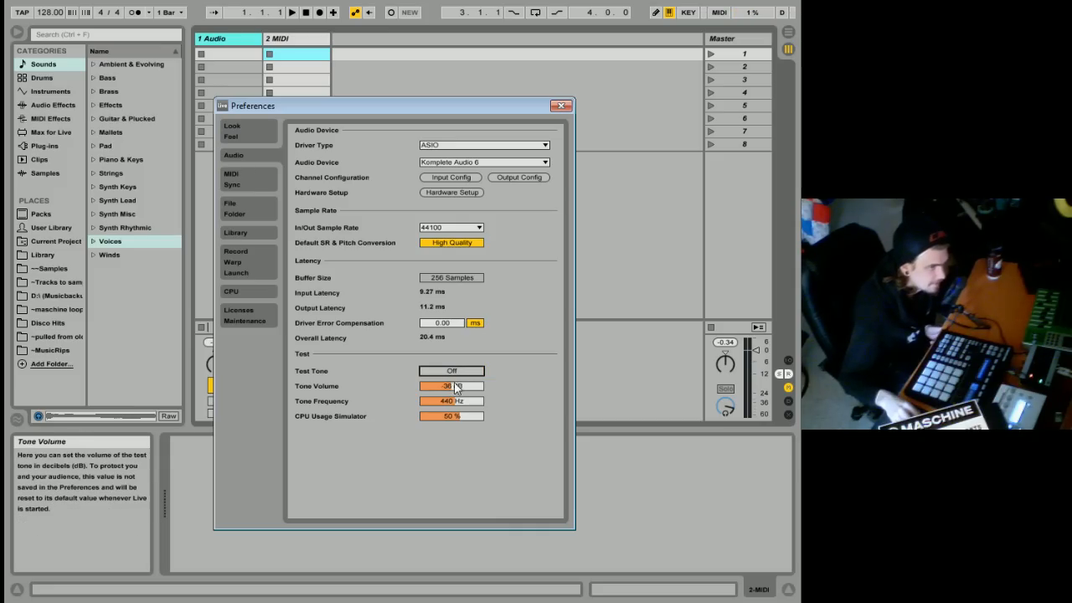
{"action": "left_click", "coordinate": [451, 371]}
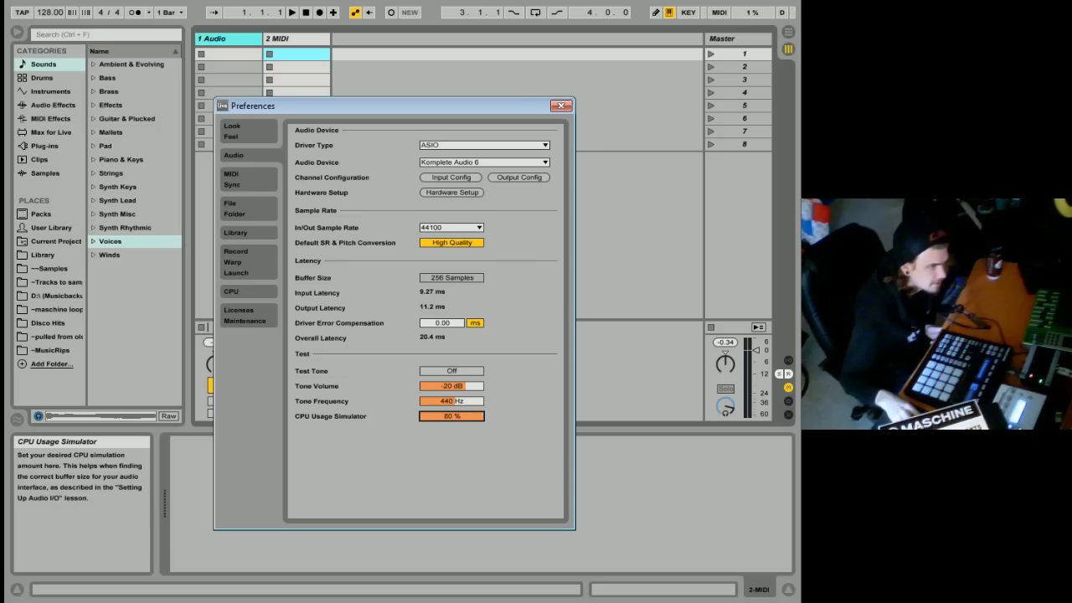
{"action": "left_click", "coordinate": [452, 371]}
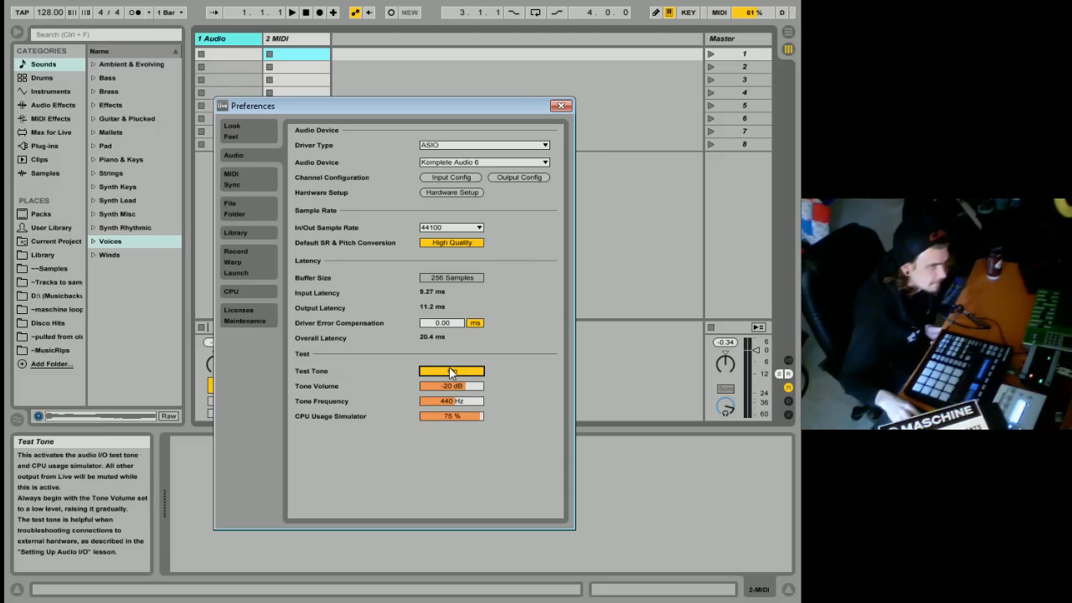
{"action": "left_click", "coordinate": [450, 370]}
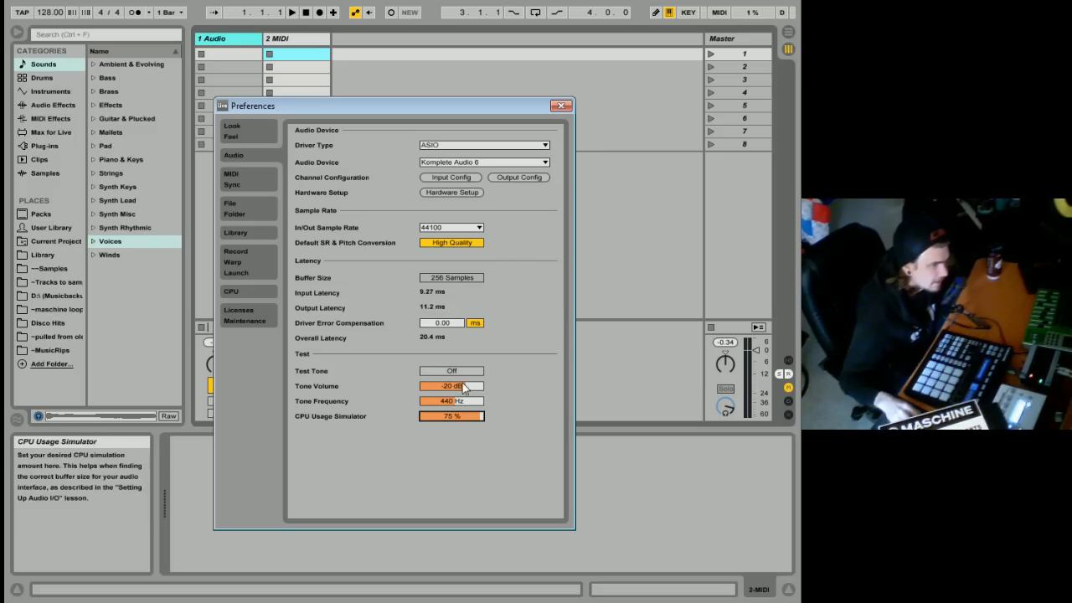
{"action": "mouse_move", "coordinate": [450, 370]}
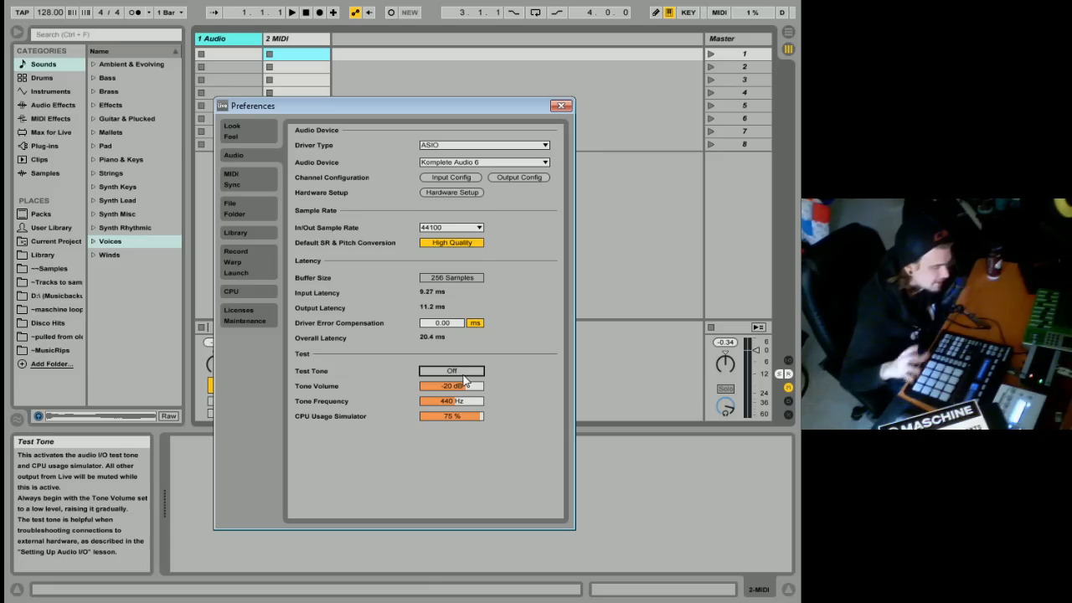
{"action": "mouse_move", "coordinate": [452, 277]}
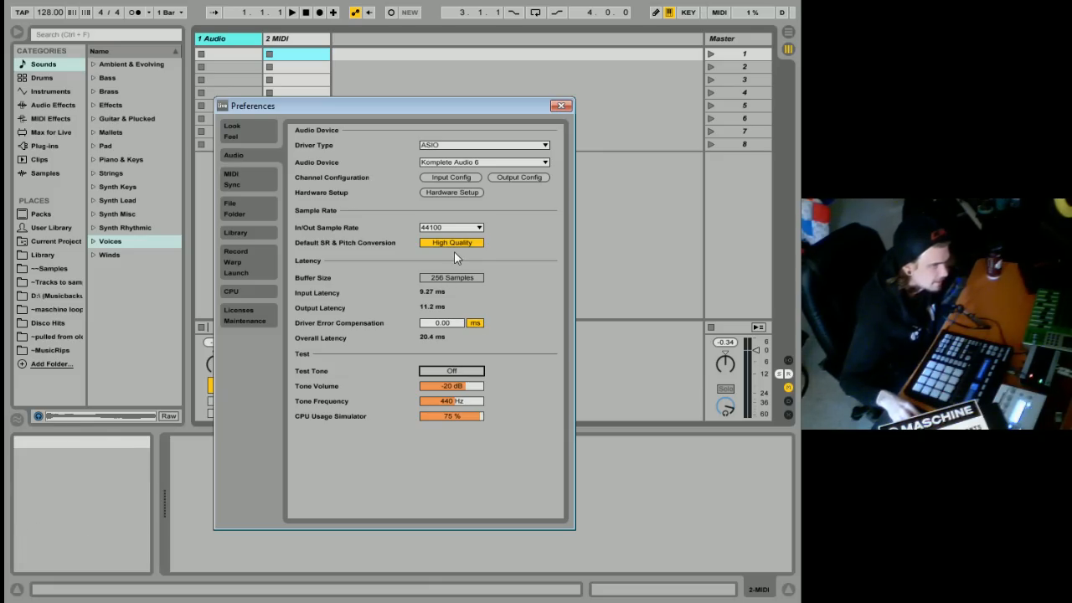
{"action": "mouse_move", "coordinate": [451, 370]}
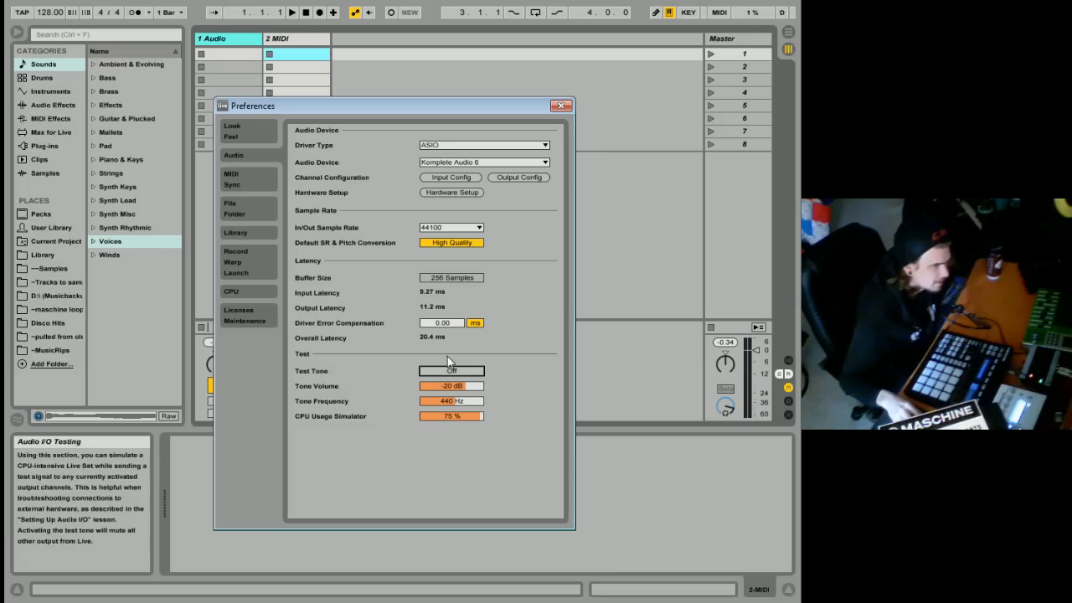
{"action": "mouse_move", "coordinate": [429, 245]}
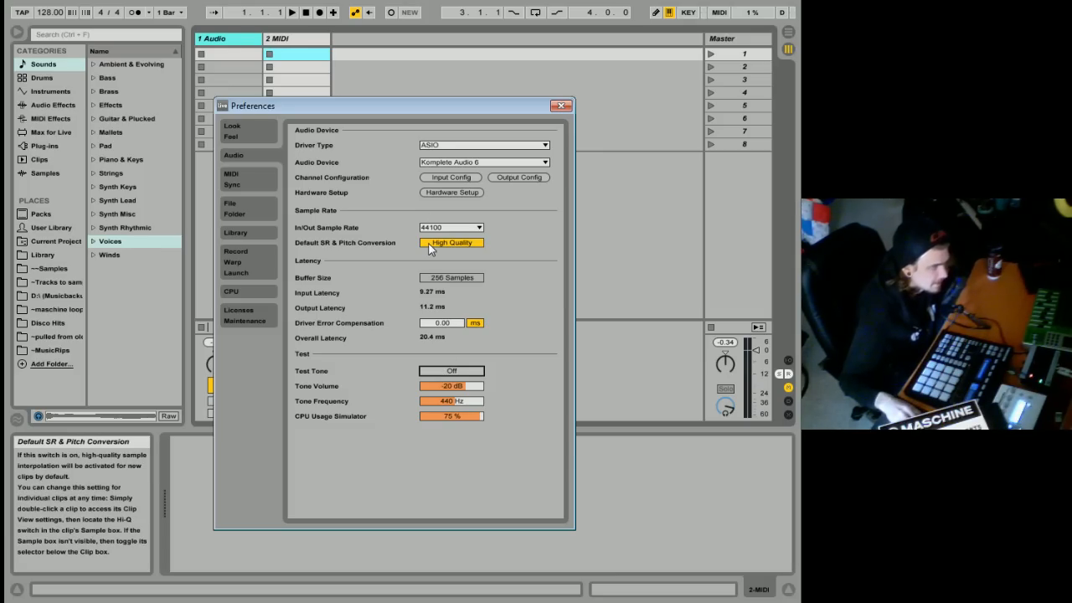
{"action": "mouse_move", "coordinate": [370, 193]}
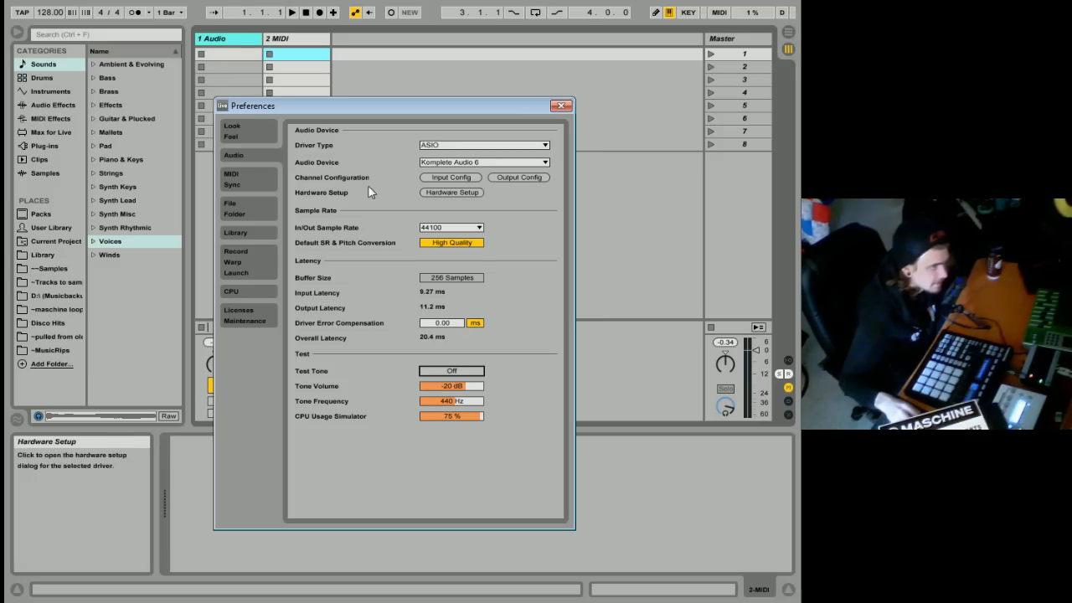
{"action": "mouse_move", "coordinate": [270, 179]}
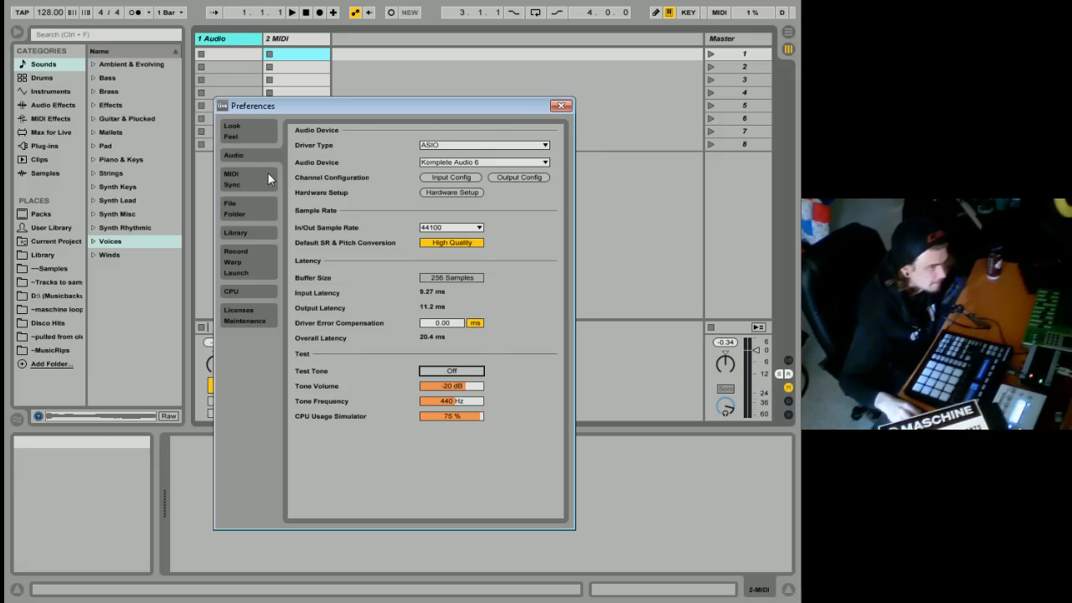
{"action": "mouse_move", "coordinate": [239, 165]}
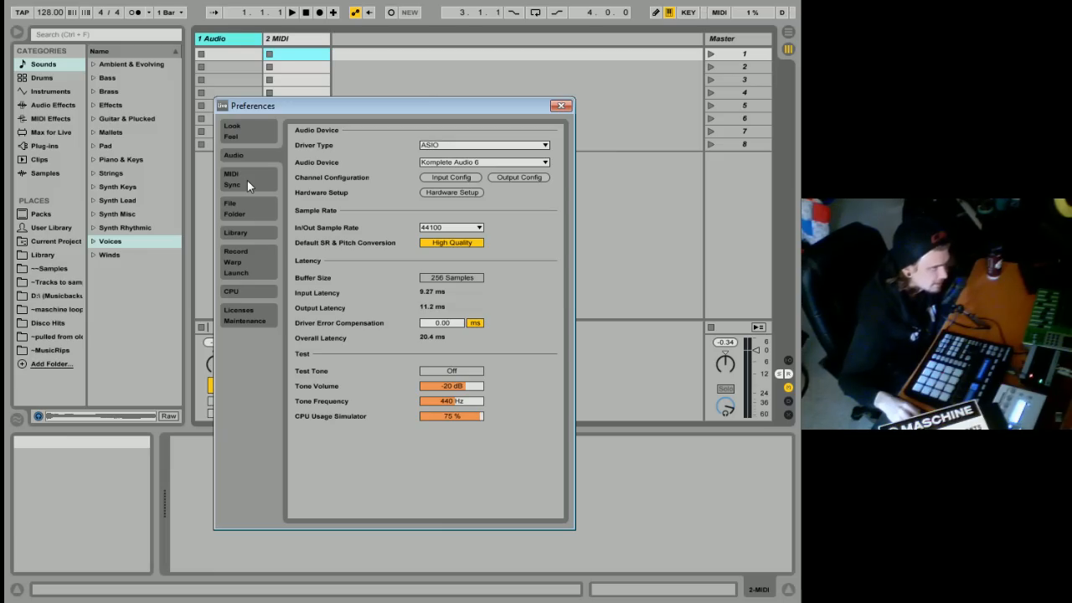
{"action": "mouse_move", "coordinate": [348, 258]}
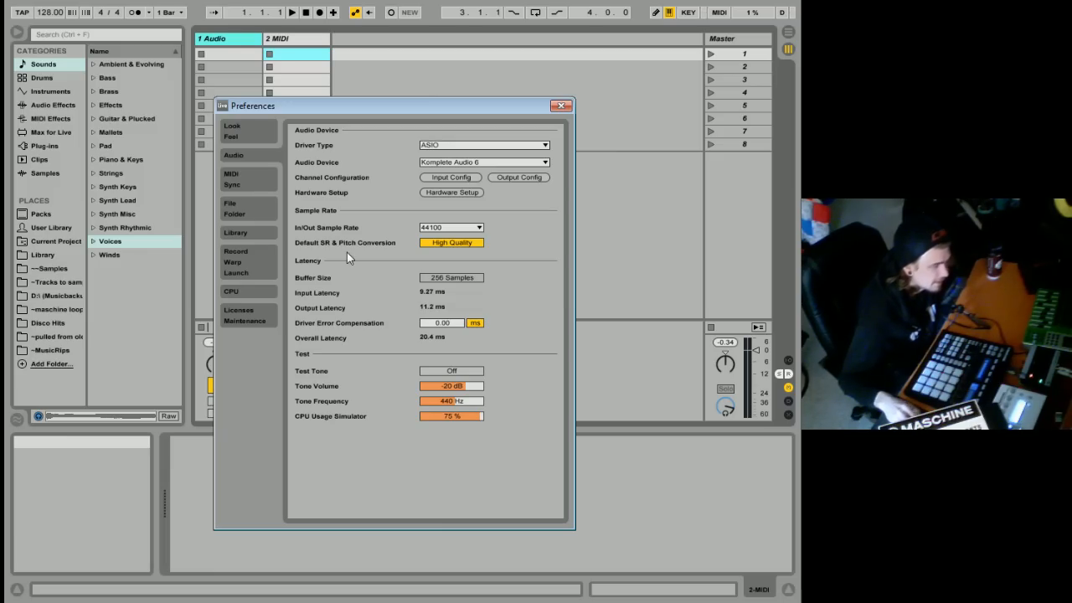
{"action": "mouse_move", "coordinate": [195, 260]}
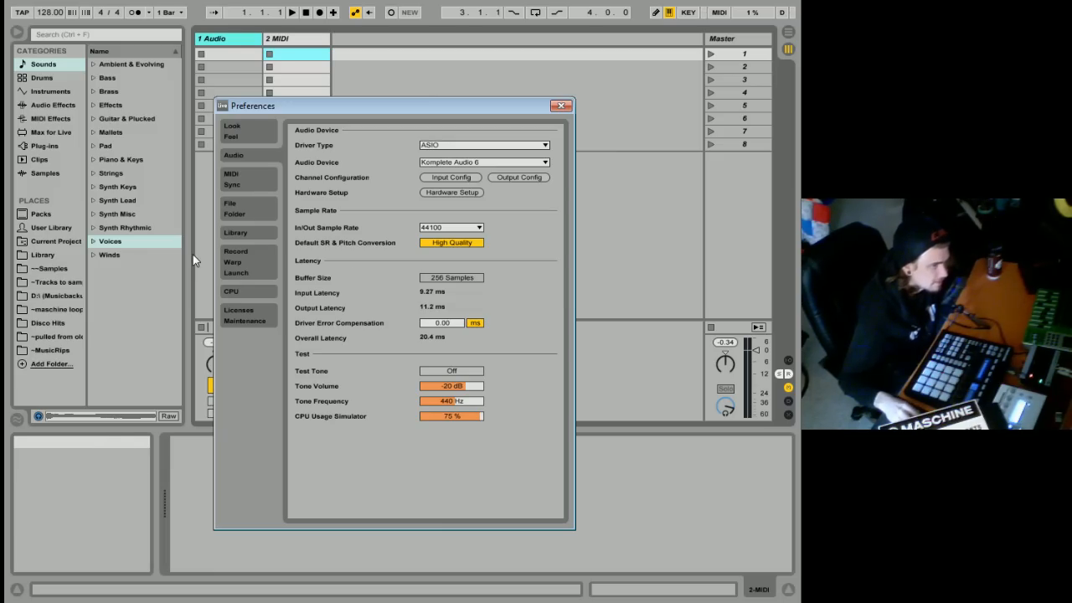
{"action": "mouse_move", "coordinate": [438, 292]}
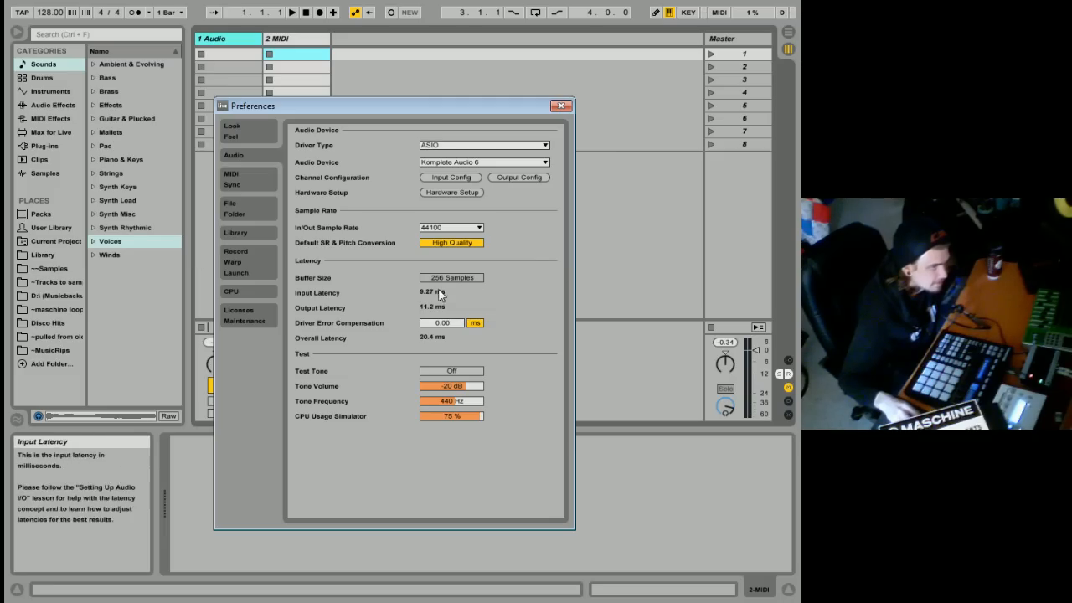
{"action": "mouse_move", "coordinate": [546, 314]}
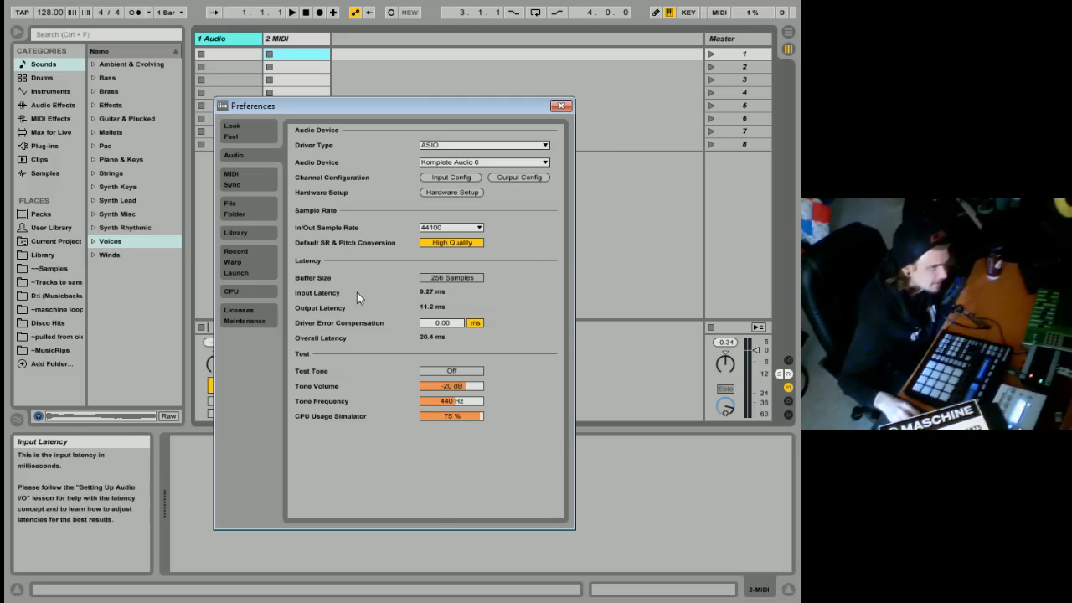
{"action": "mouse_move", "coordinate": [436, 312]}
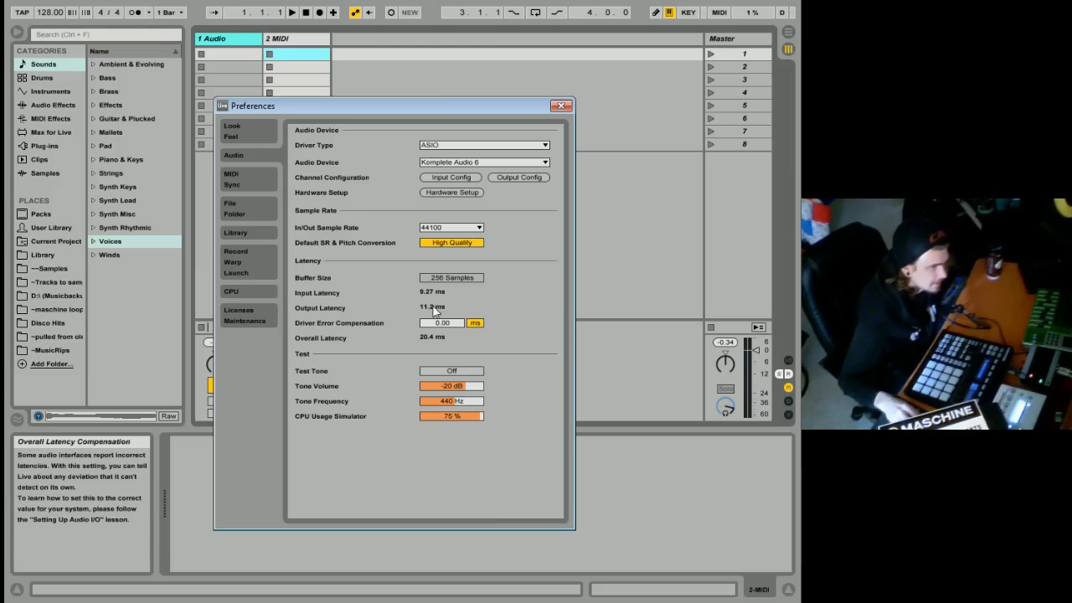
{"action": "mouse_move", "coordinate": [430, 301]}
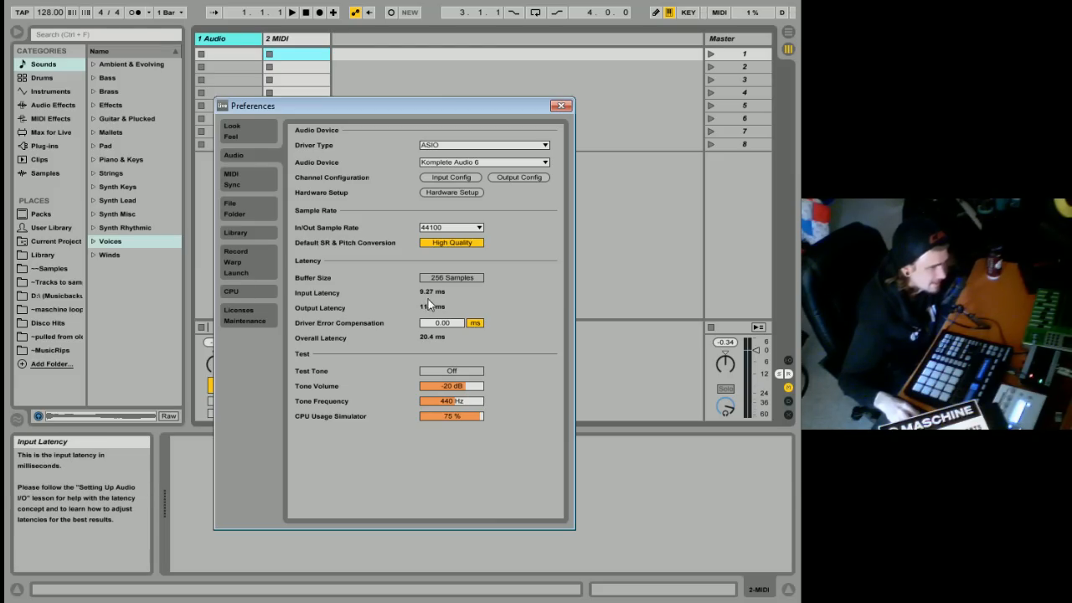
{"action": "mouse_move", "coordinate": [442, 315]}
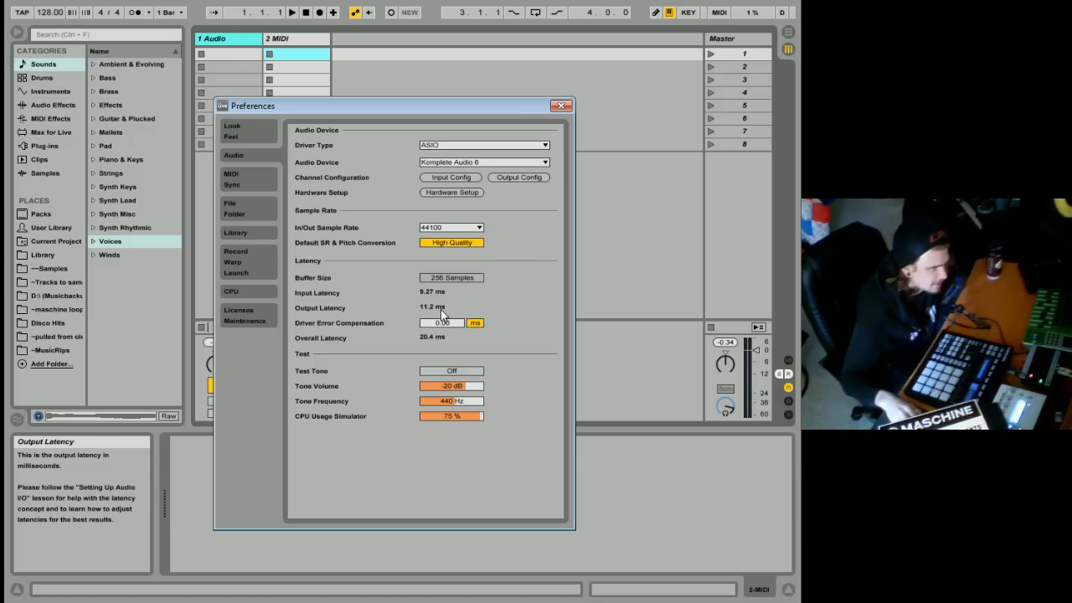
Open the MIDI Sync preferences with control surface and MIDI port settings
{"action": "left_click", "coordinate": [231, 178]}
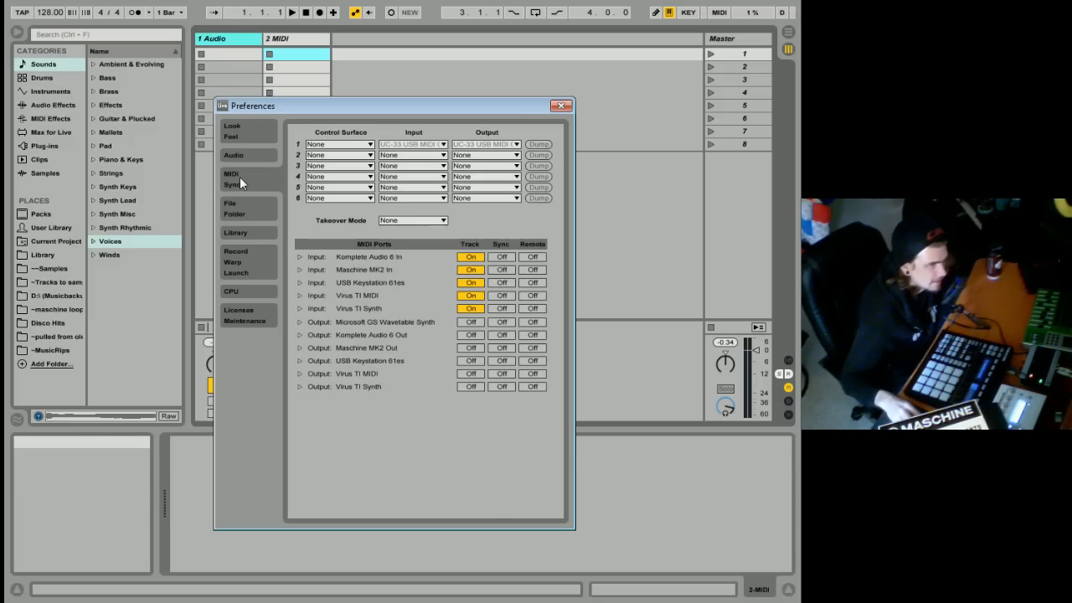
{"action": "mouse_move", "coordinate": [379, 270]}
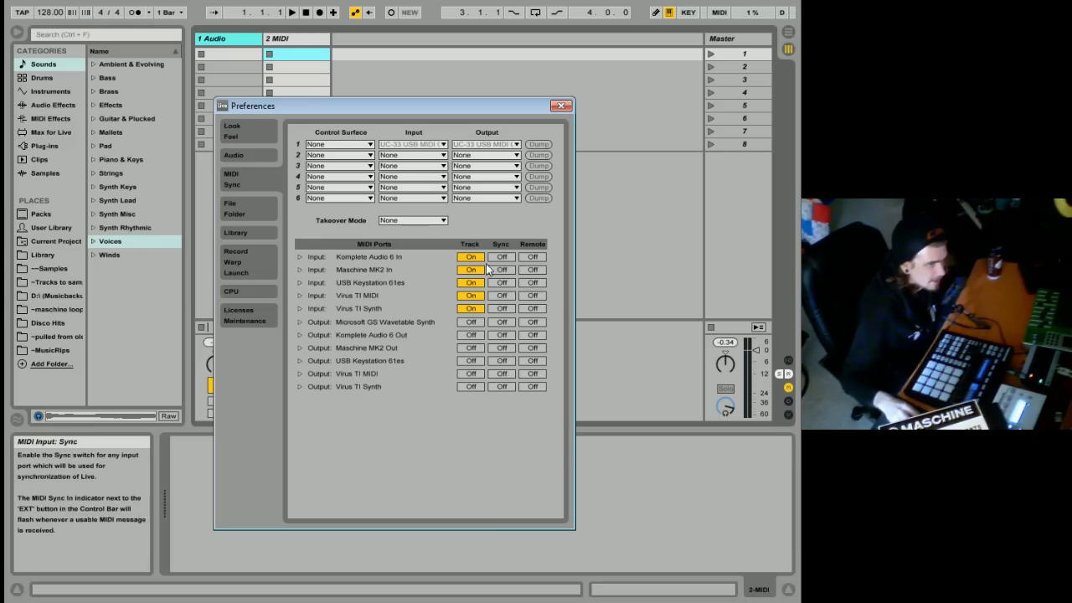
{"action": "mouse_move", "coordinate": [458, 347]}
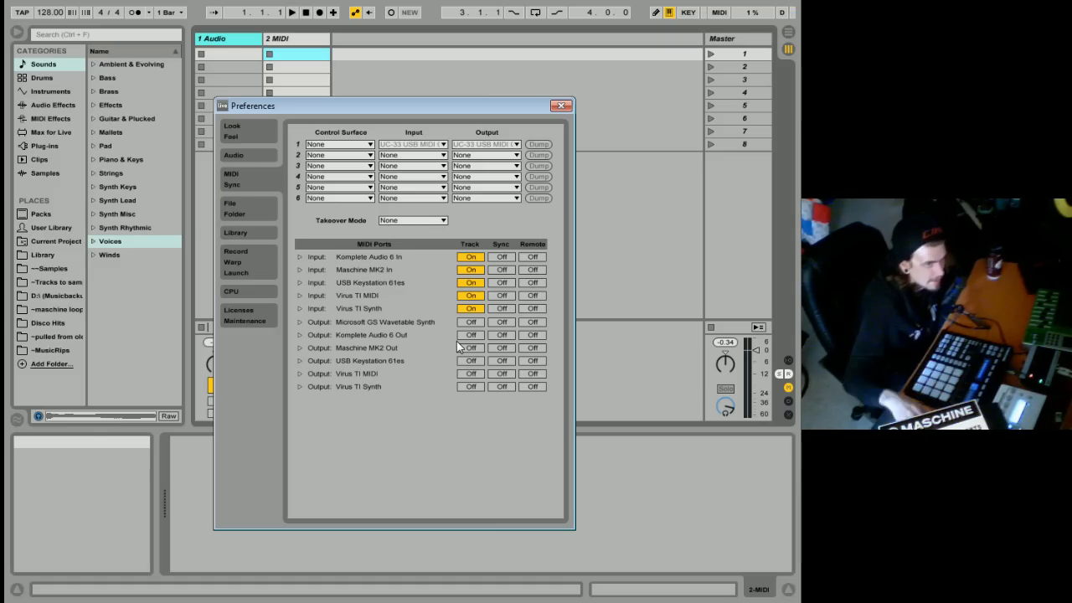
{"action": "mouse_move", "coordinate": [791, 18]}
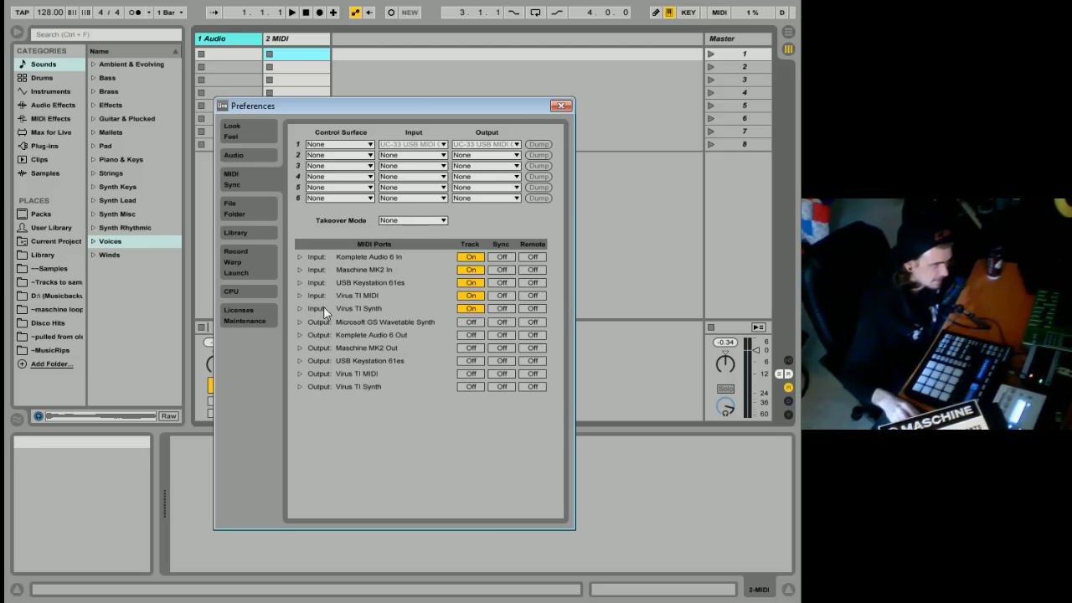
{"action": "mouse_move", "coordinate": [333, 274]}
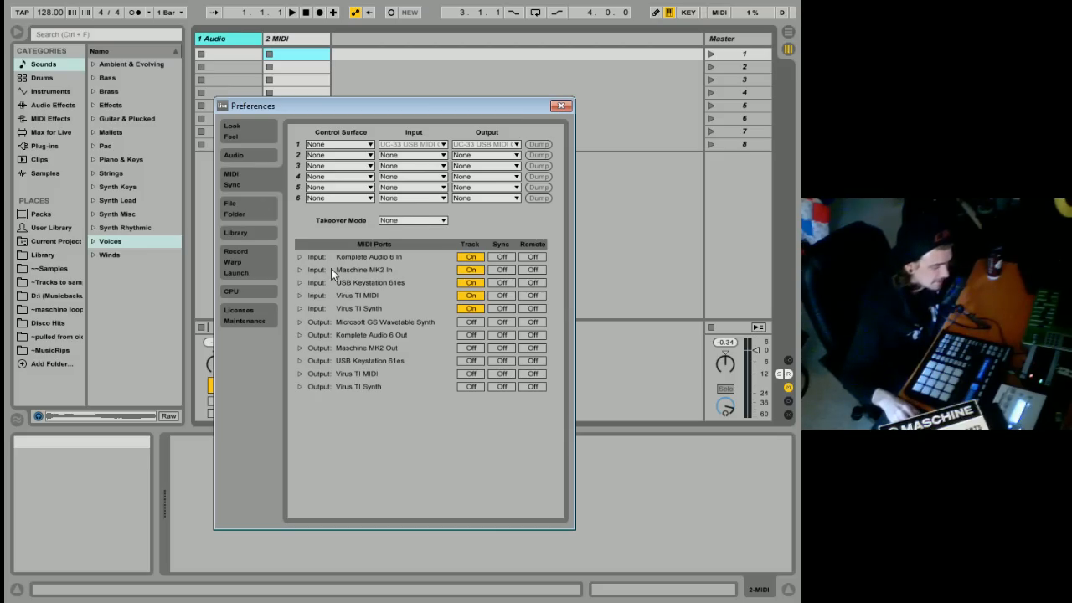
{"action": "mouse_move", "coordinate": [538, 155]}
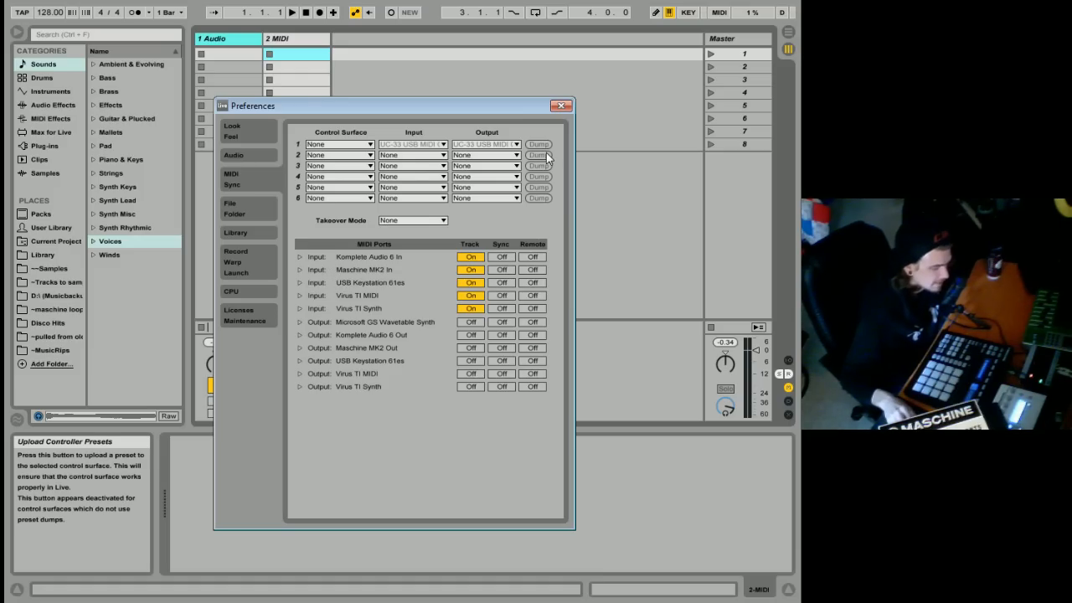
{"action": "mouse_move", "coordinate": [385, 173]}
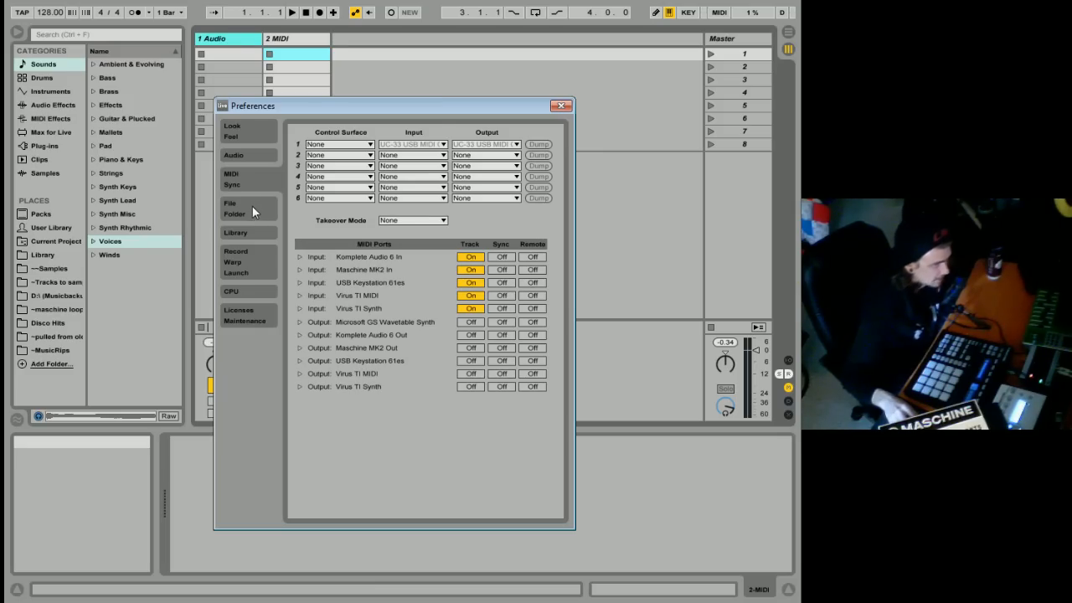
Open the File Folder preferences to review Decoding Cache and Plug-In Sources
{"action": "left_click", "coordinate": [234, 208]}
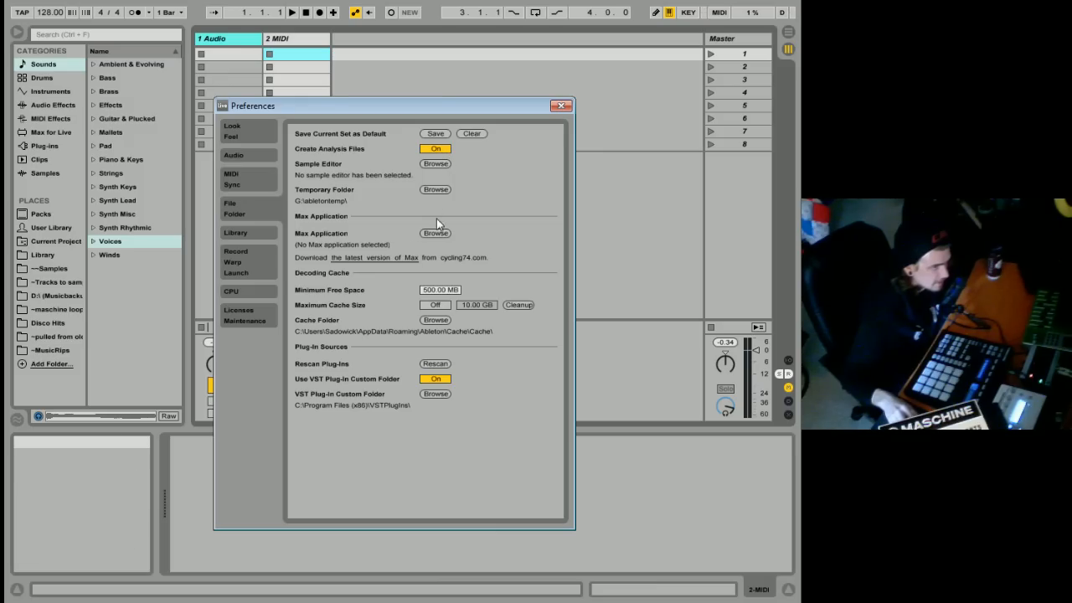
{"action": "mouse_move", "coordinate": [456, 409]}
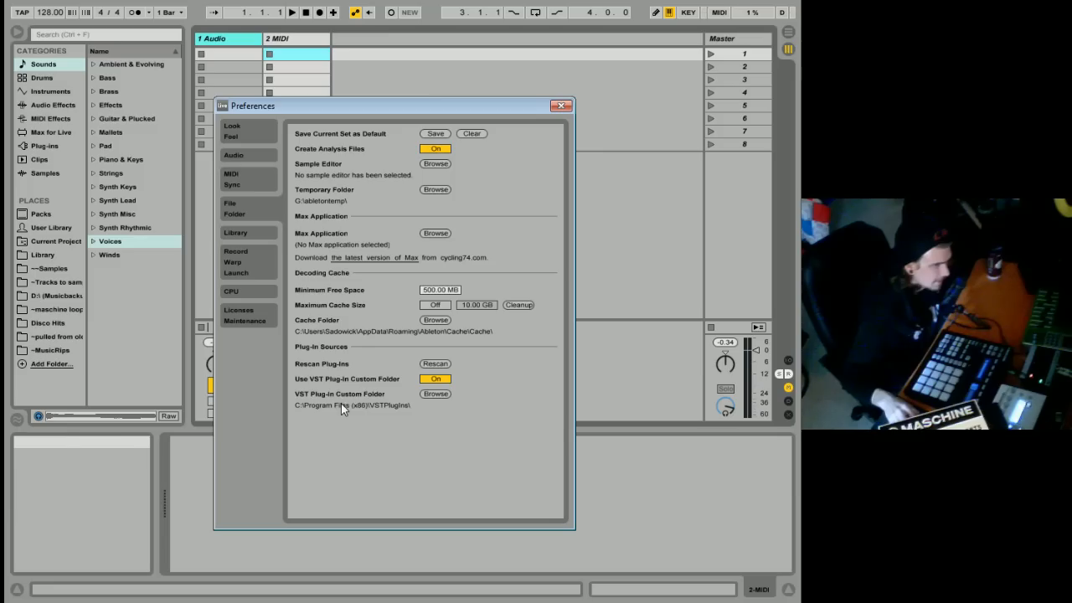
{"action": "mouse_move", "coordinate": [368, 406]}
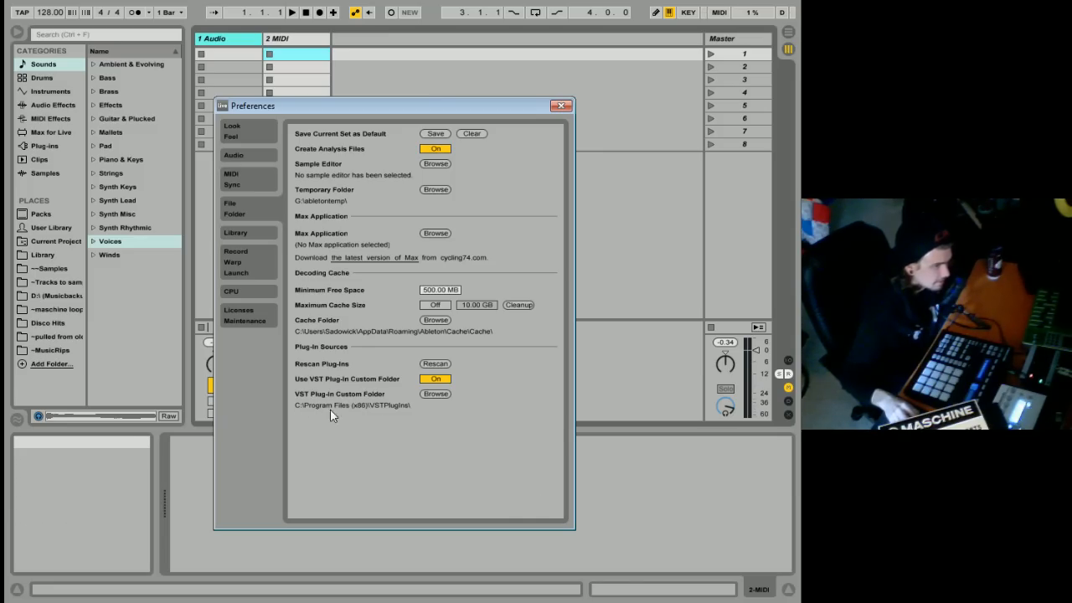
{"action": "mouse_move", "coordinate": [388, 418]}
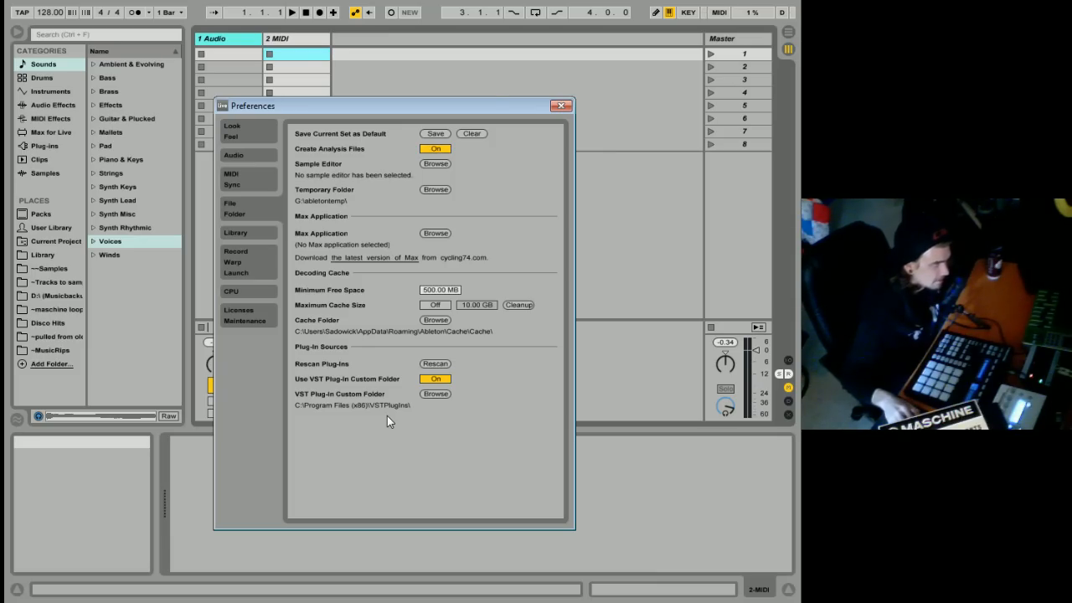
{"action": "mouse_move", "coordinate": [469, 277]}
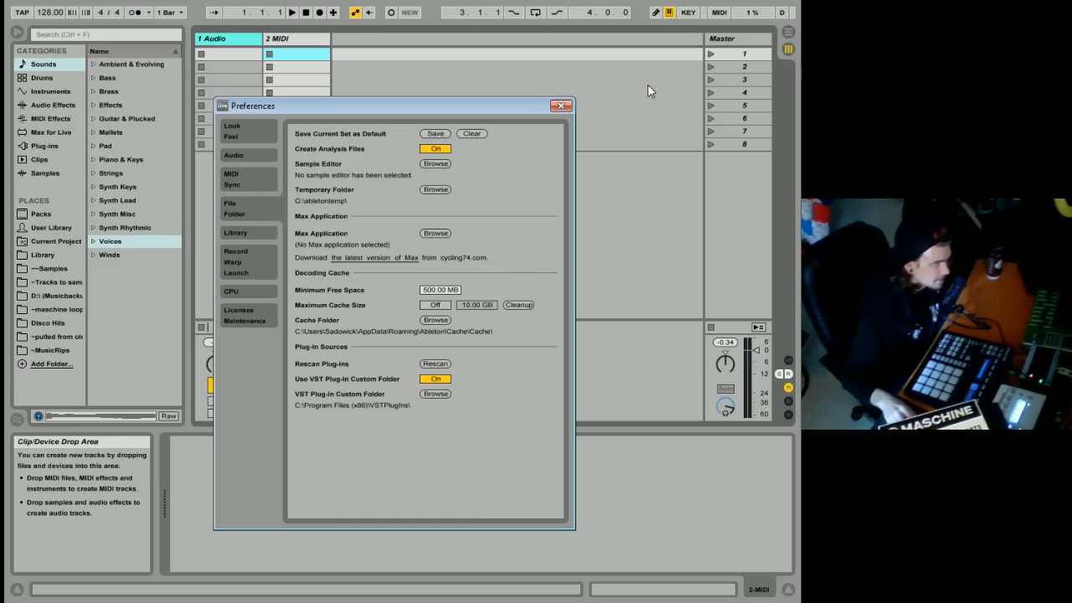
{"action": "mouse_move", "coordinate": [668, 201]}
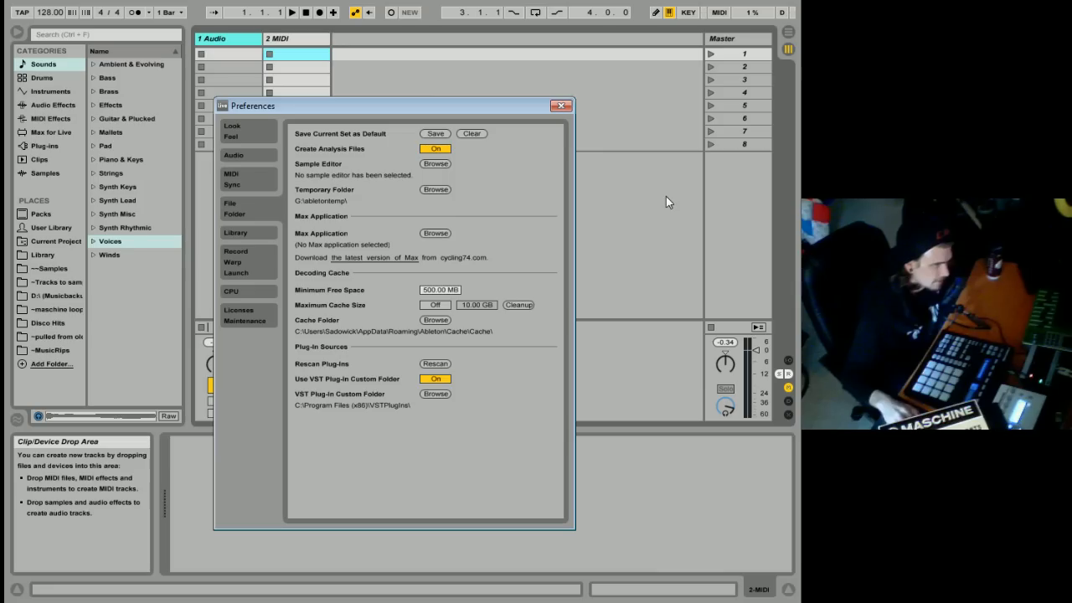
{"action": "mouse_move", "coordinate": [611, 258]}
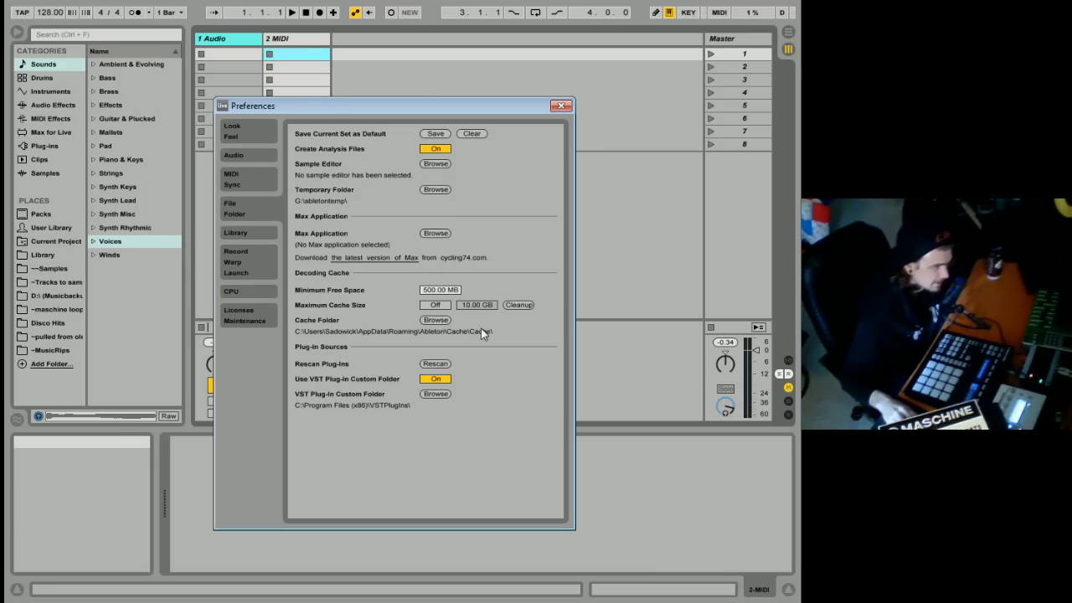
{"action": "mouse_move", "coordinate": [314, 406]}
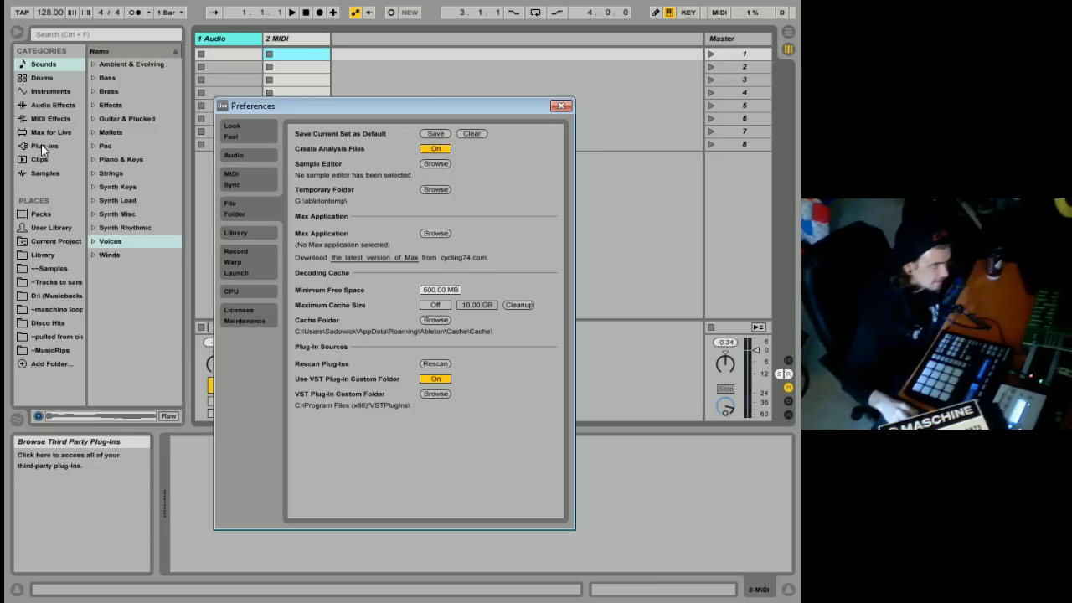
Show the browser's Plug-ins category, listing Maschine, Massive and Sylenth1
{"action": "left_click", "coordinate": [45, 145]}
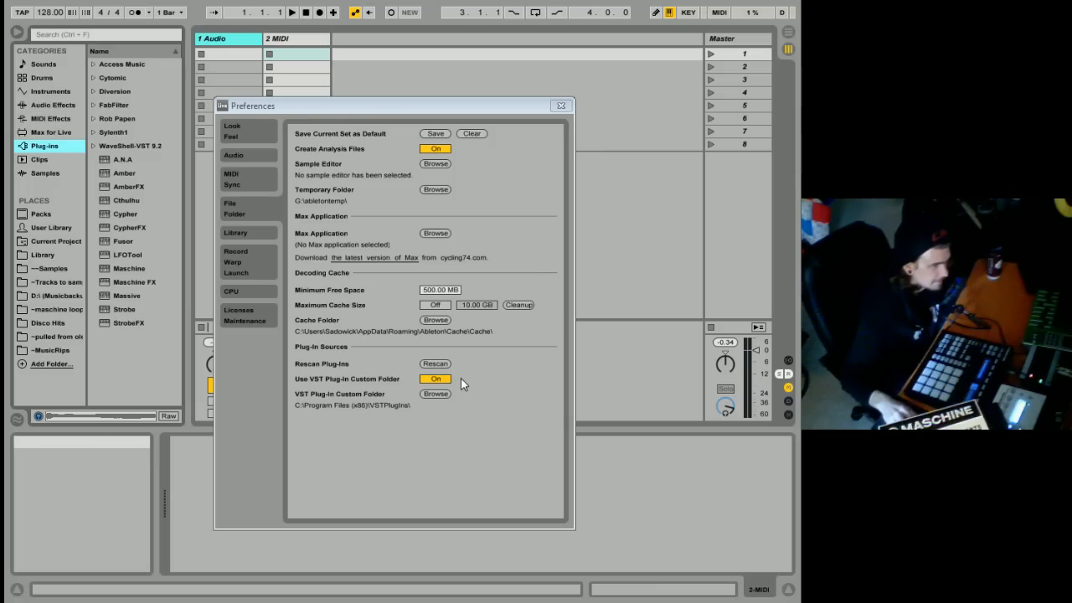
{"action": "mouse_move", "coordinate": [434, 305]}
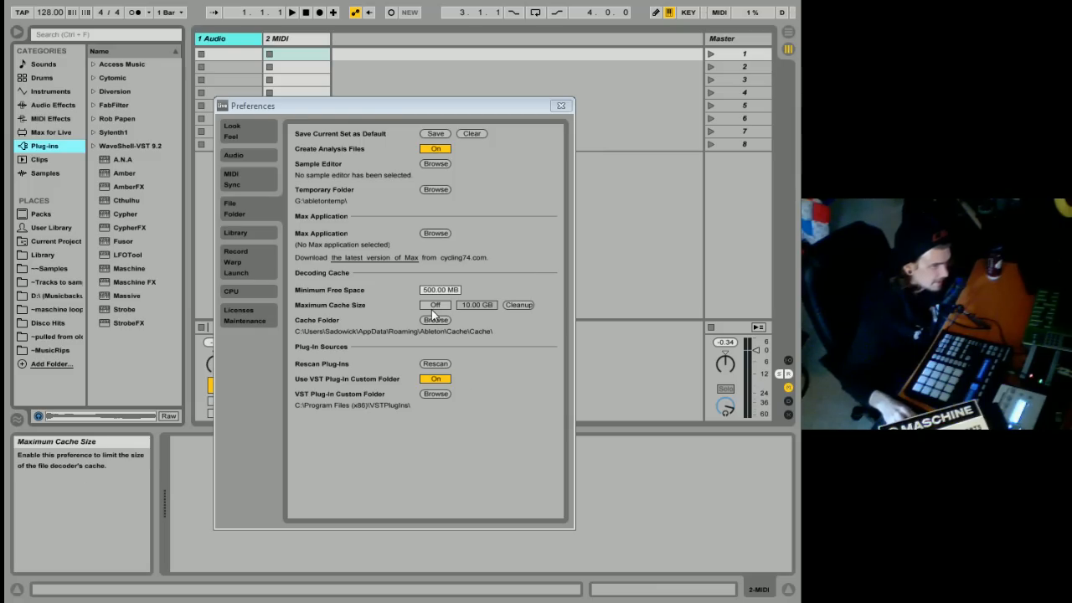
{"action": "mouse_move", "coordinate": [439, 239]}
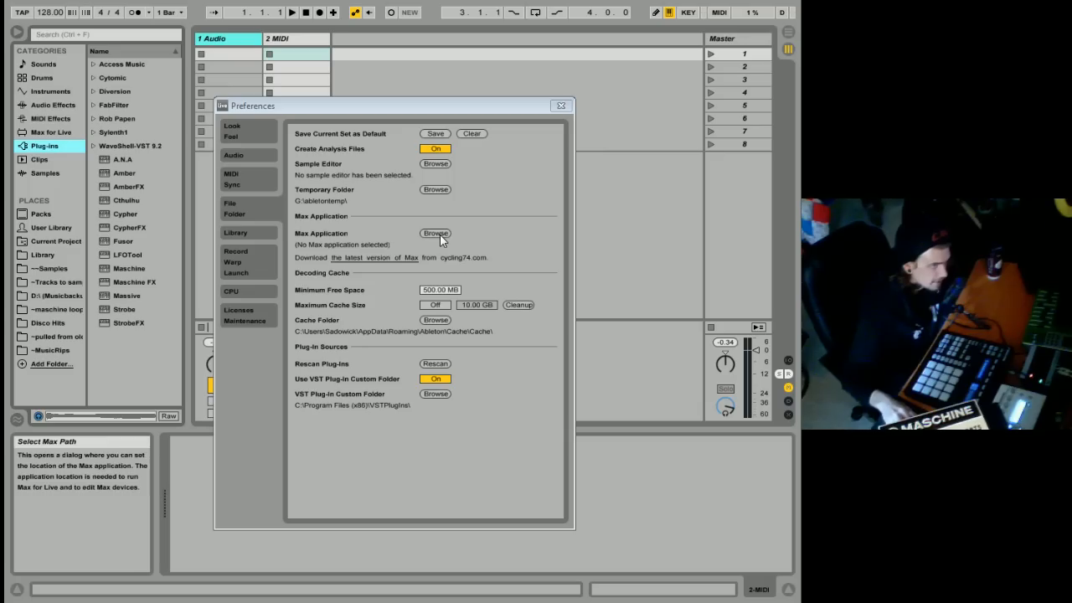
{"action": "mouse_move", "coordinate": [467, 208]}
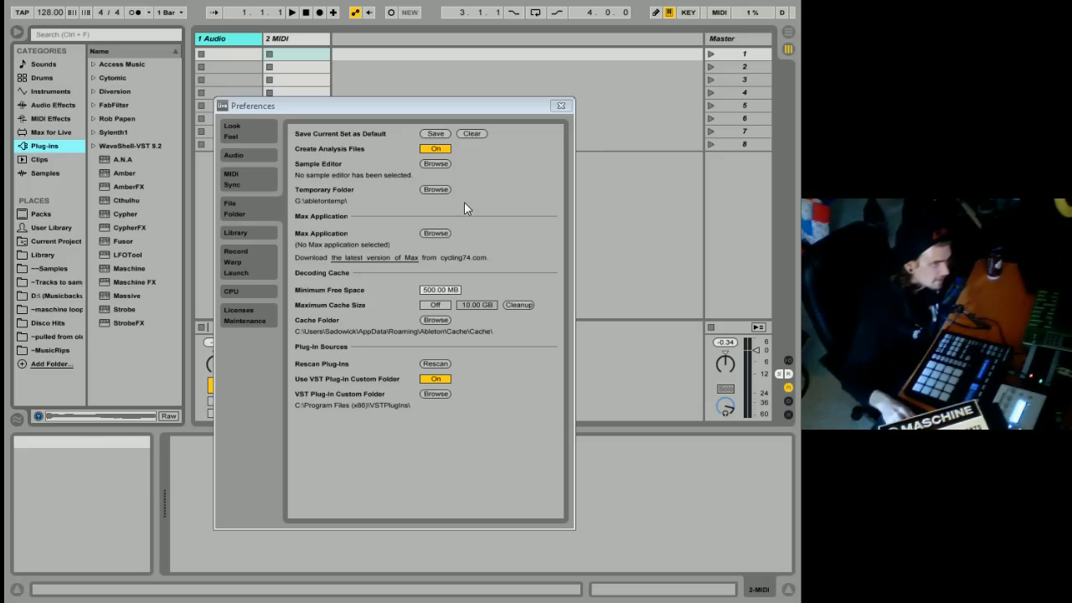
{"action": "mouse_move", "coordinate": [494, 190]}
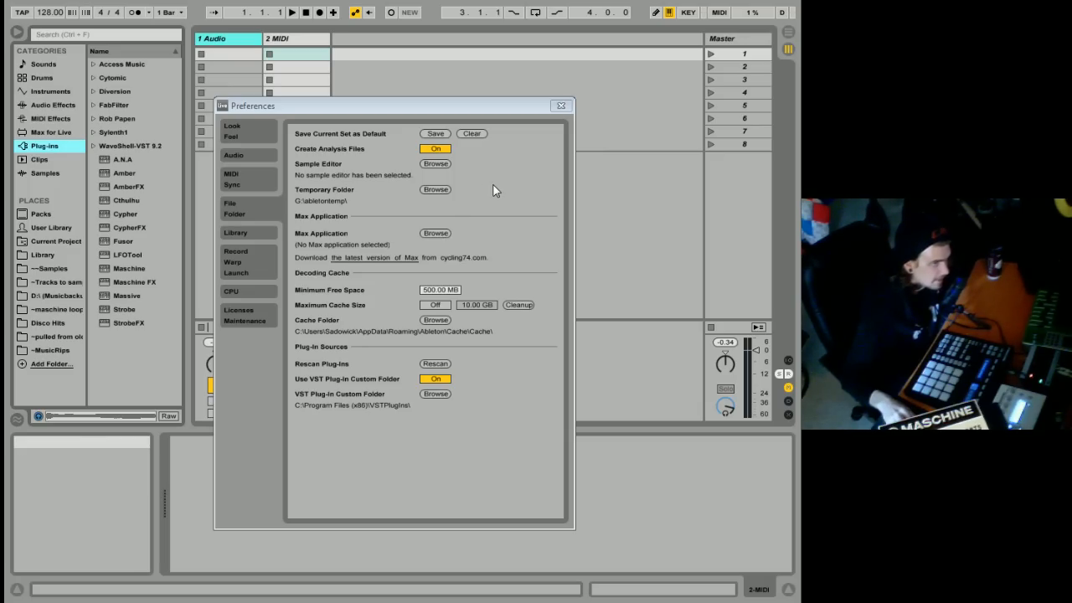
{"action": "mouse_move", "coordinate": [435, 133]}
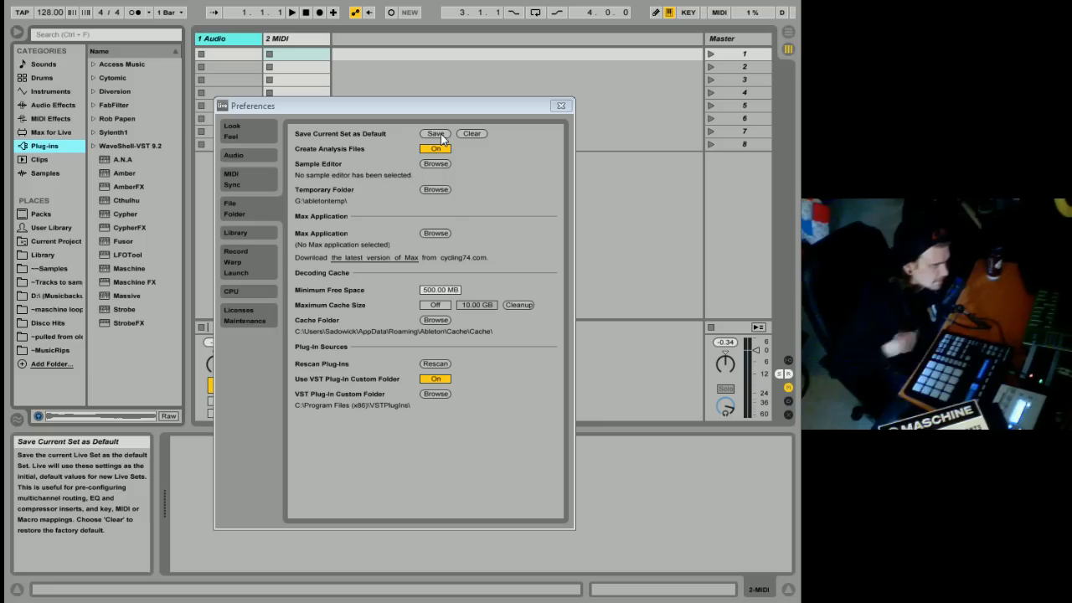
View the Library tab, then the Record/Warp/Launch tab showing WAV, 16-bit and one-bar count-in
{"action": "left_click", "coordinate": [235, 232]}
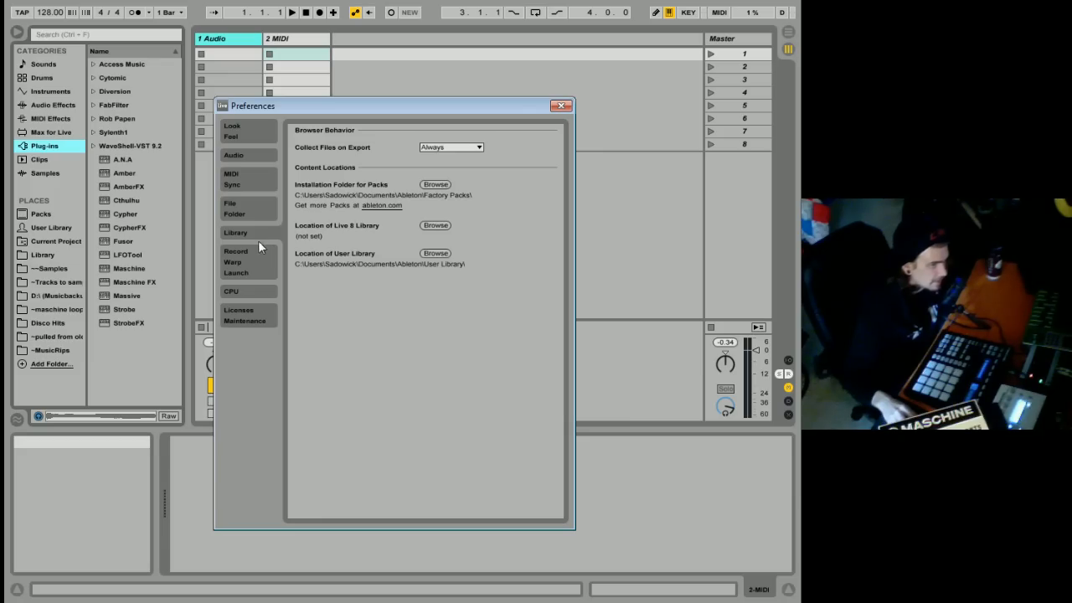
{"action": "mouse_move", "coordinate": [349, 234]}
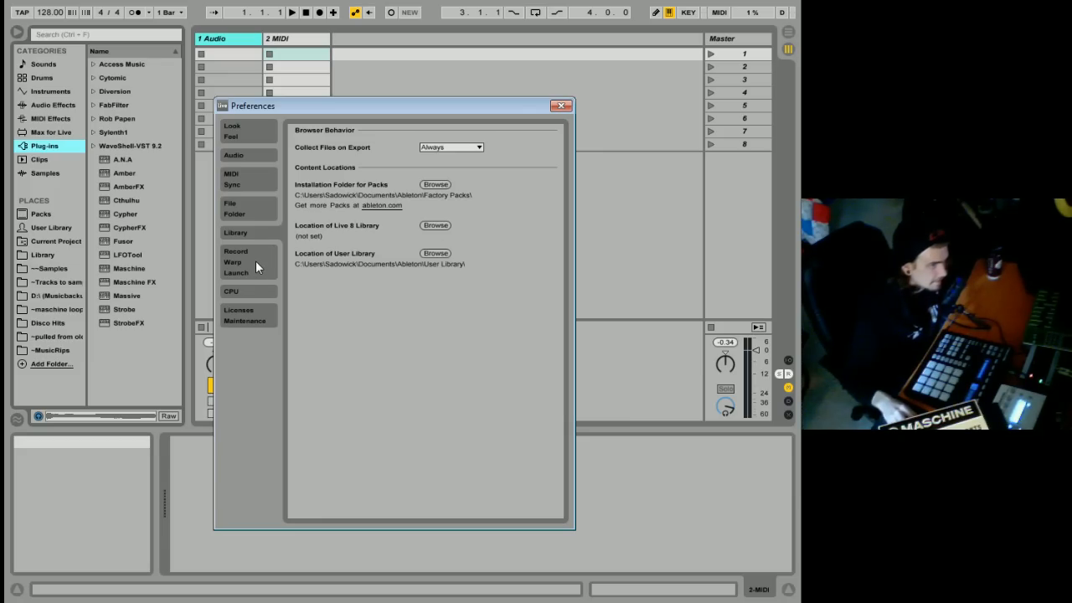
{"action": "left_click", "coordinate": [235, 261]}
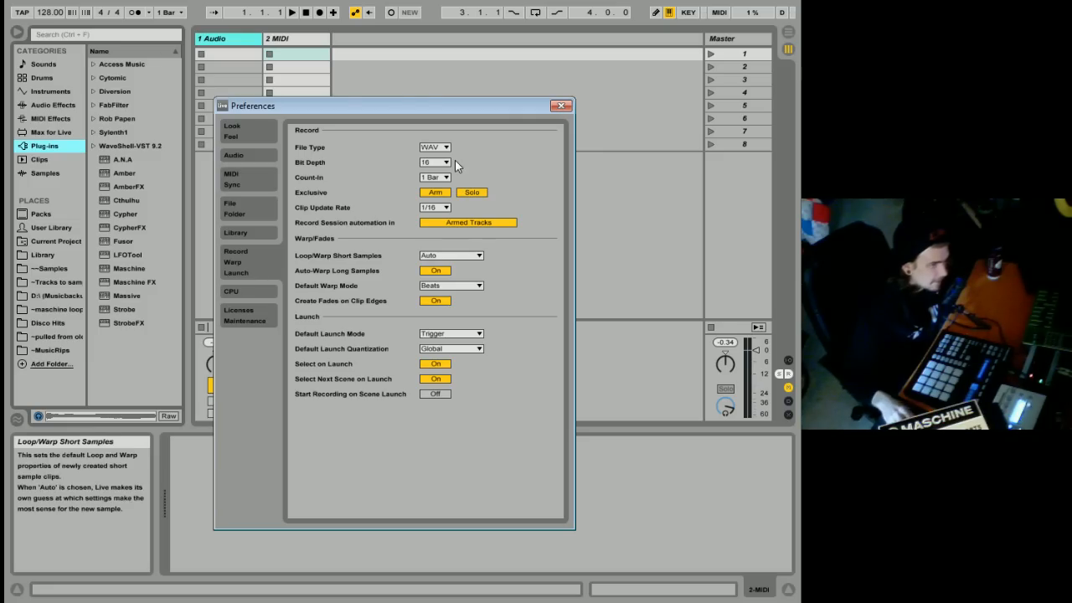
{"action": "mouse_move", "coordinate": [435, 147]}
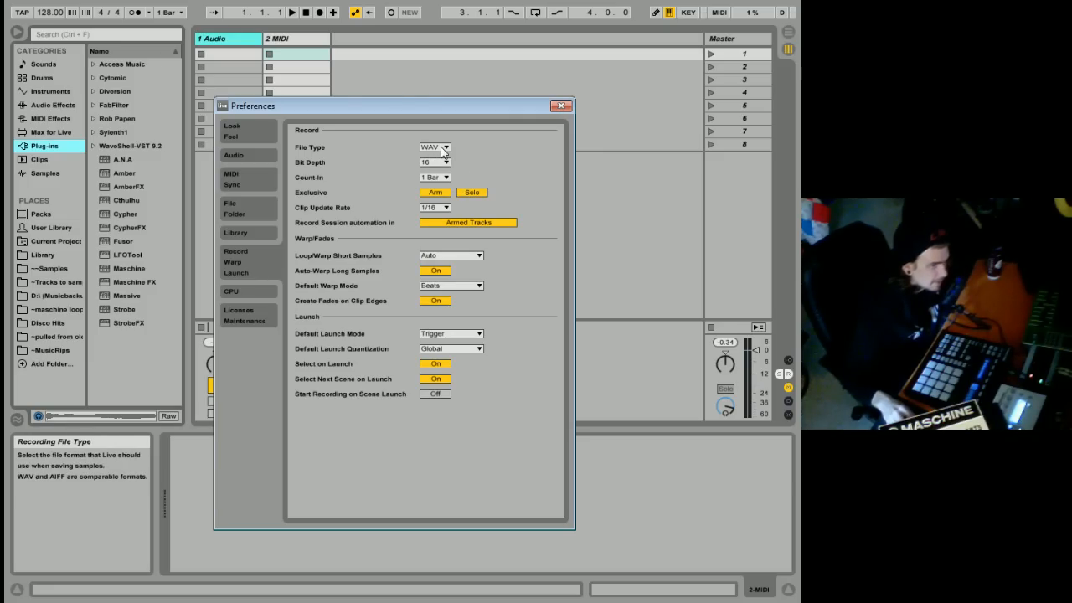
Check CPU multicore support, glance at Look/Feel, then close Preferences to the two-track set
{"action": "left_click", "coordinate": [231, 292]}
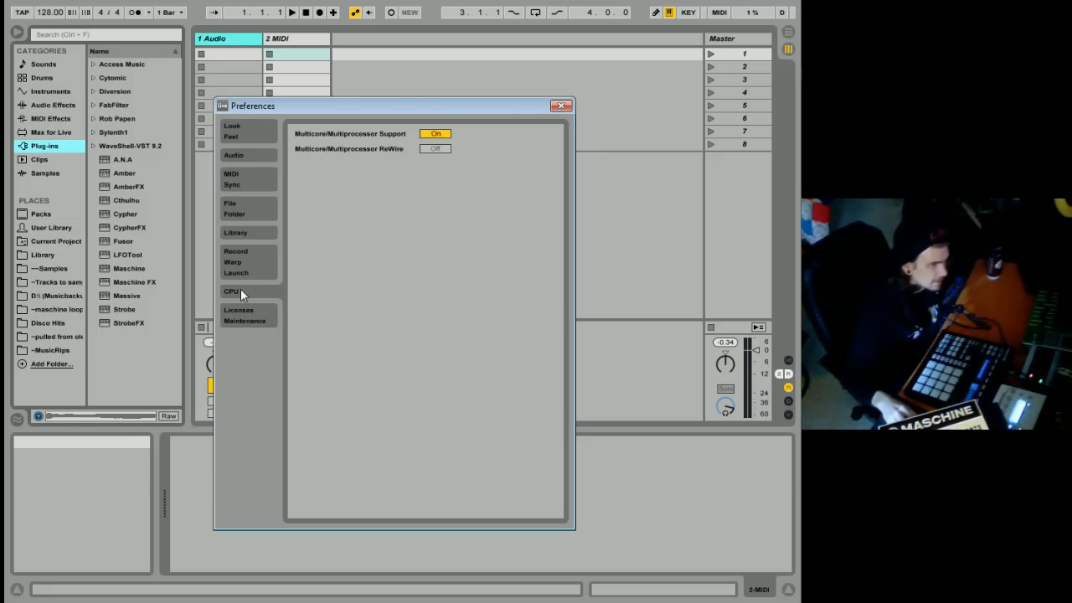
{"action": "mouse_move", "coordinate": [253, 325]}
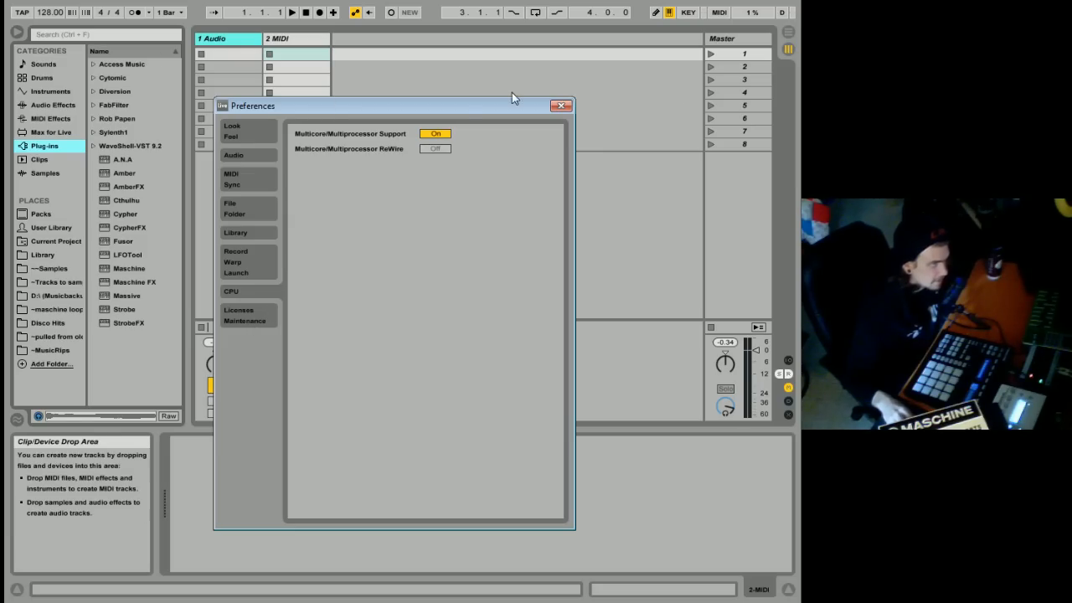
{"action": "left_click", "coordinate": [232, 130]}
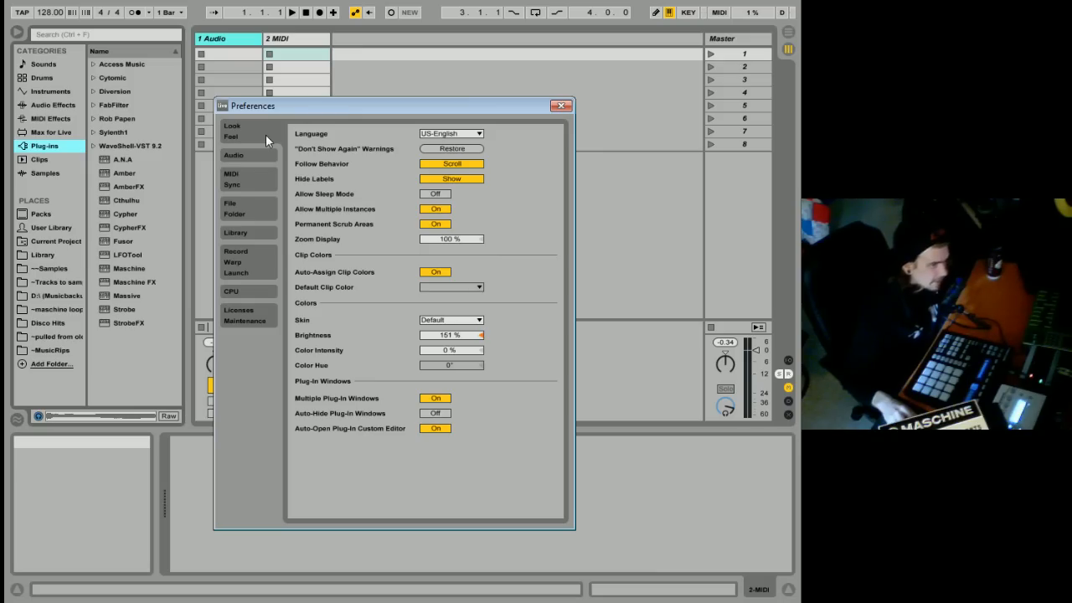
{"action": "left_click", "coordinate": [562, 106]}
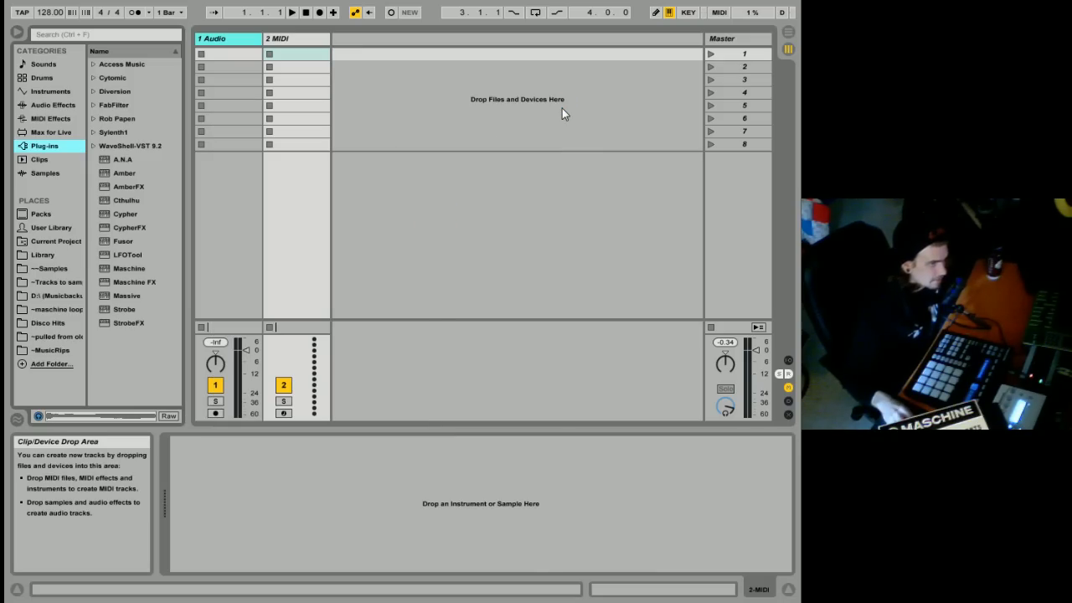